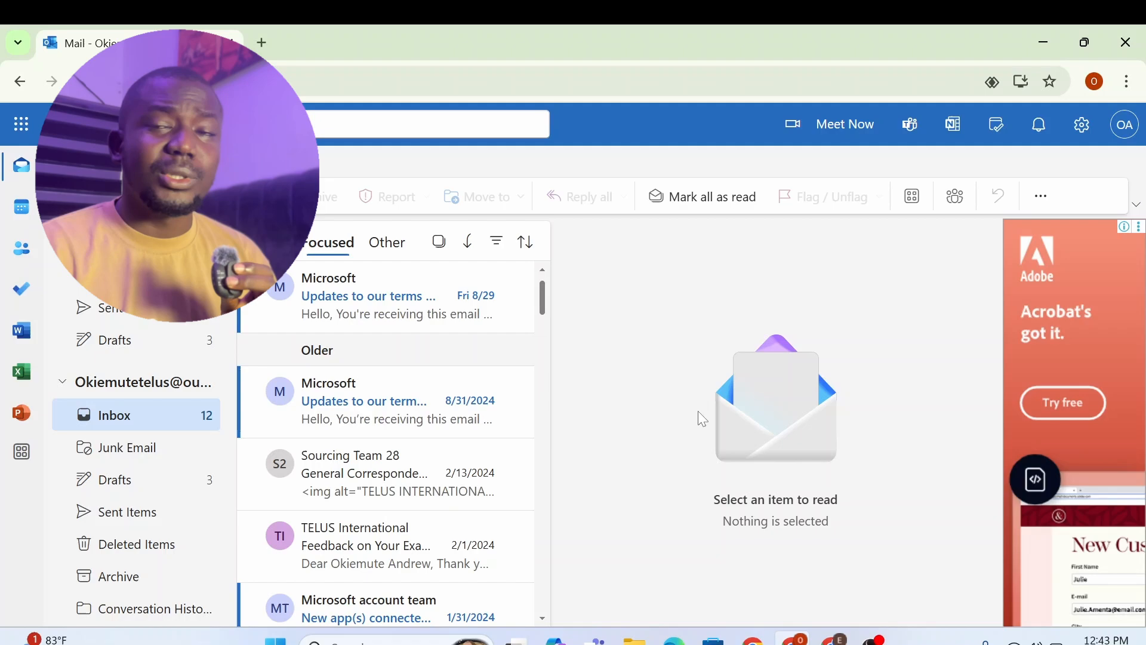
mouse_move(495, 242)
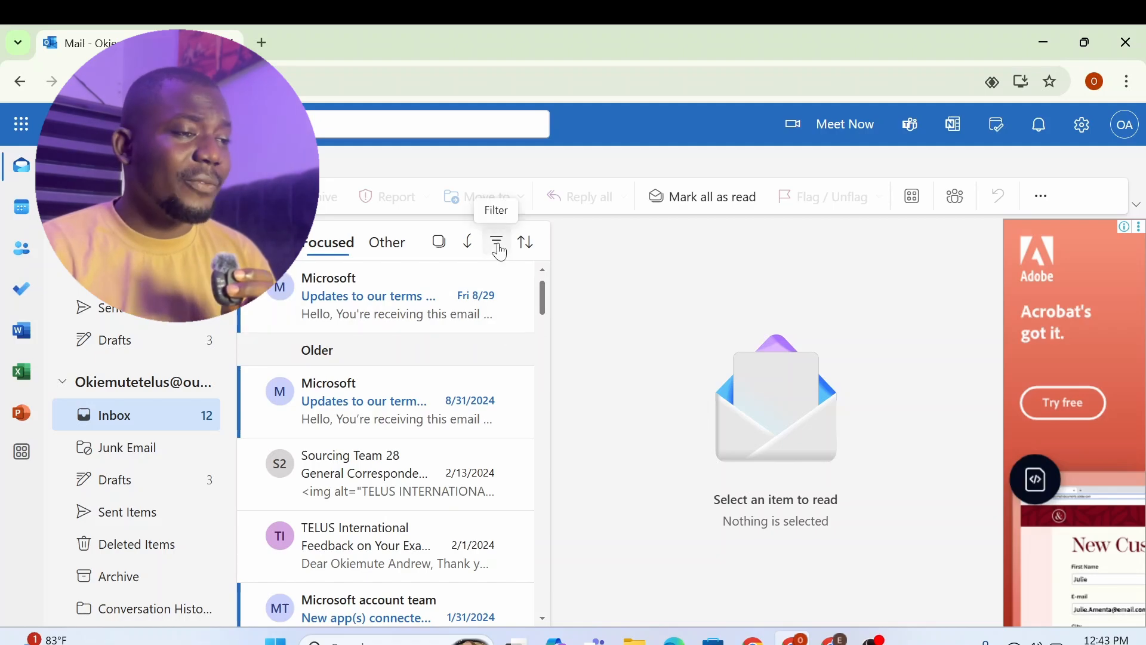
mouse_move(368, 168)
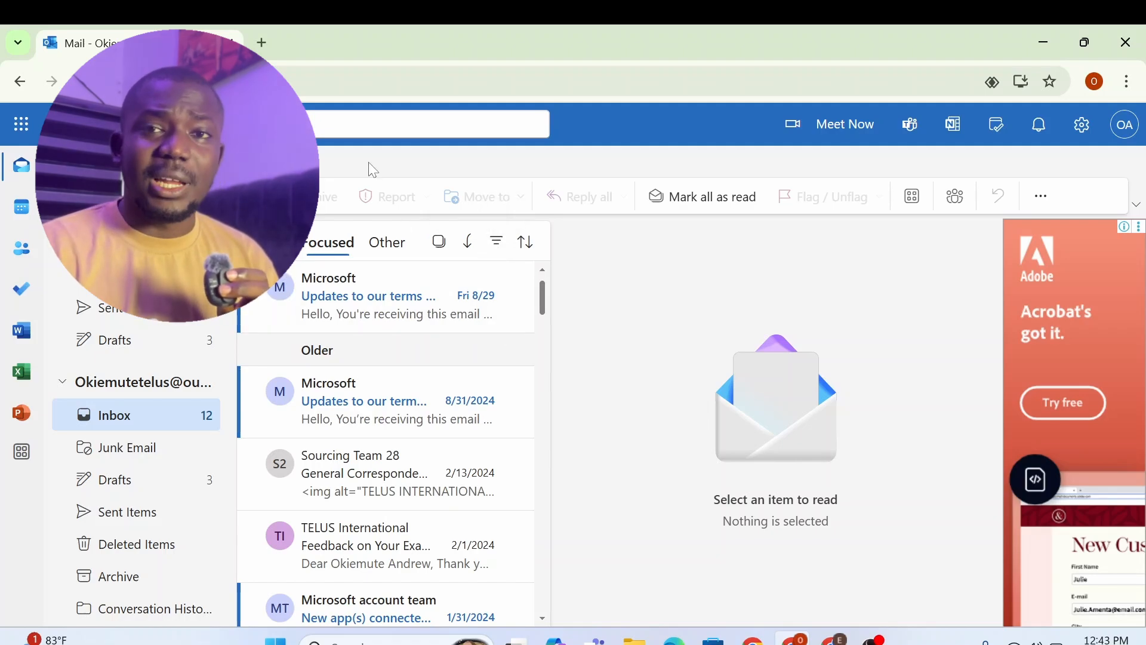
mouse_move(406, 144)
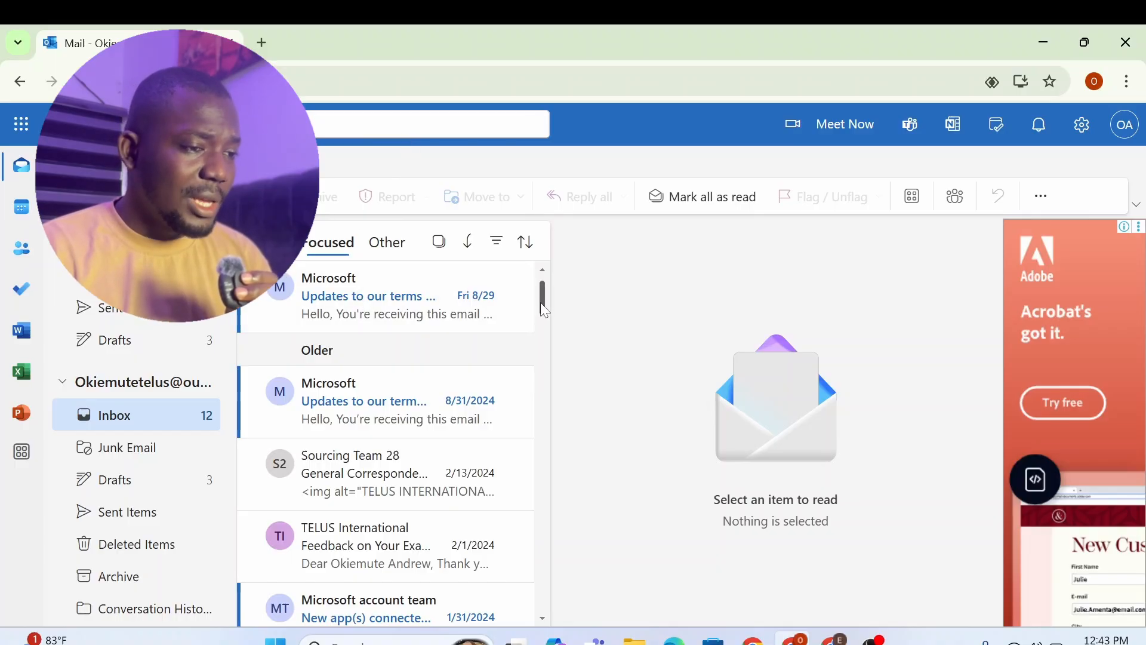
Search the mailbox for hyperwallet and open the July 2023 payment processed email.
scroll(down, 3)
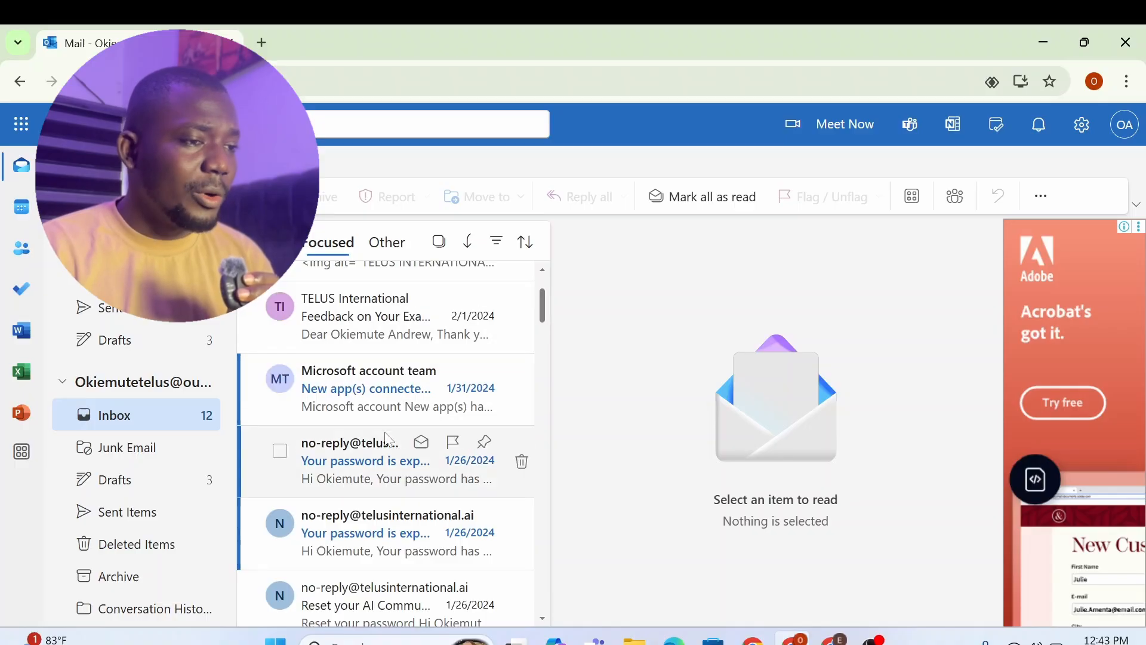
mouse_move(369, 120)
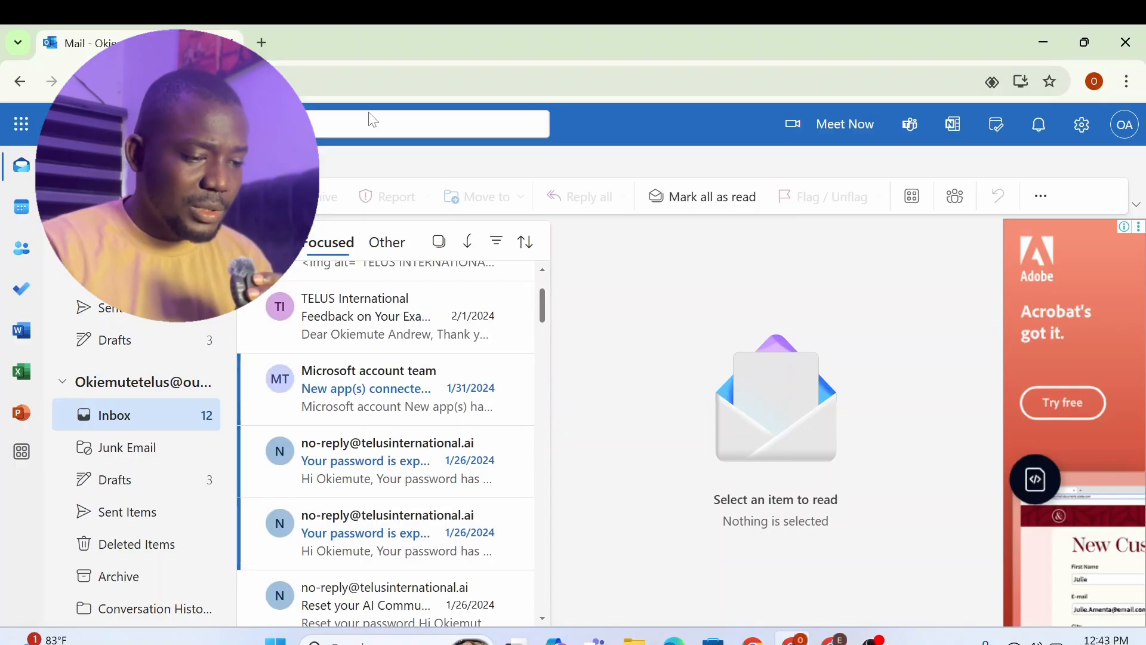
click(430, 123)
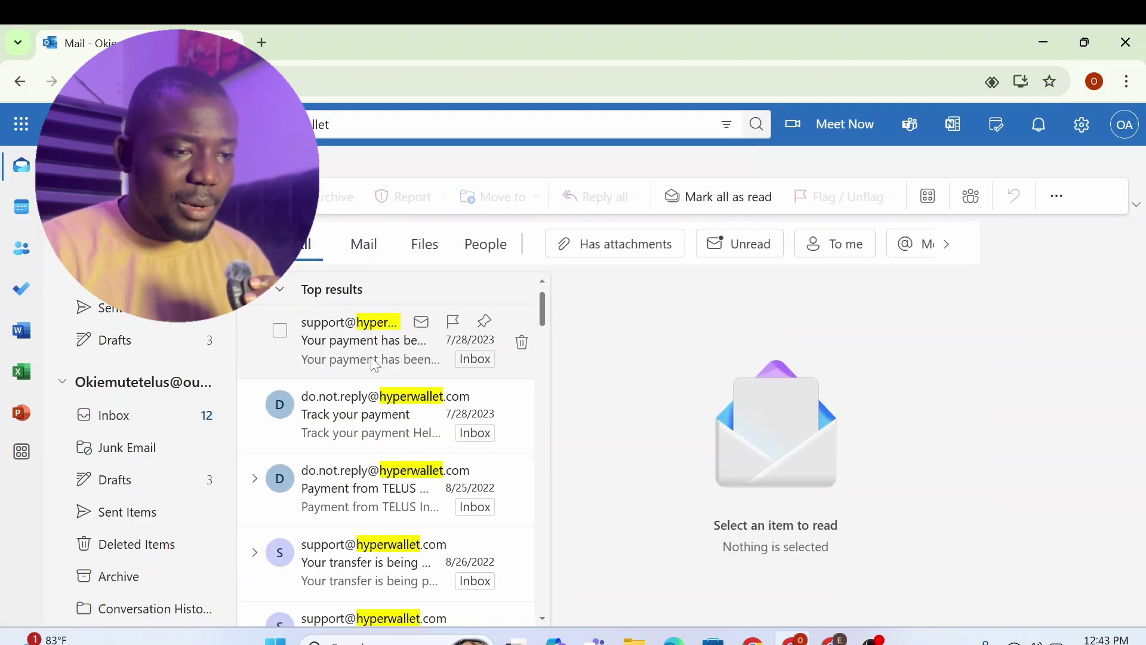
click(364, 340)
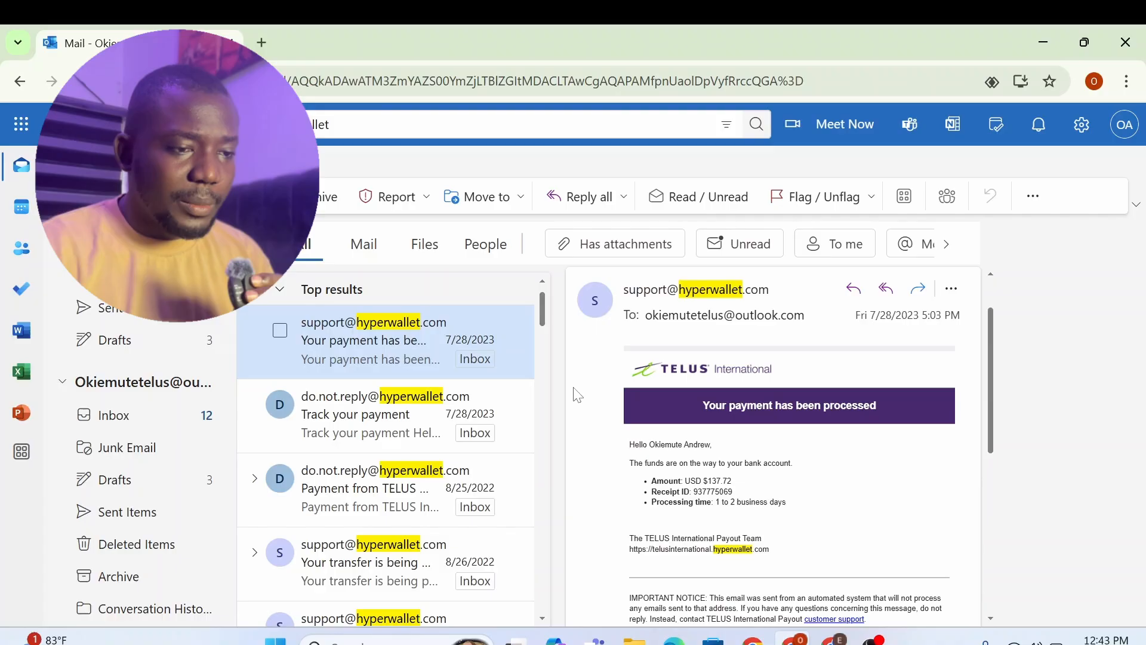
scroll(down, 3)
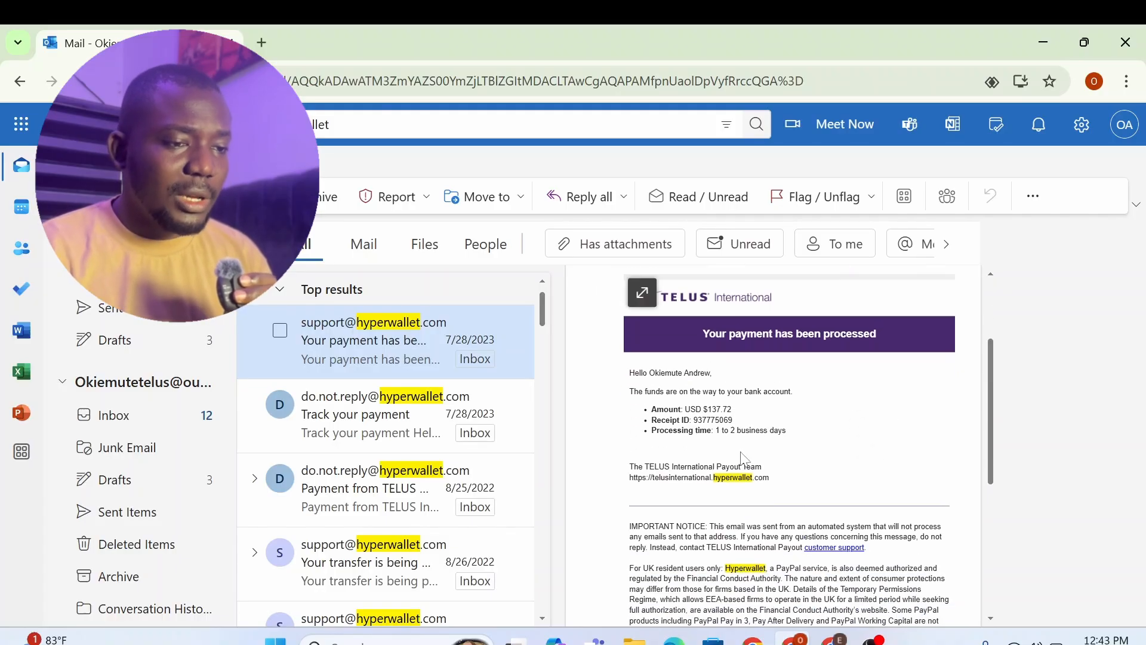
double_click(716, 409)
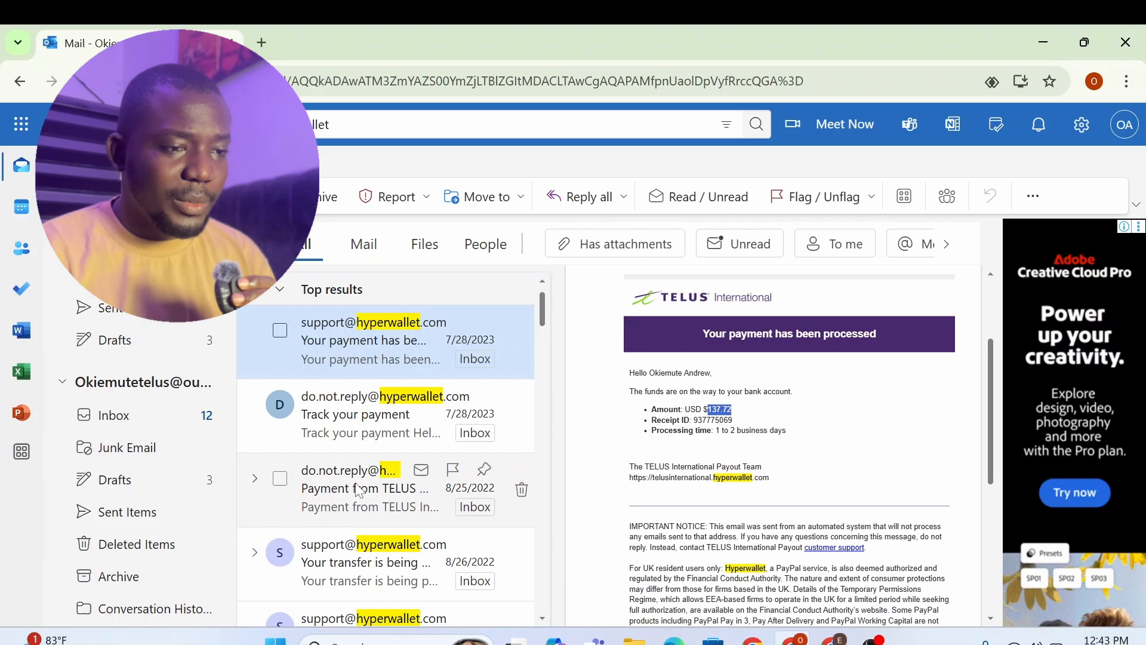
Open 'Payment from TELUS International AI', then the 'Your transfer is being processed' email.
click(364, 488)
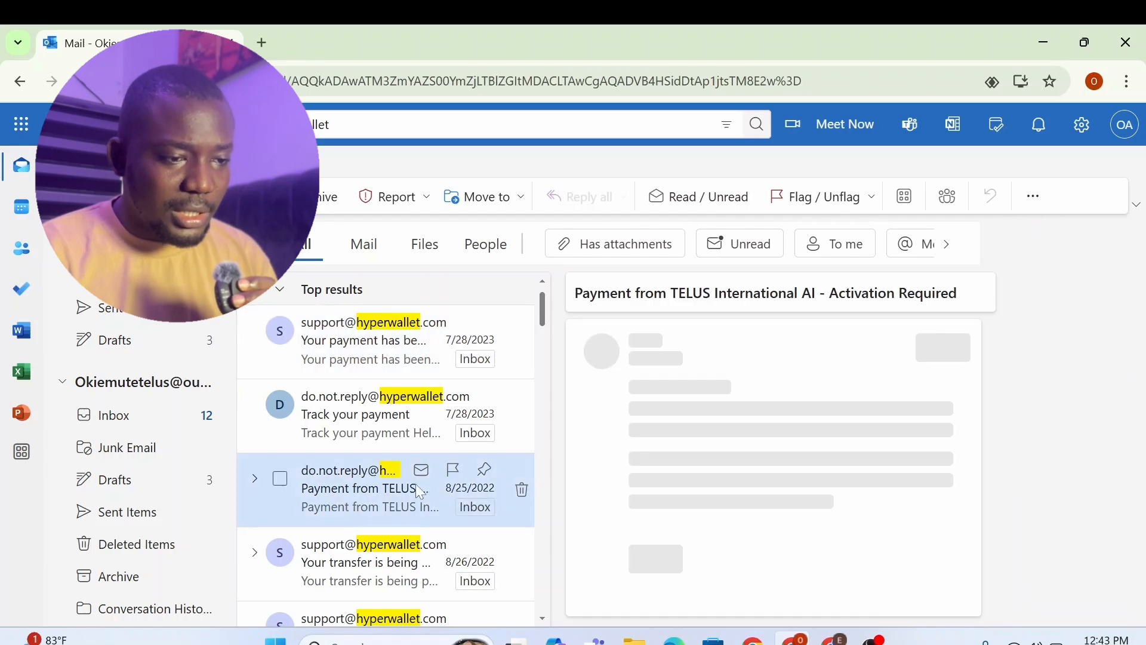
click(366, 488)
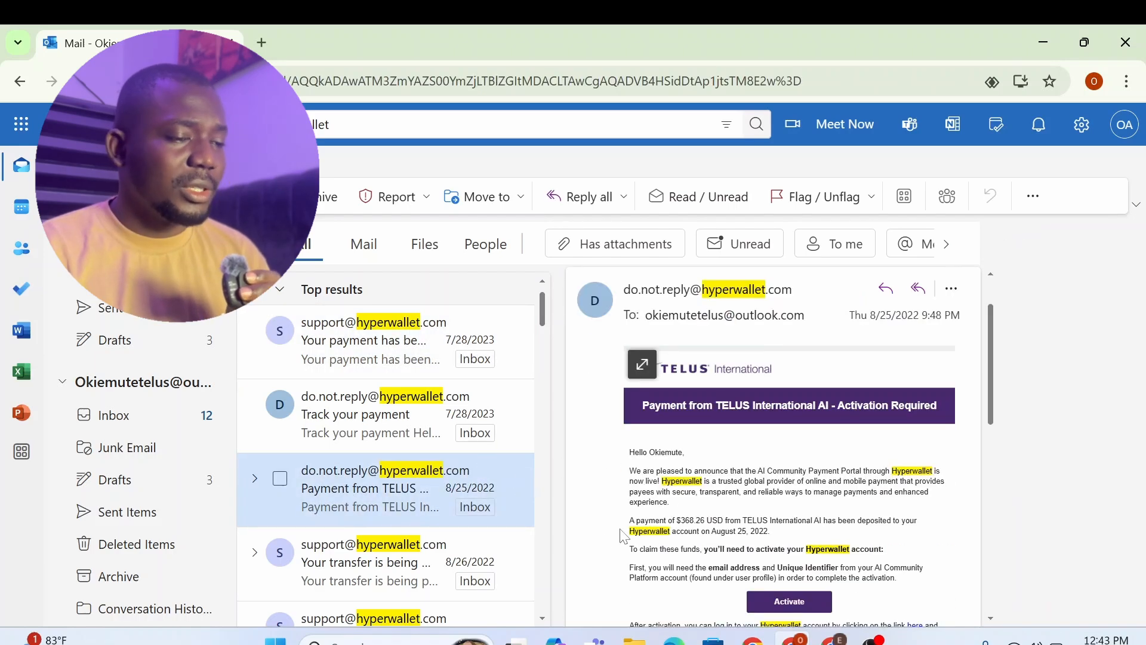
click(365, 562)
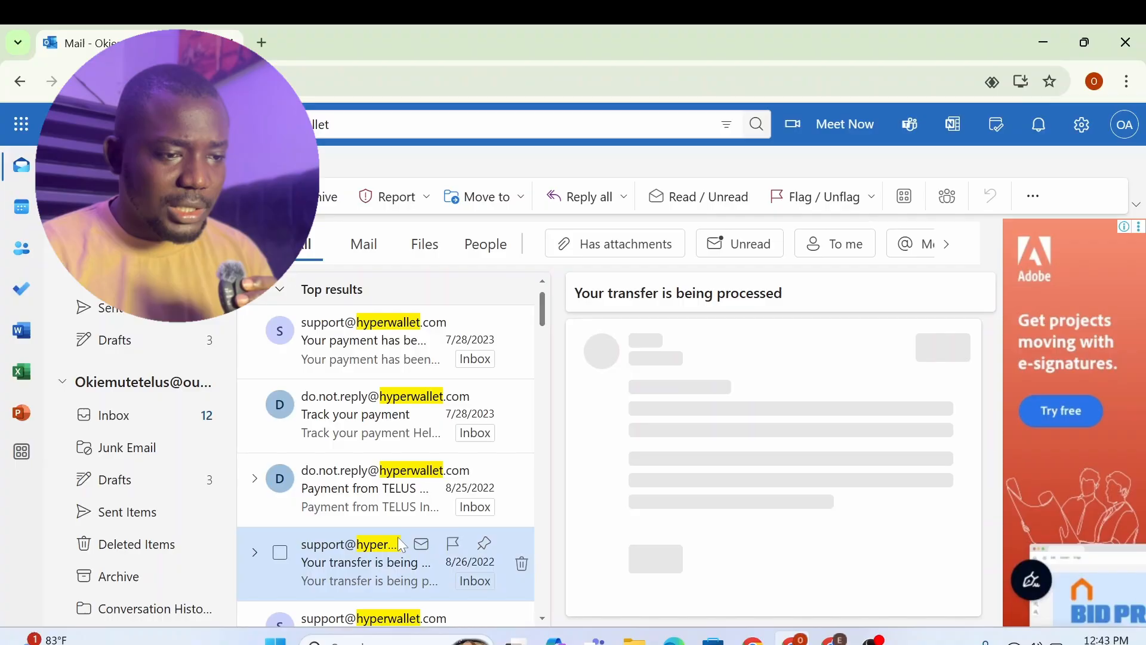
click(365, 562)
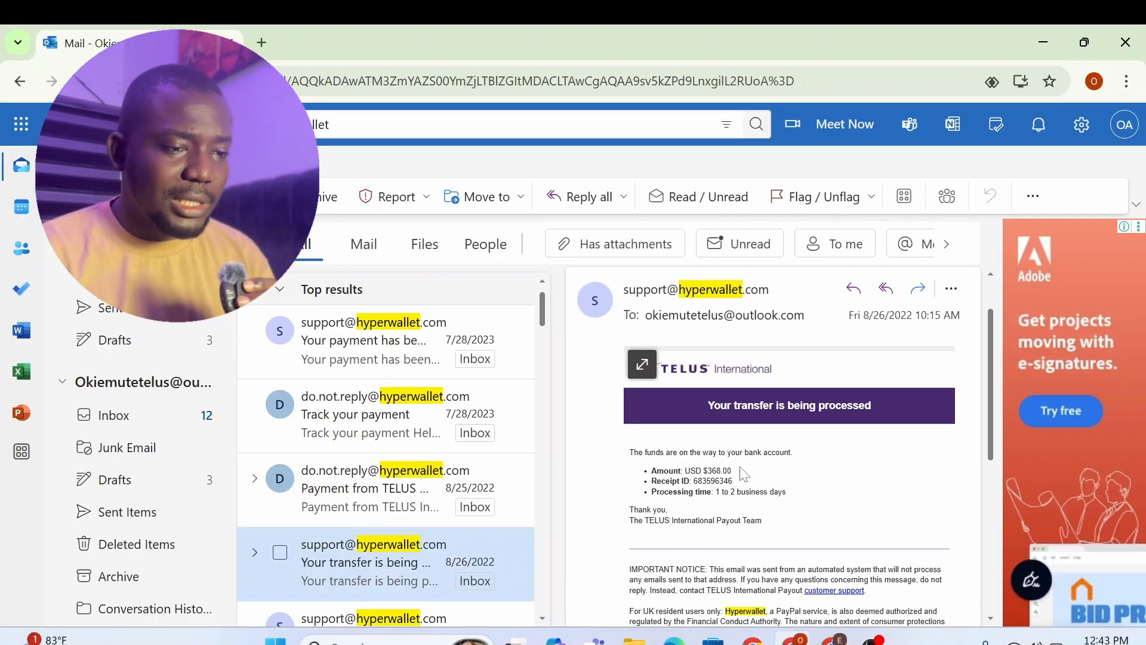
double_click(714, 470)
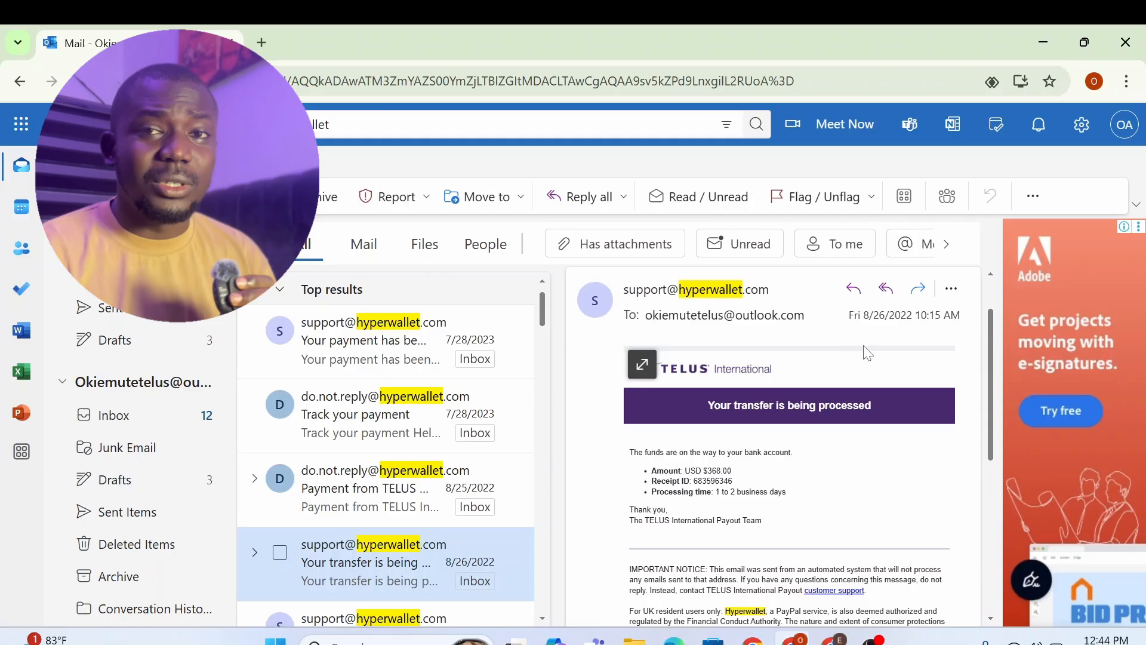
mouse_move(840, 364)
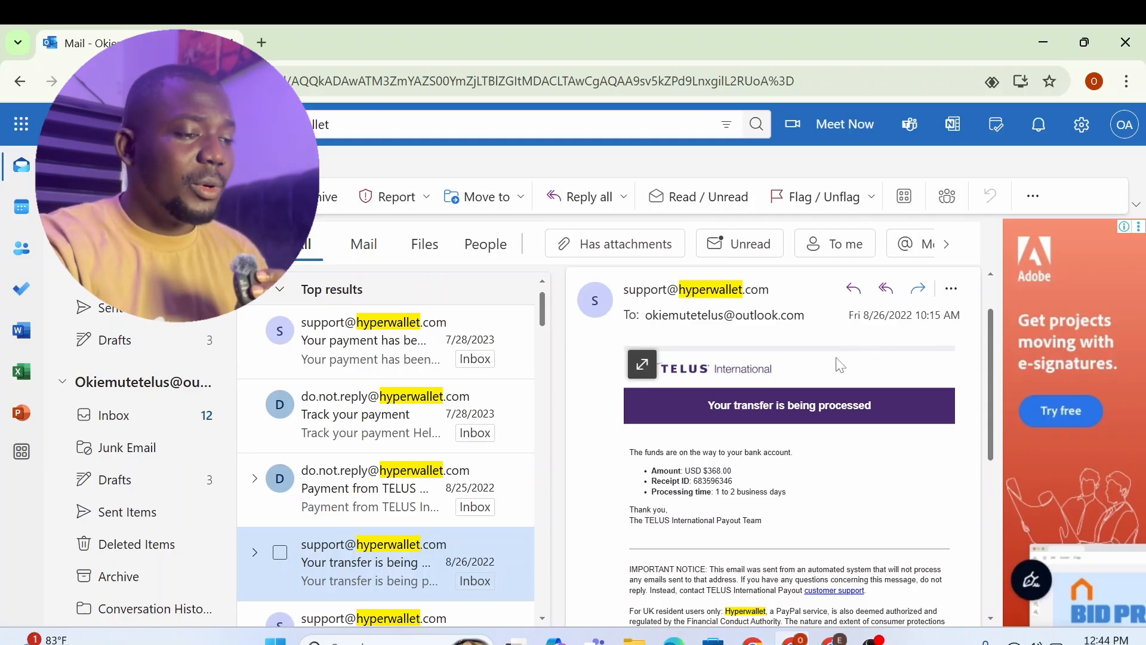
scroll(down, 3)
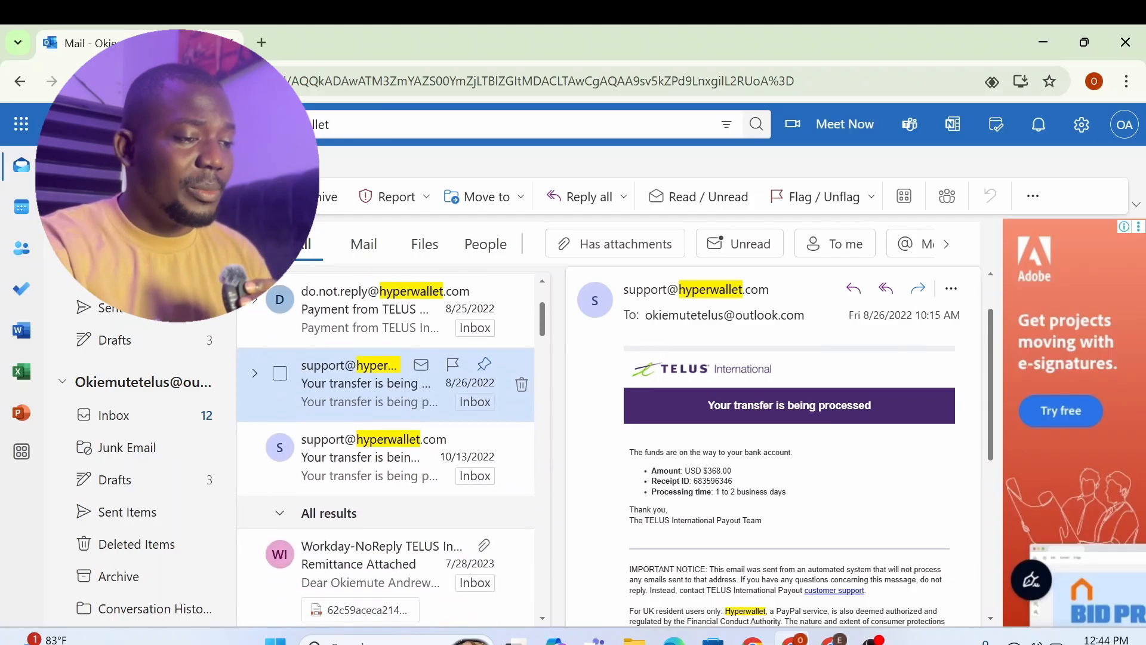
scroll(down, 3)
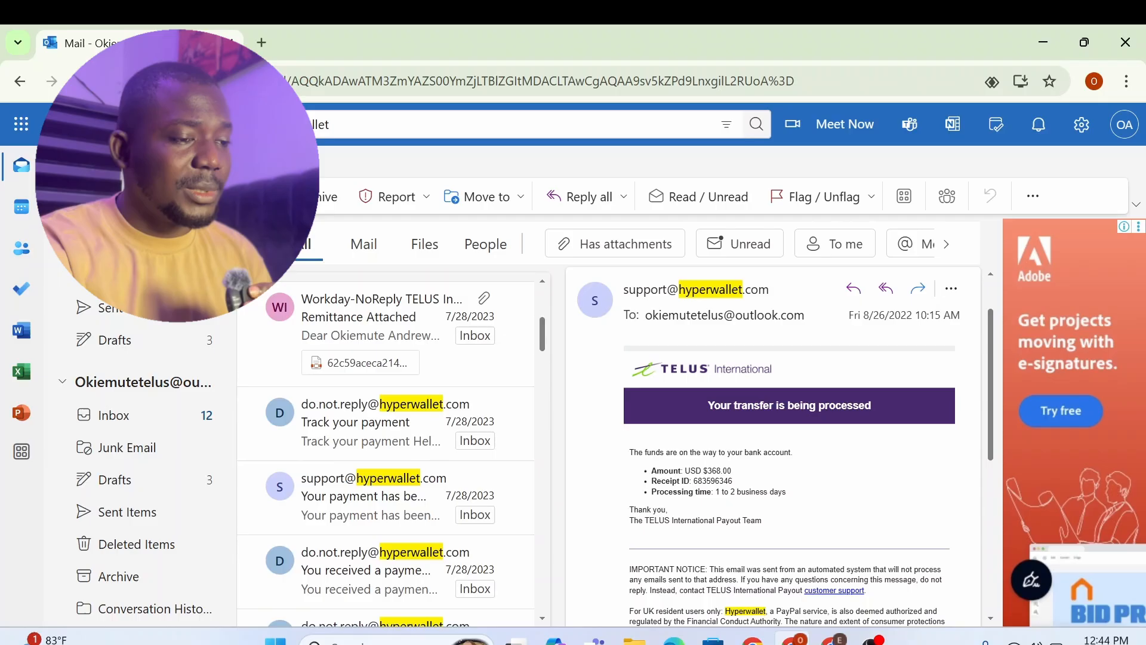
click(362, 496)
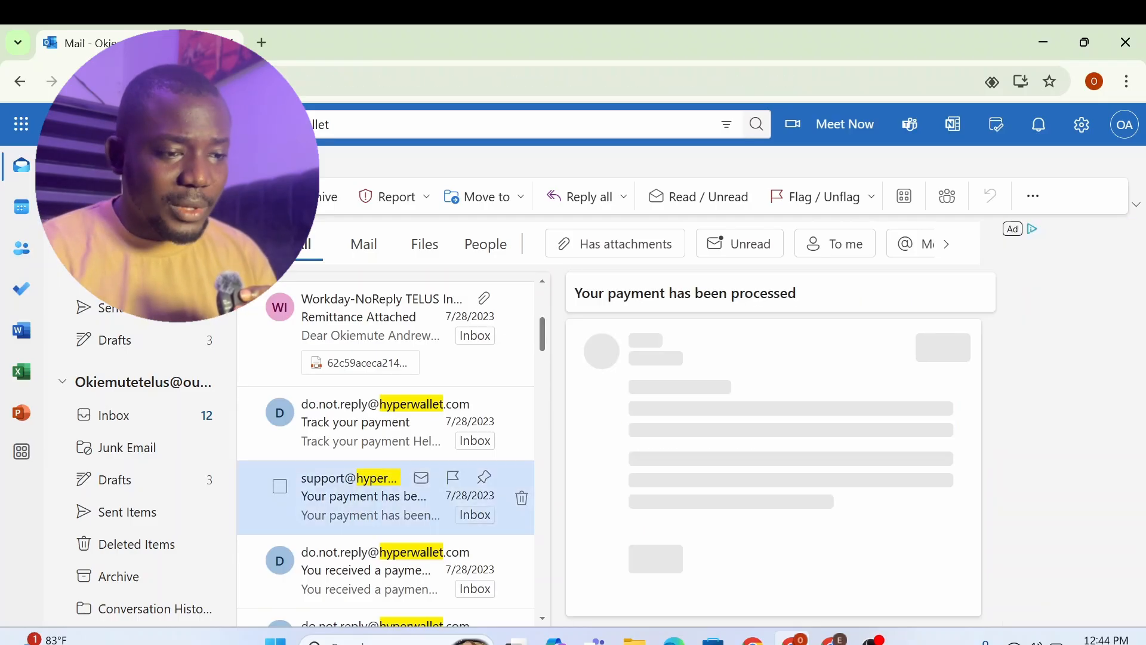
click(363, 495)
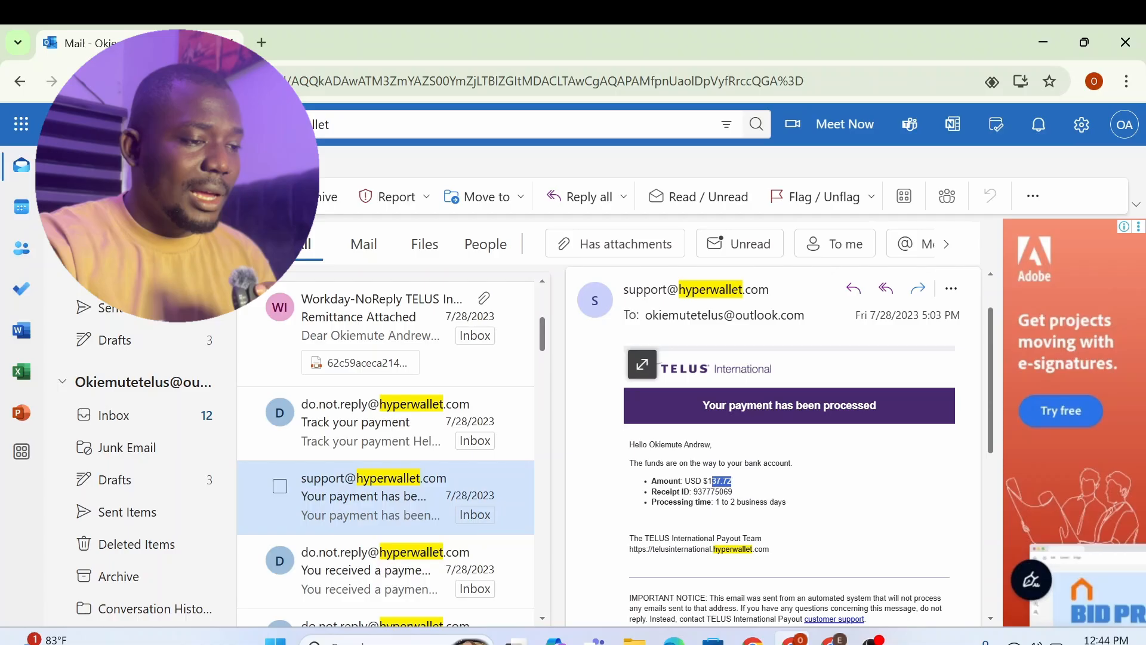
scroll(down, 3)
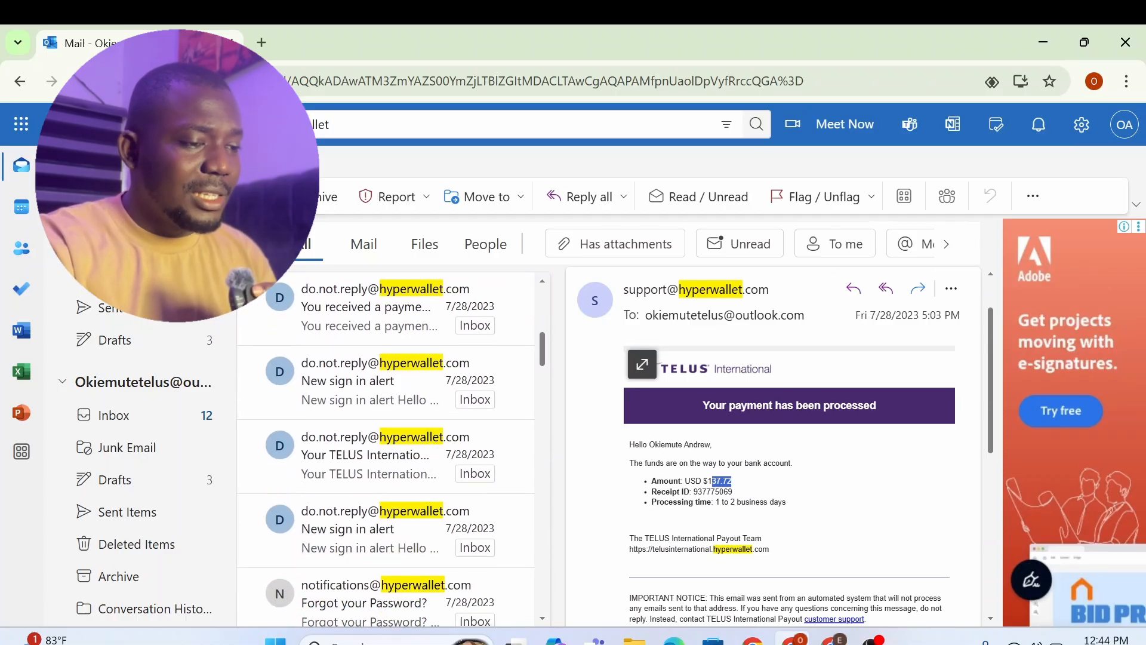
scroll(down, 3)
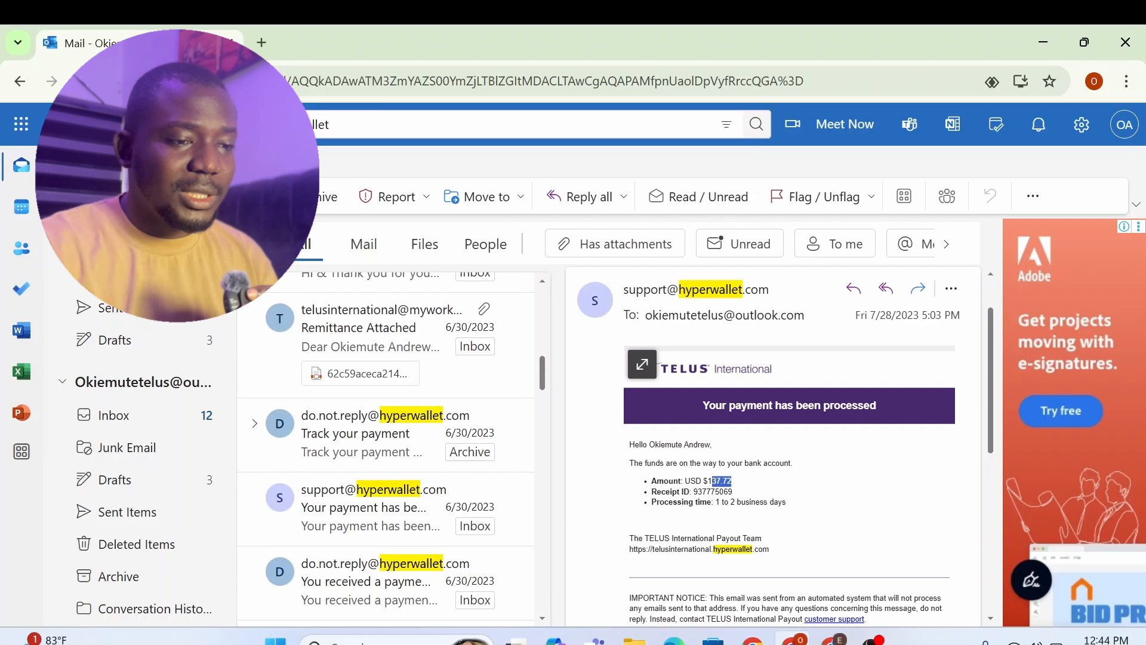
click(365, 506)
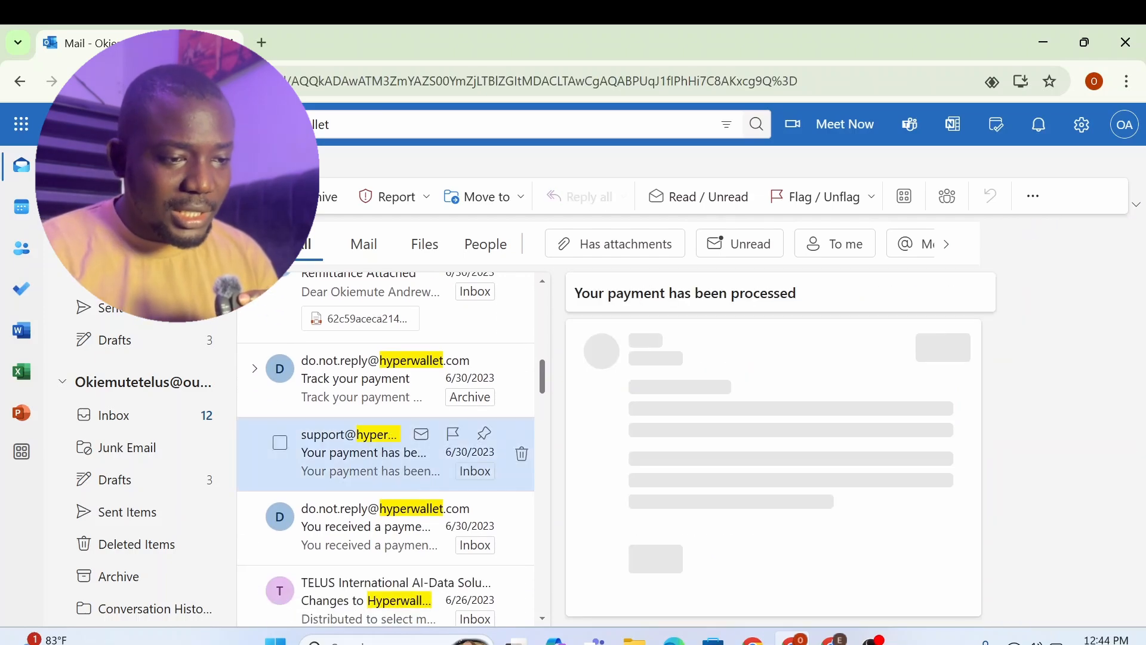
click(363, 452)
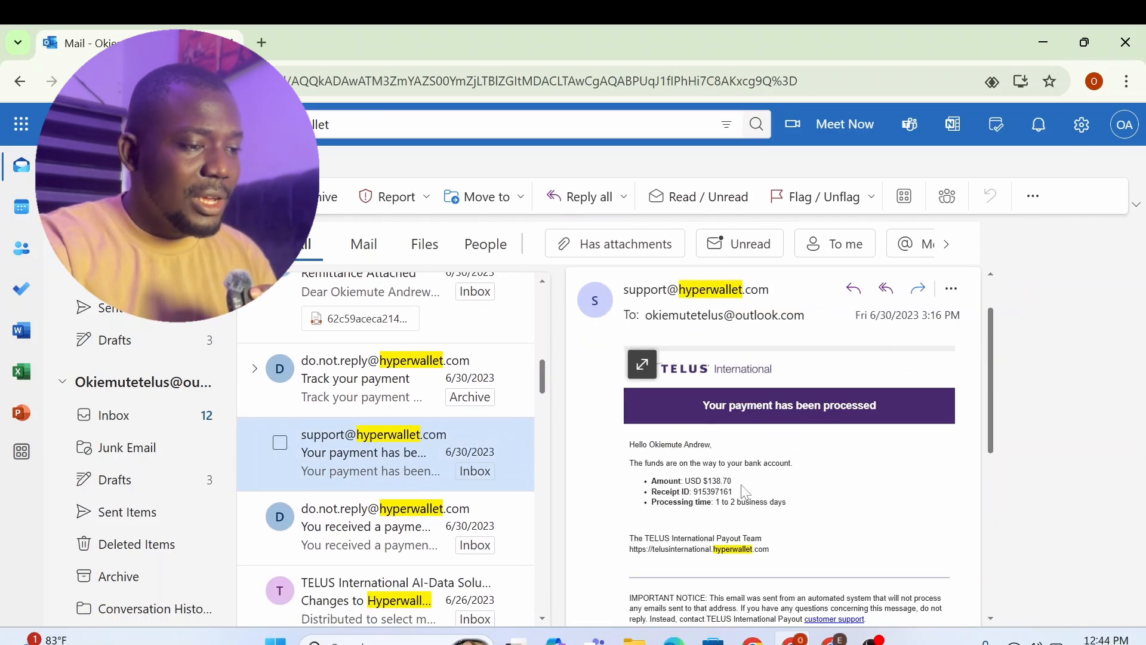
scroll(down, 3)
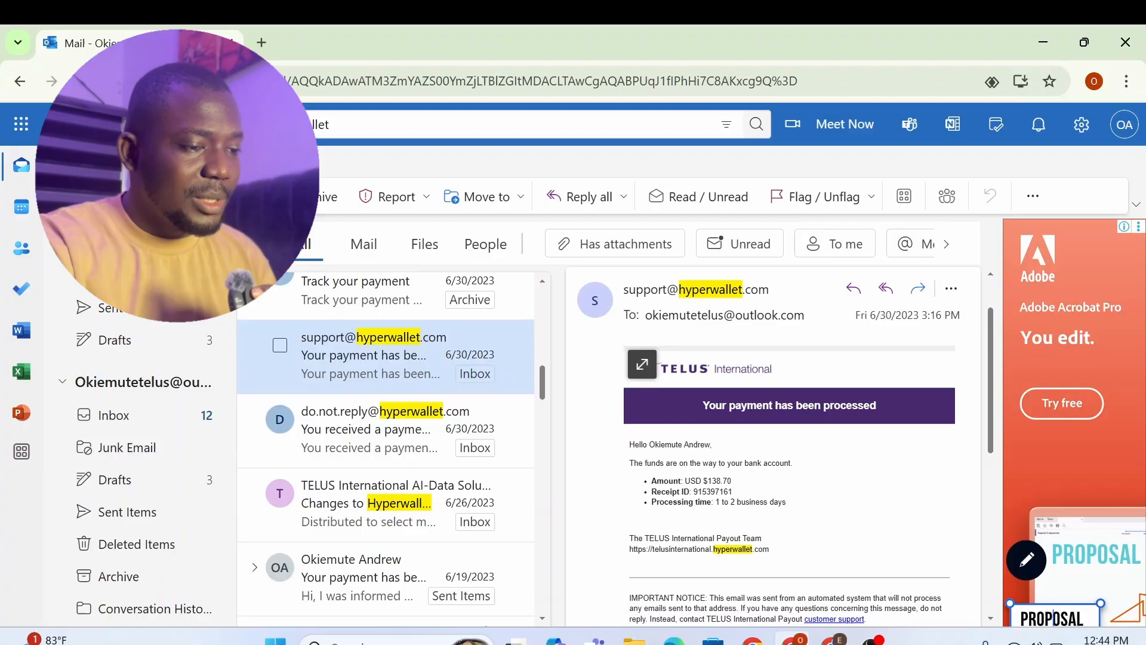
scroll(down, 3)
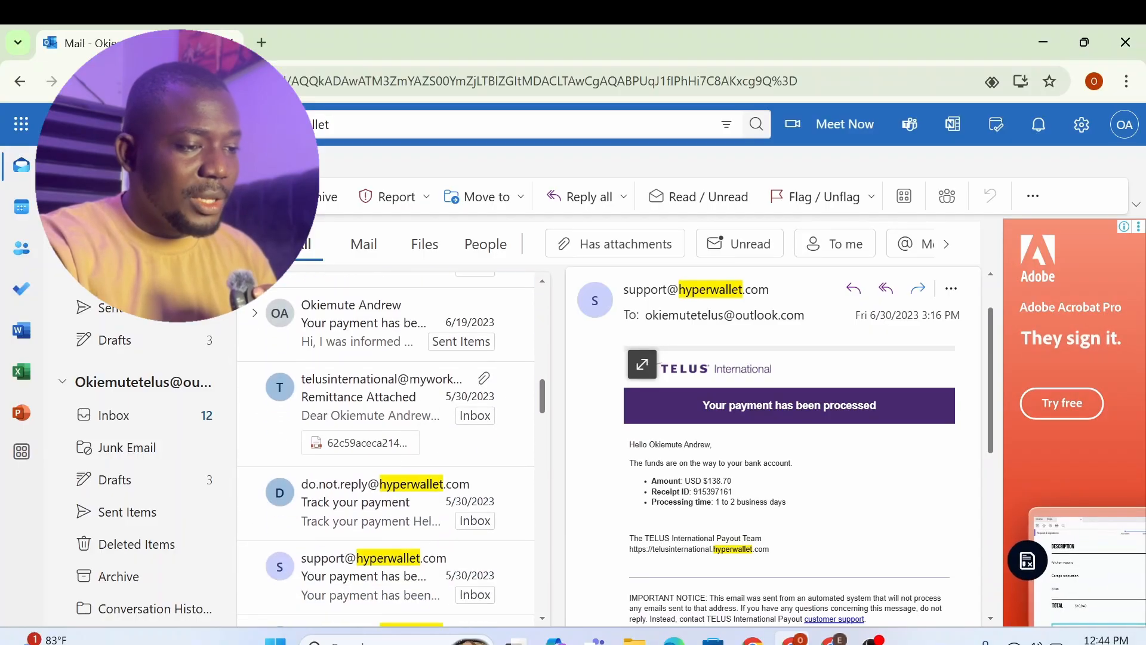
click(363, 451)
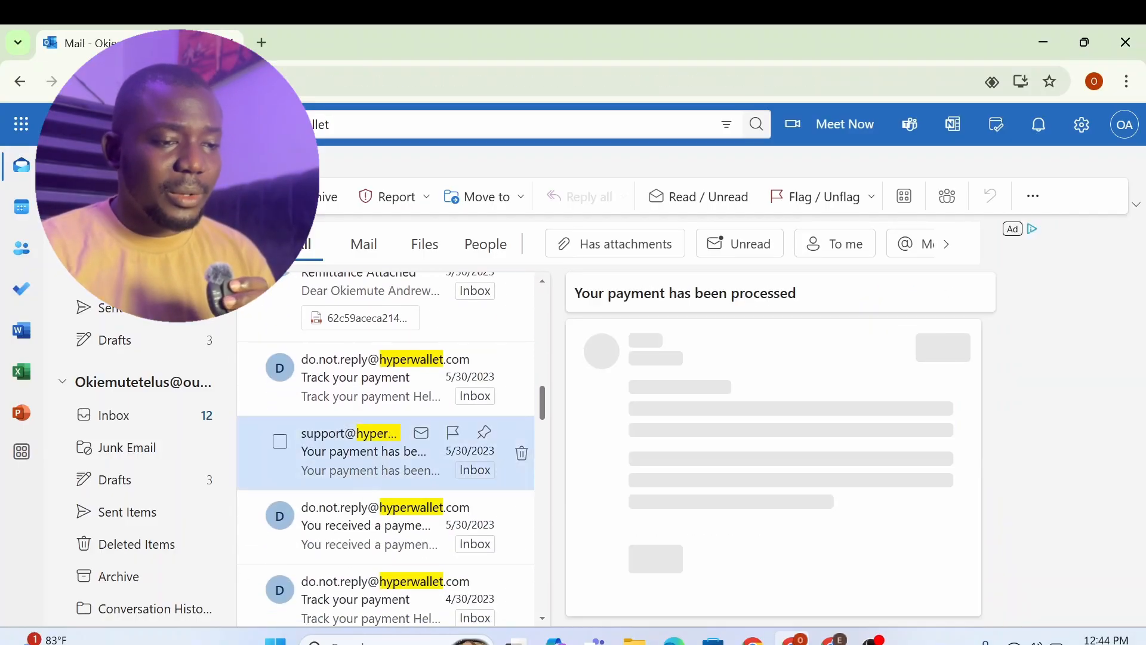
click(364, 452)
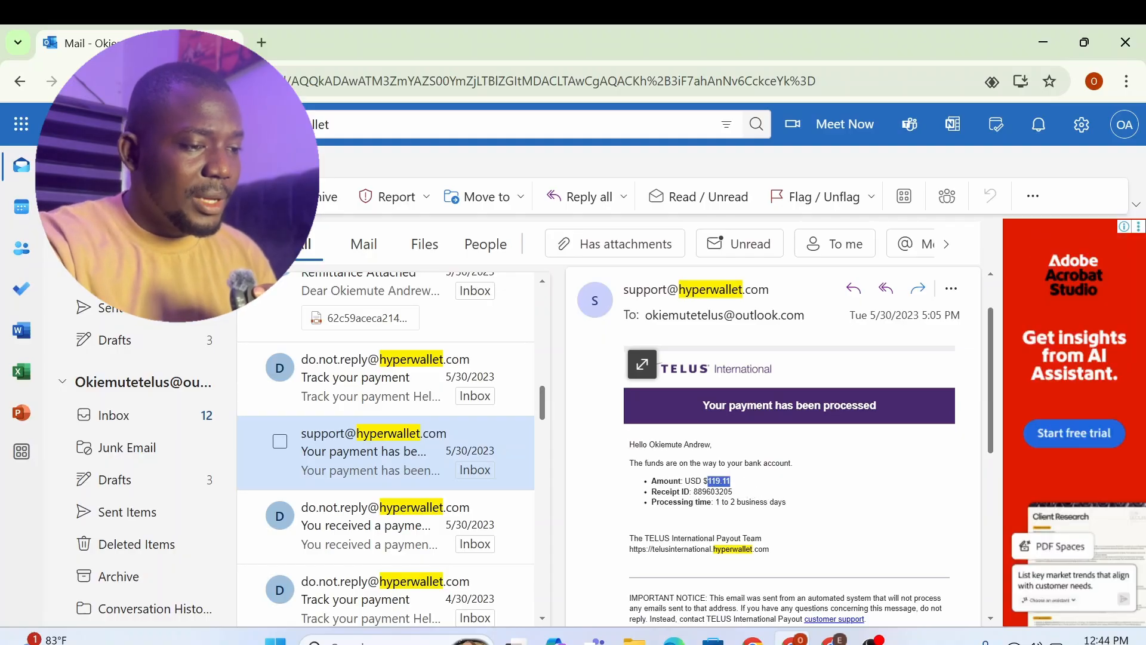
scroll(down, 3)
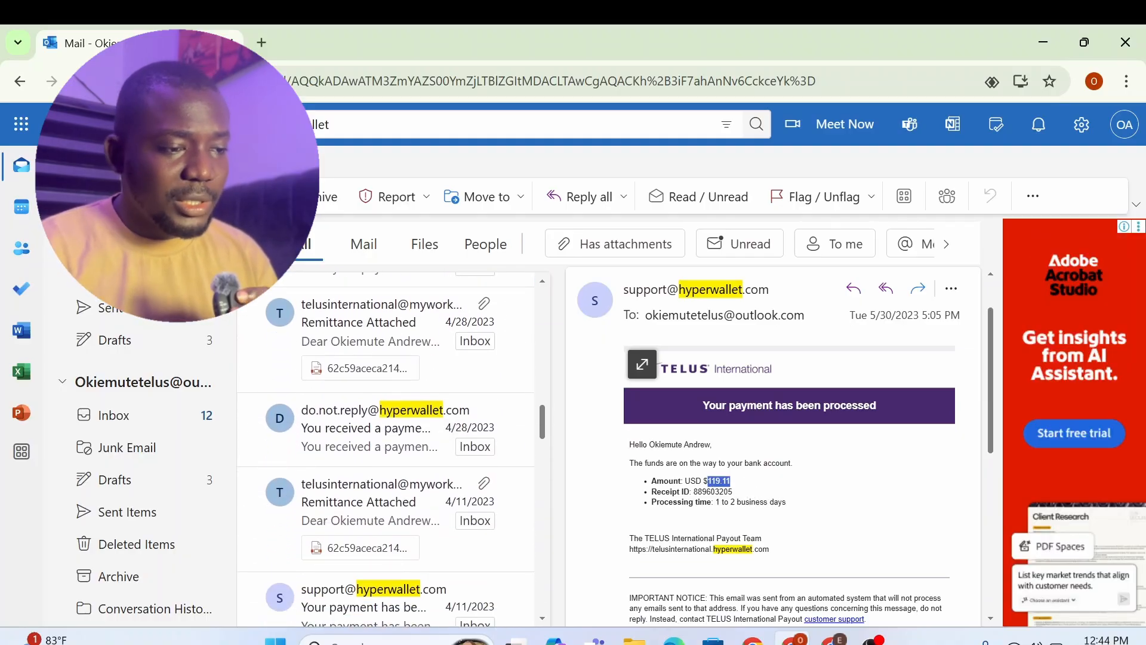
click(365, 428)
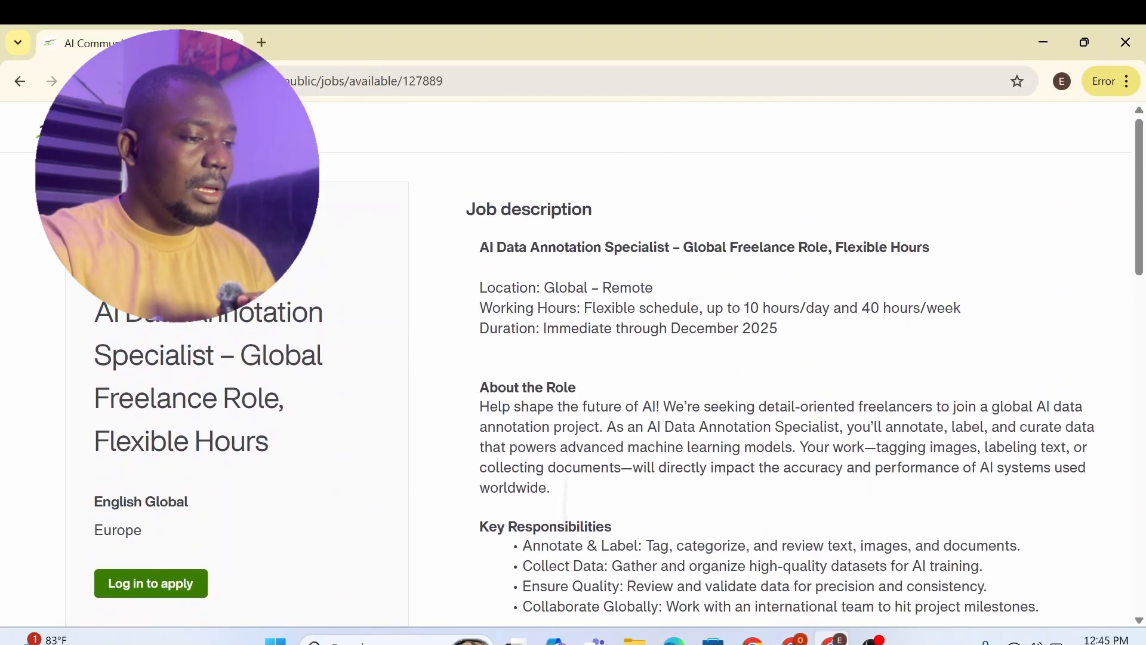
Review the AI Data Annotation Specialist listing's pay and requirements, then choose 'Log in to apply'.
scroll(down, 3)
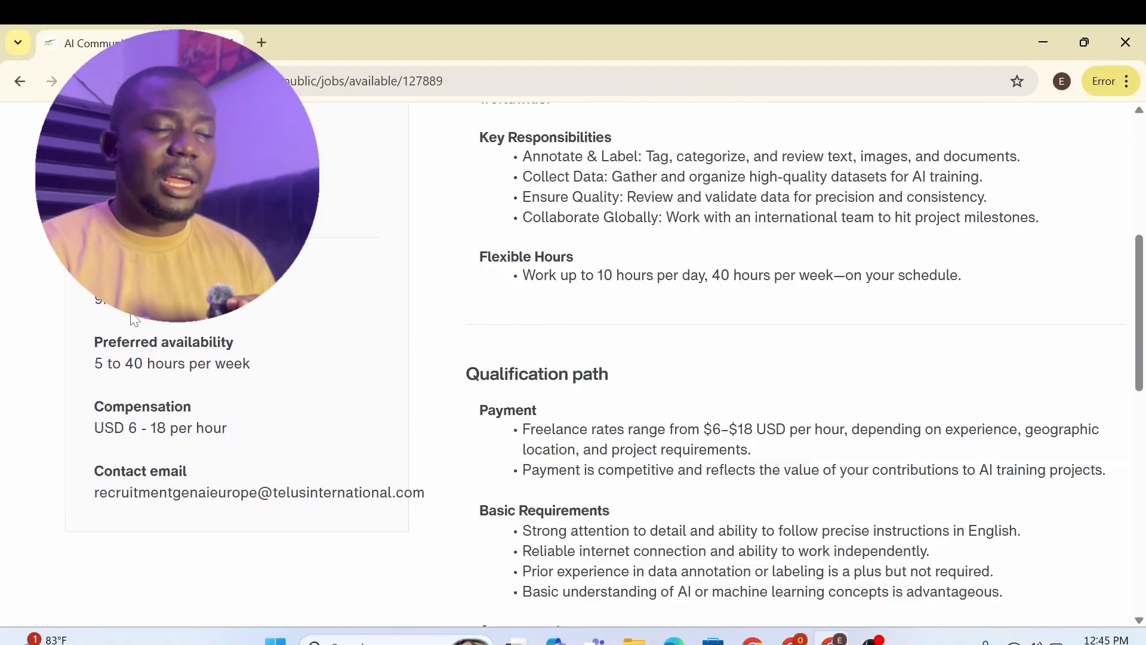
mouse_move(212, 319)
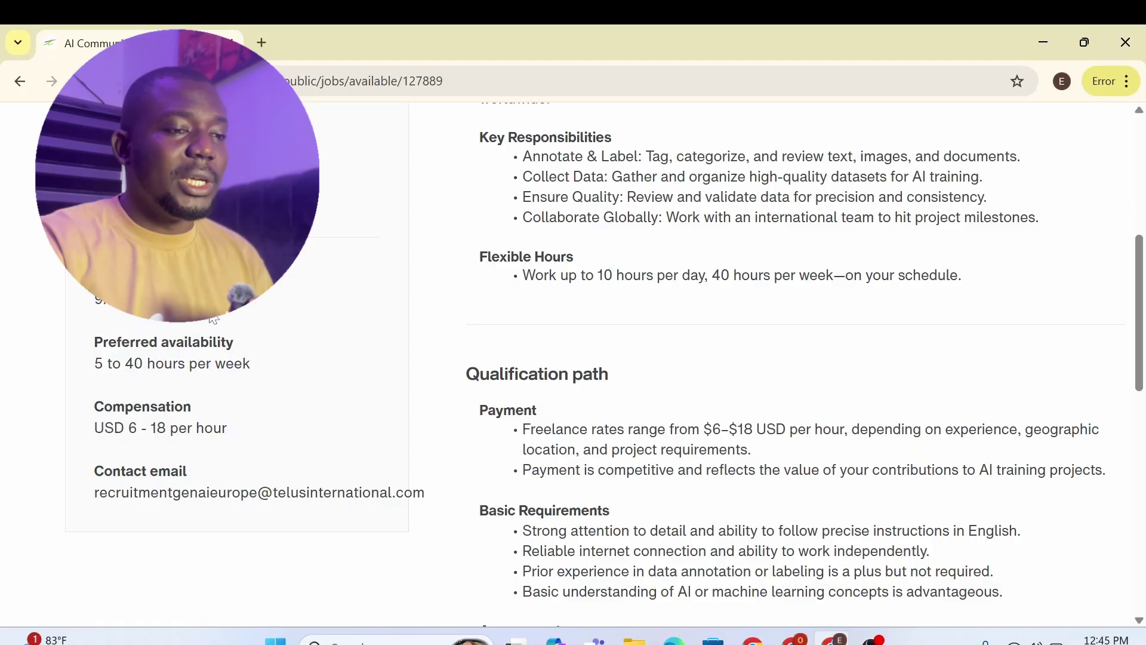
scroll(up, 3)
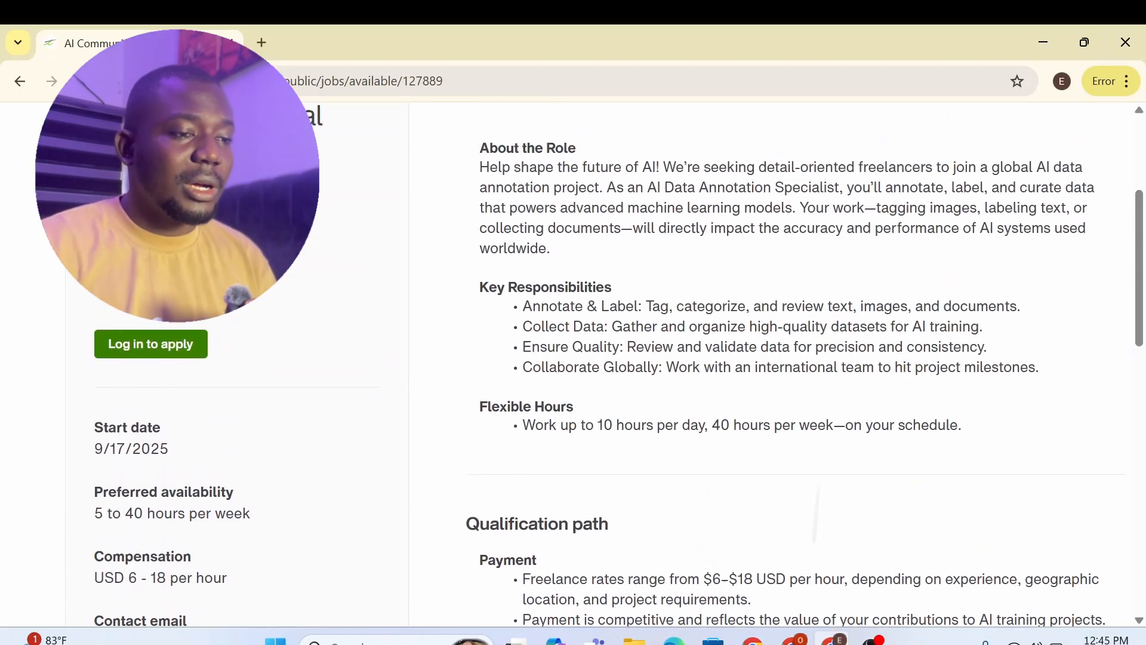
scroll(down, 3)
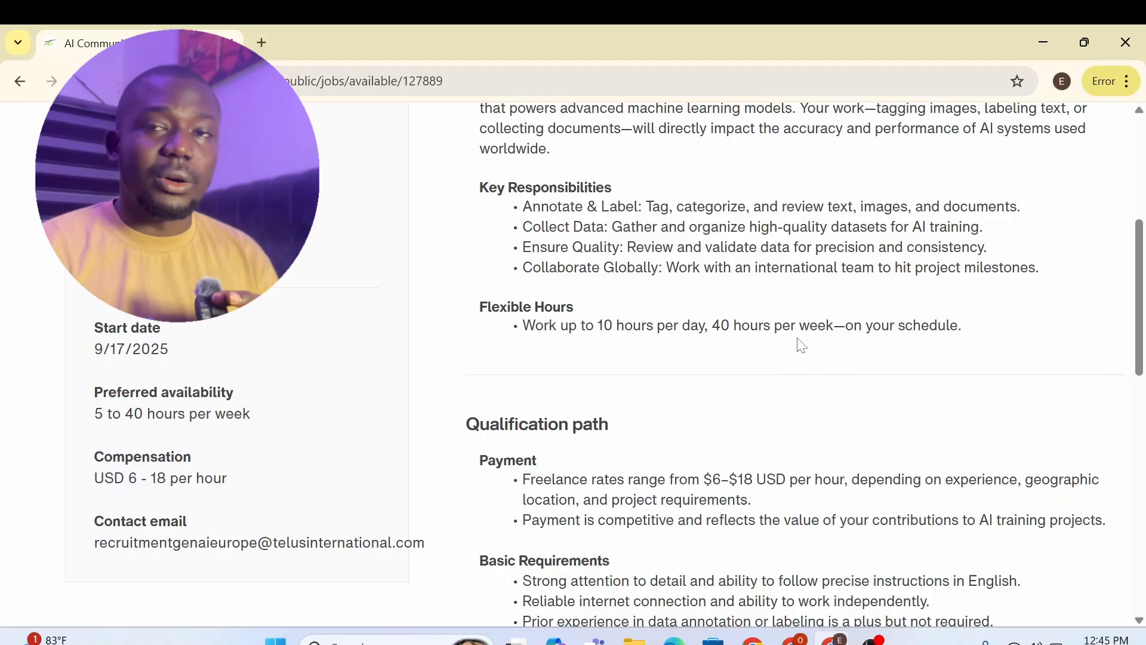
mouse_move(840, 356)
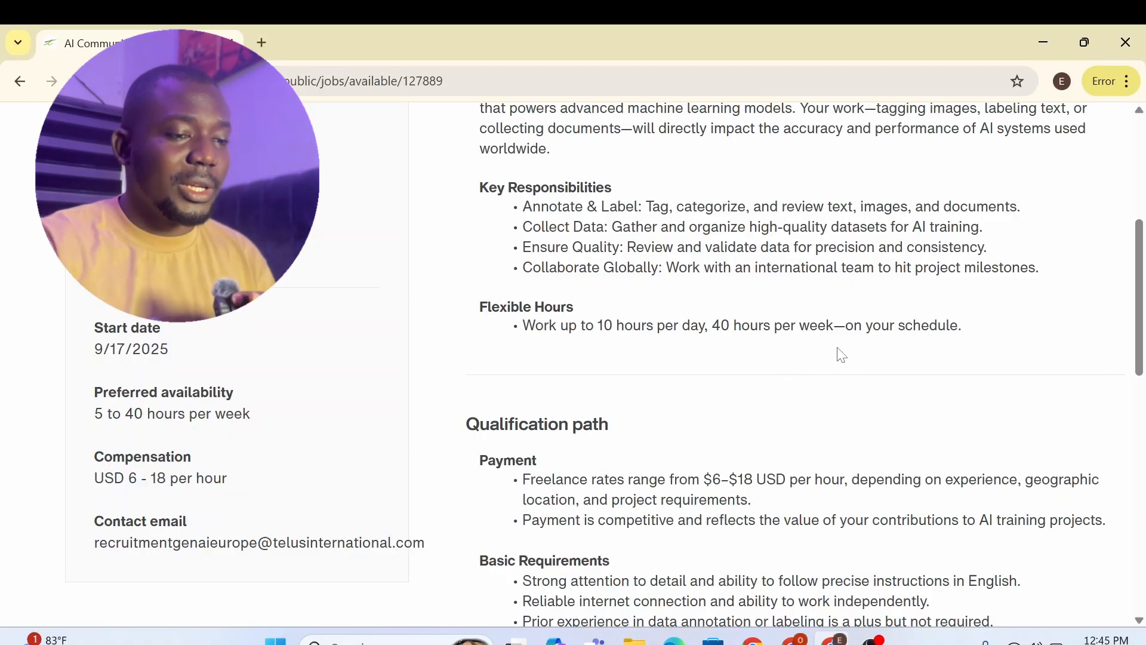
scroll(down, 3)
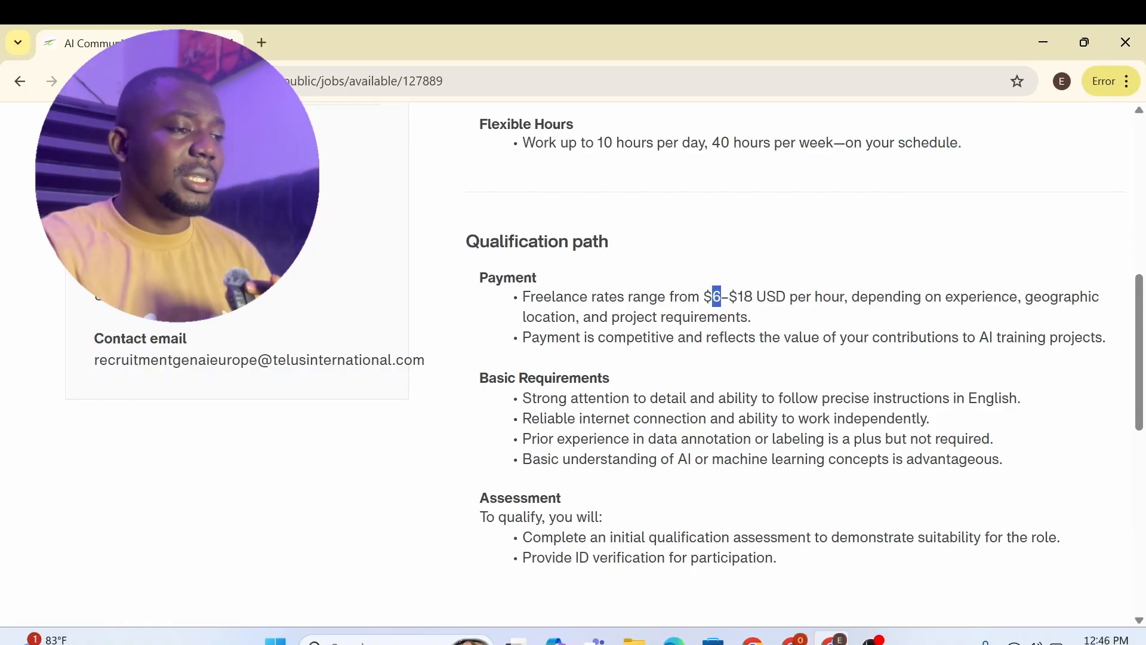
scroll(up, 3)
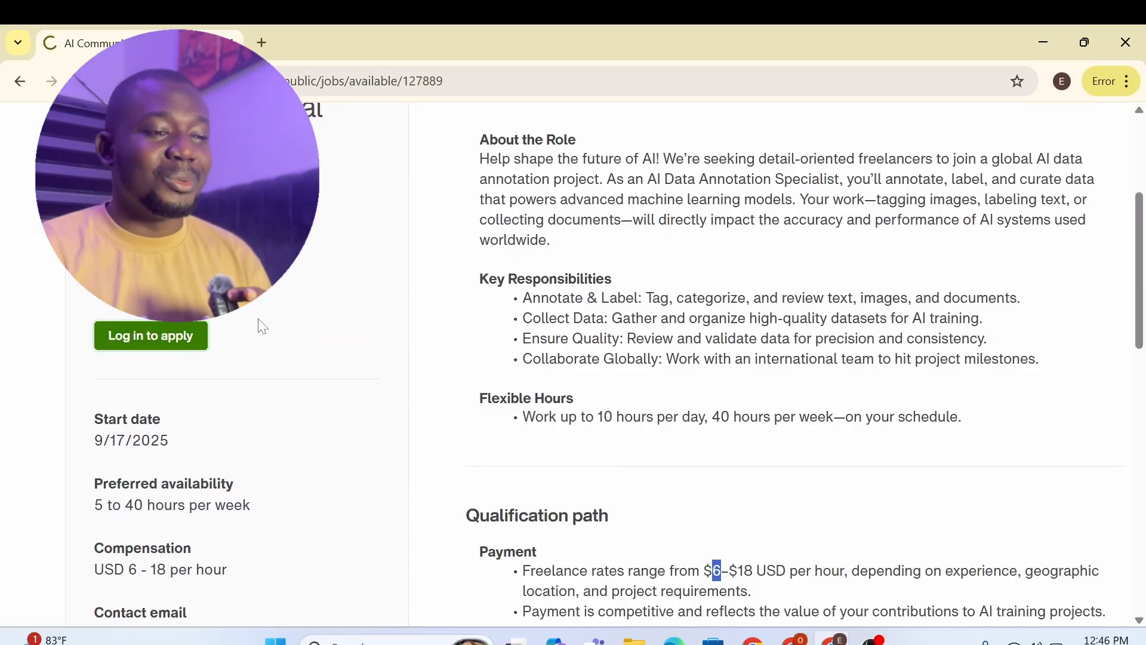
click(151, 335)
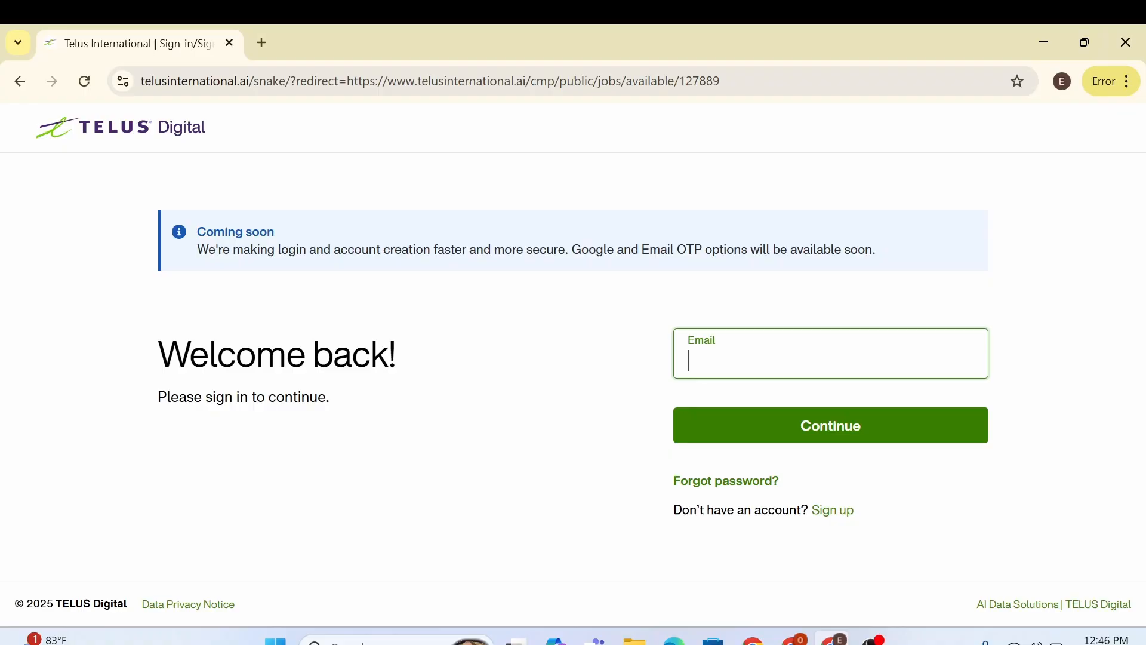
mouse_move(832, 510)
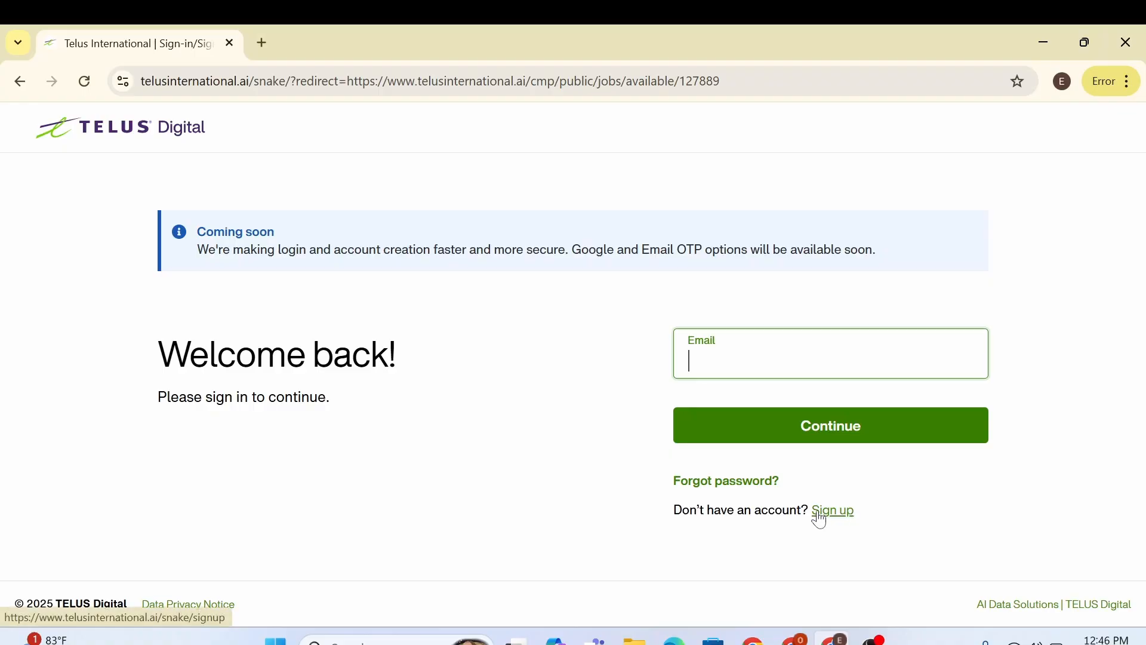
Switch to Sign up and submit the email, first name and last name.
click(833, 509)
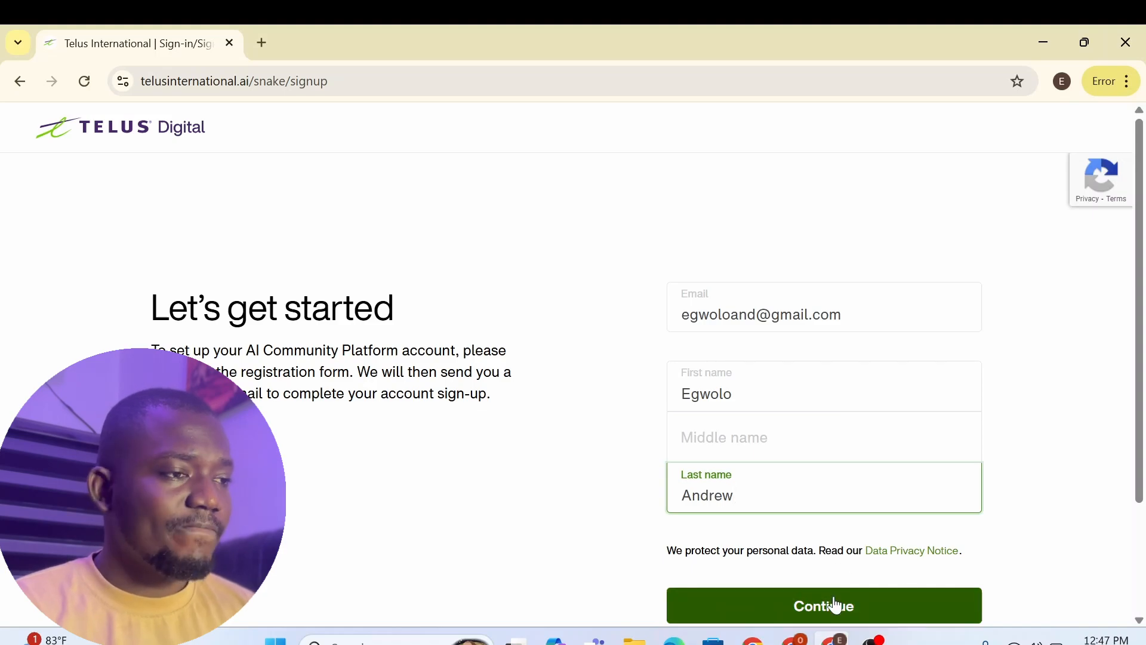
click(823, 604)
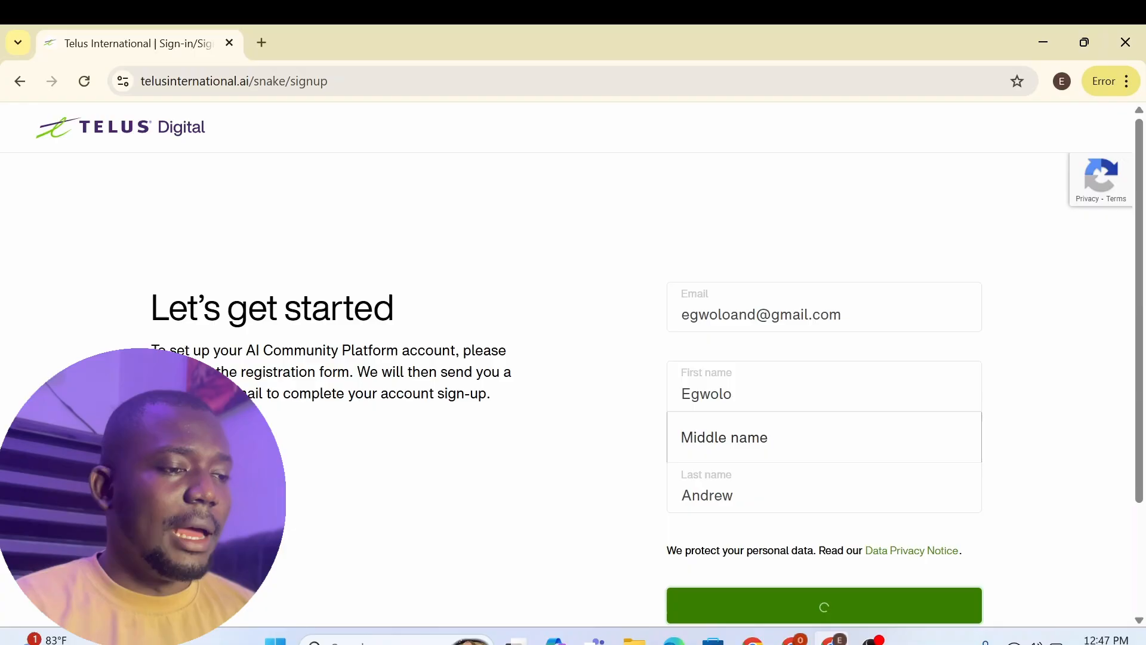
click(823, 605)
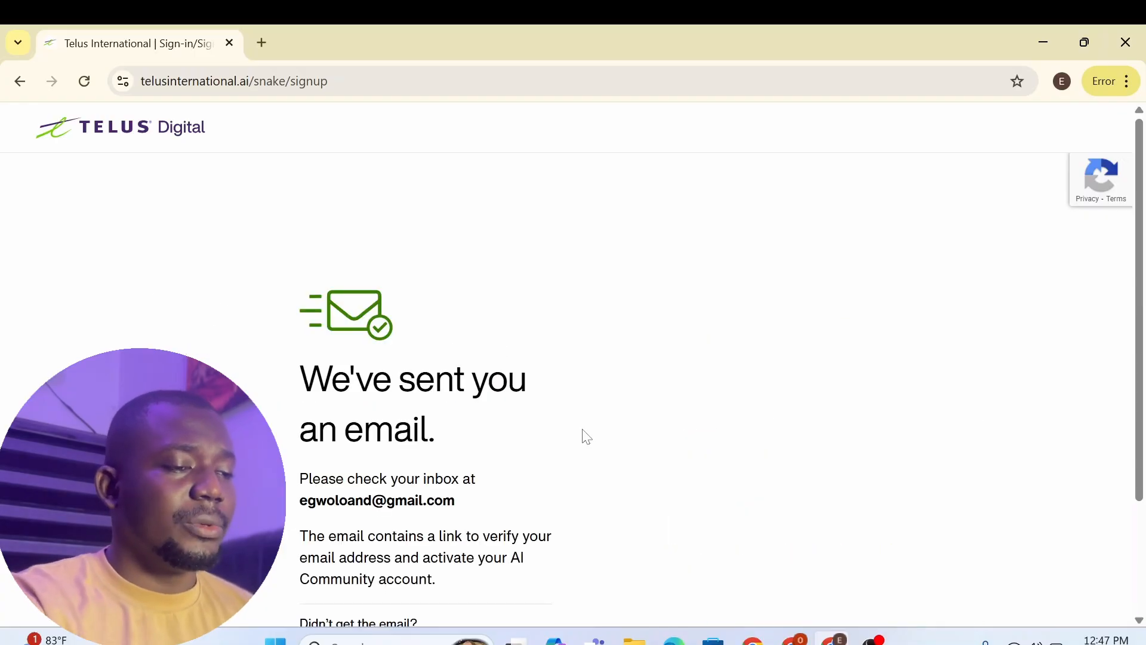
scroll(down, 3)
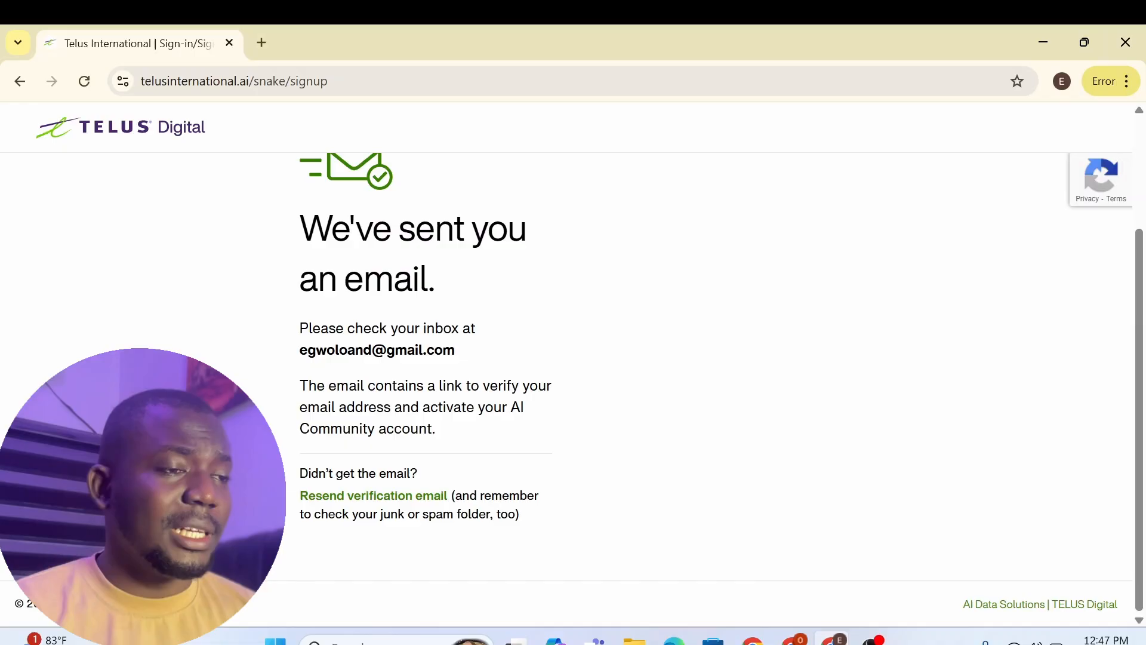
mouse_move(285, 261)
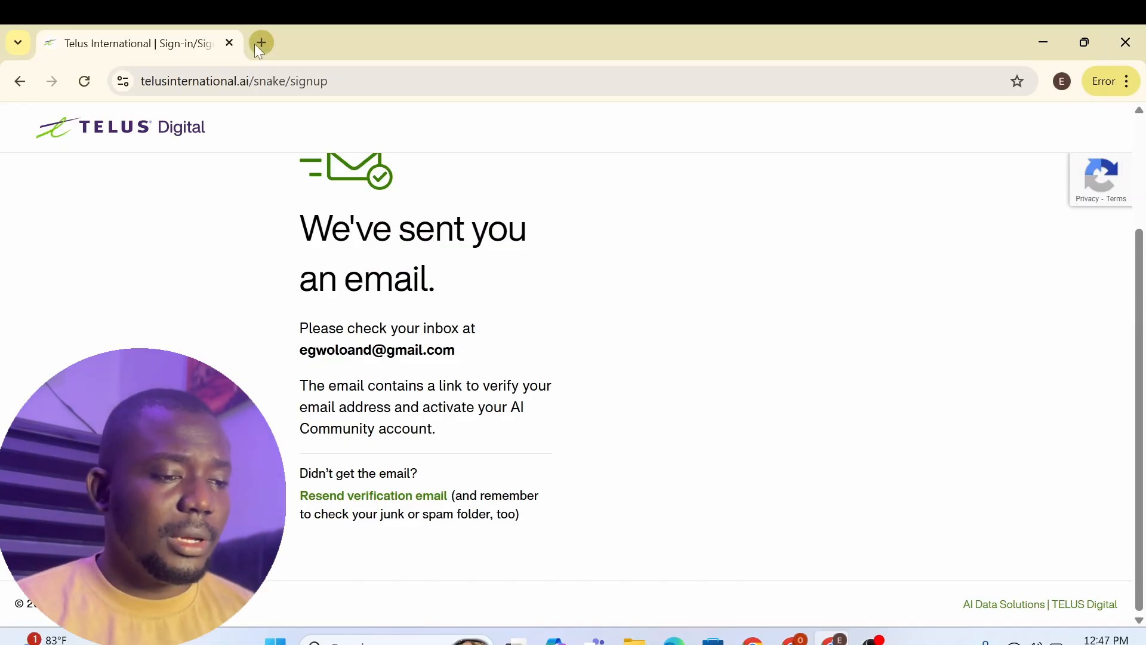
Open Gmail in a new tab, open 'Confirm your email address' and follow its verify link.
click(260, 42)
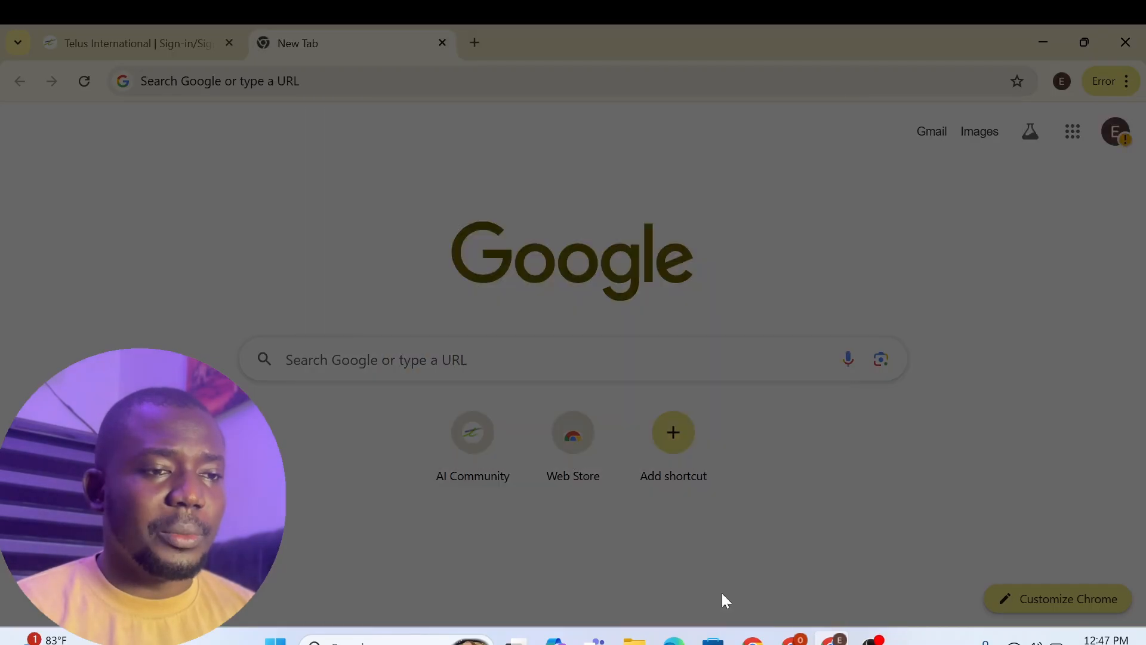
click(1072, 131)
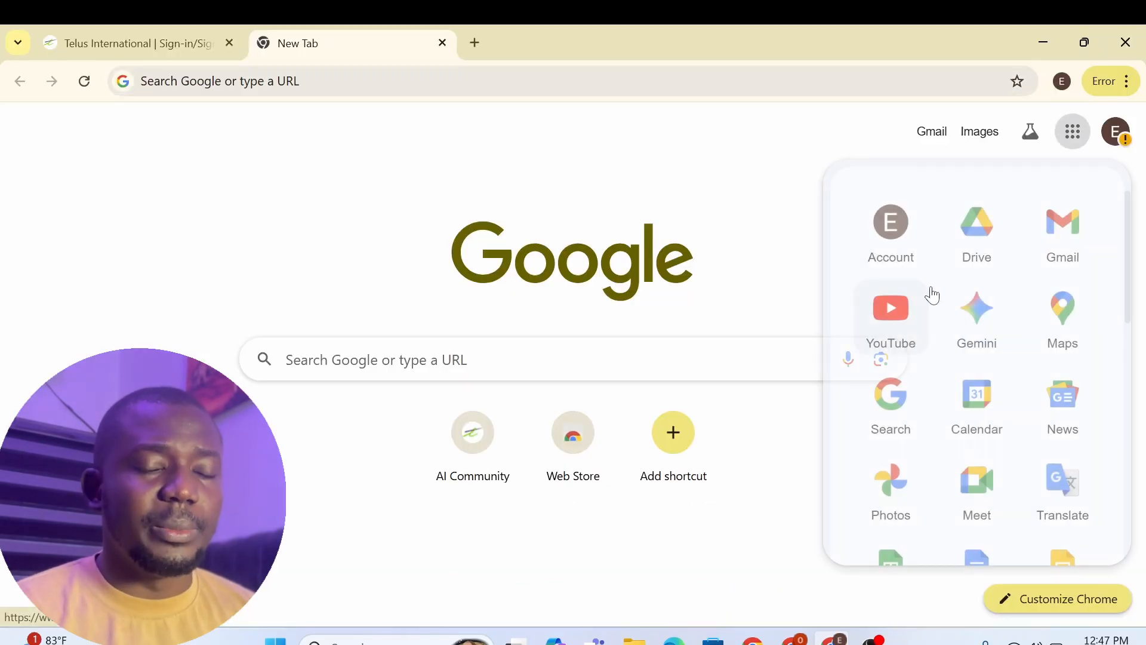
click(1061, 222)
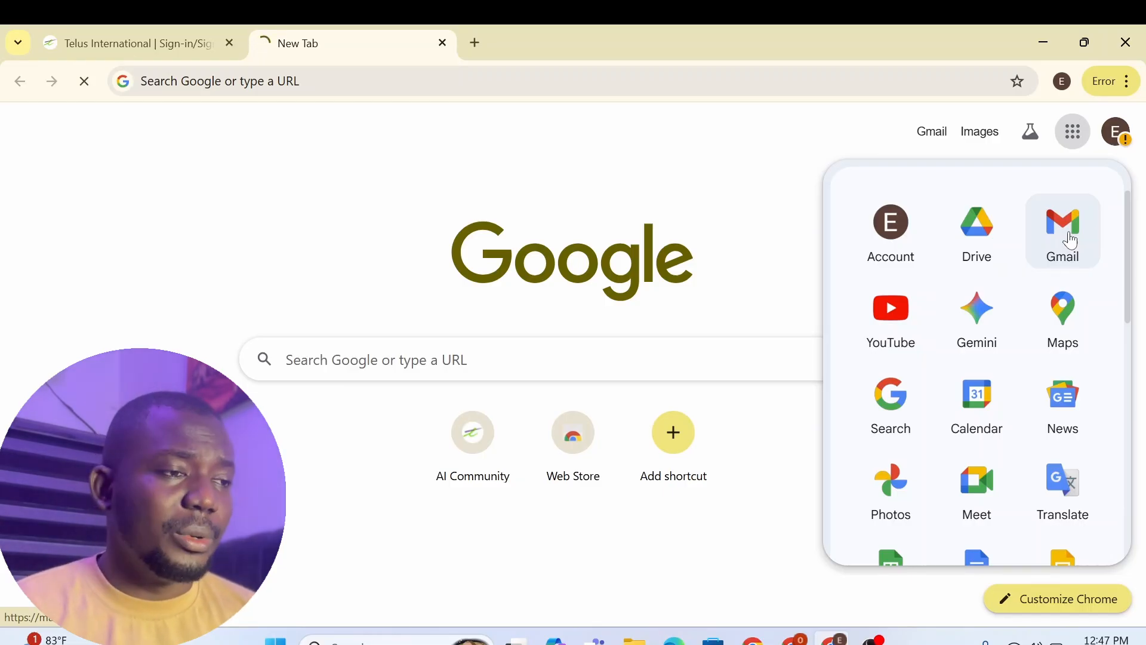
click(1062, 227)
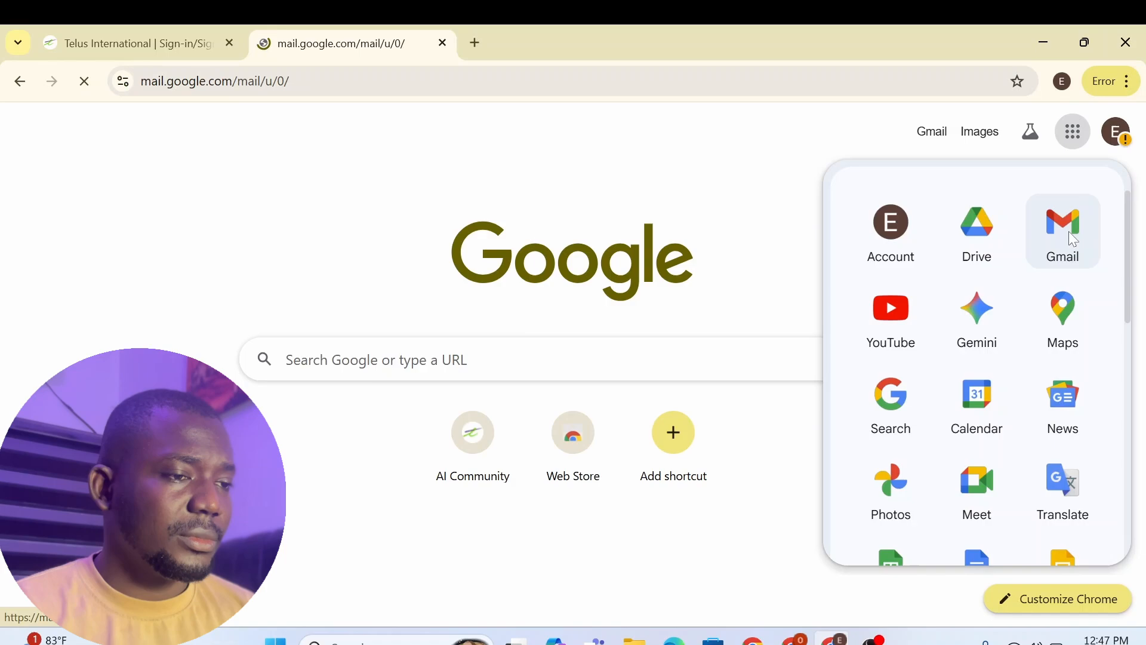
click(1062, 223)
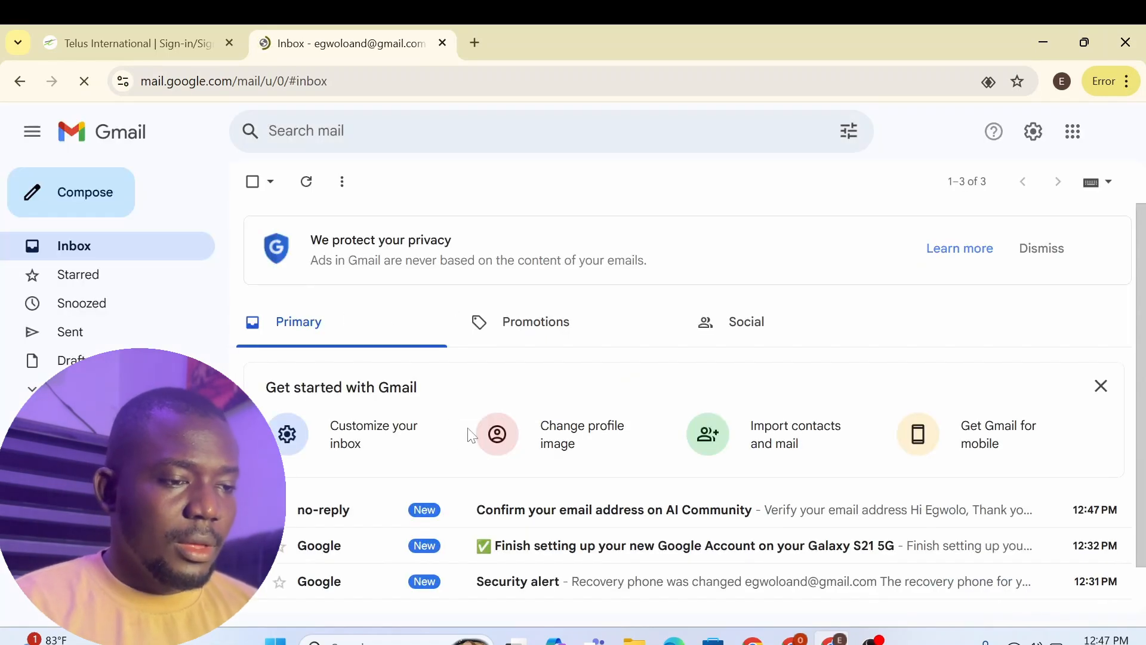
mouse_move(554, 515)
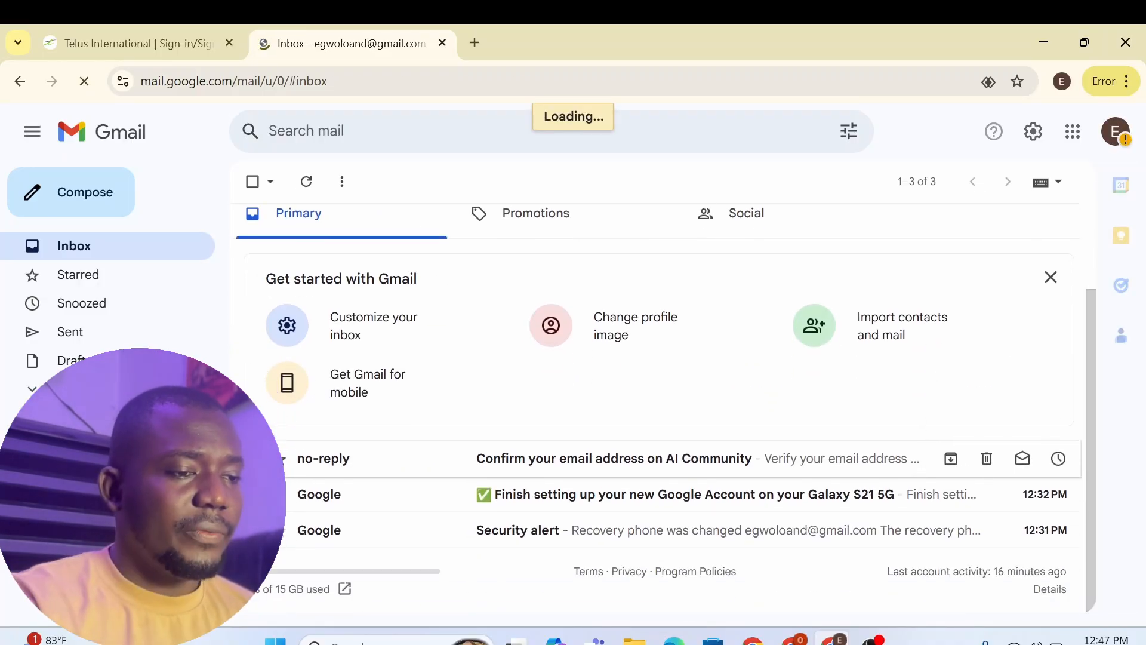
click(614, 458)
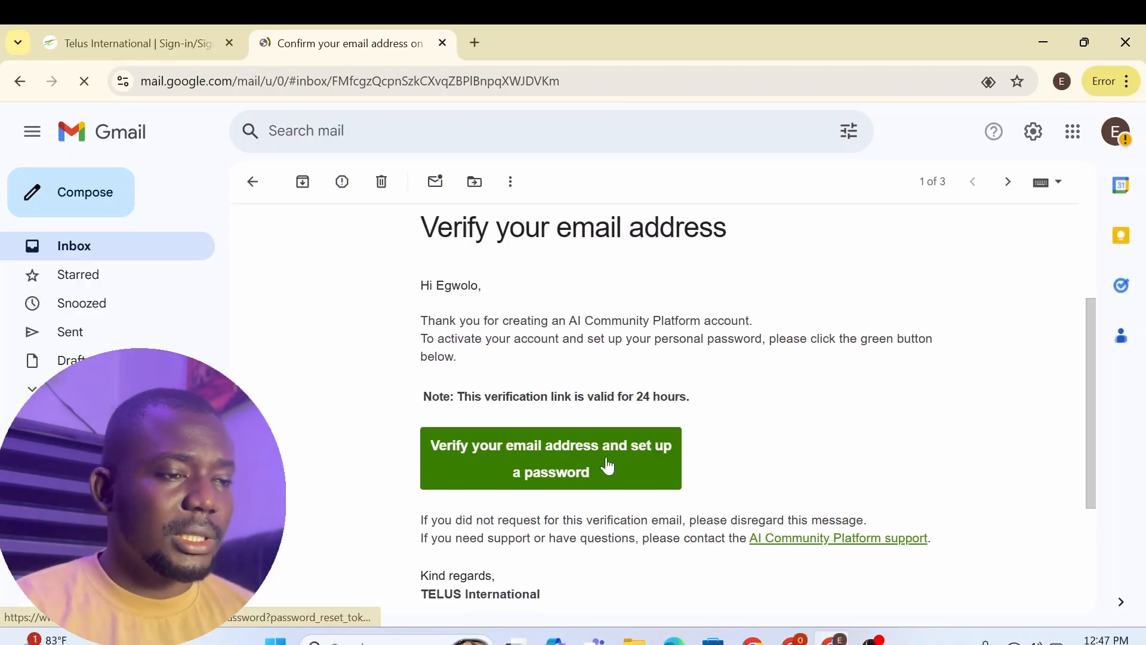
click(550, 458)
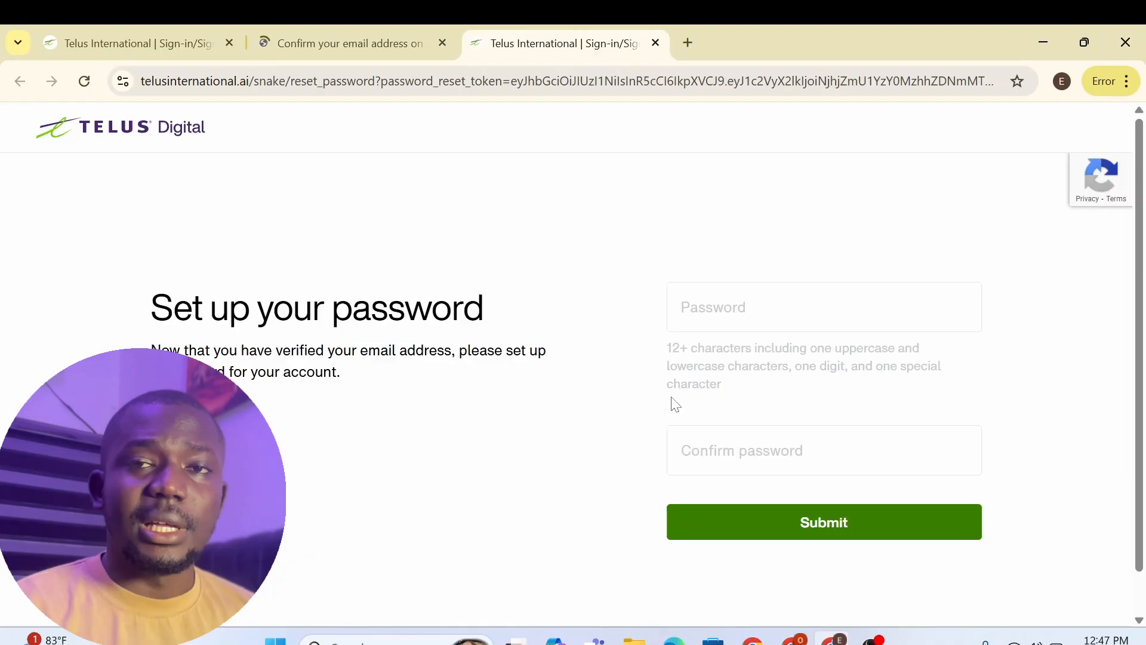
Set and submit the new account password, then agree to the Contributor Services Agreement.
click(823, 306)
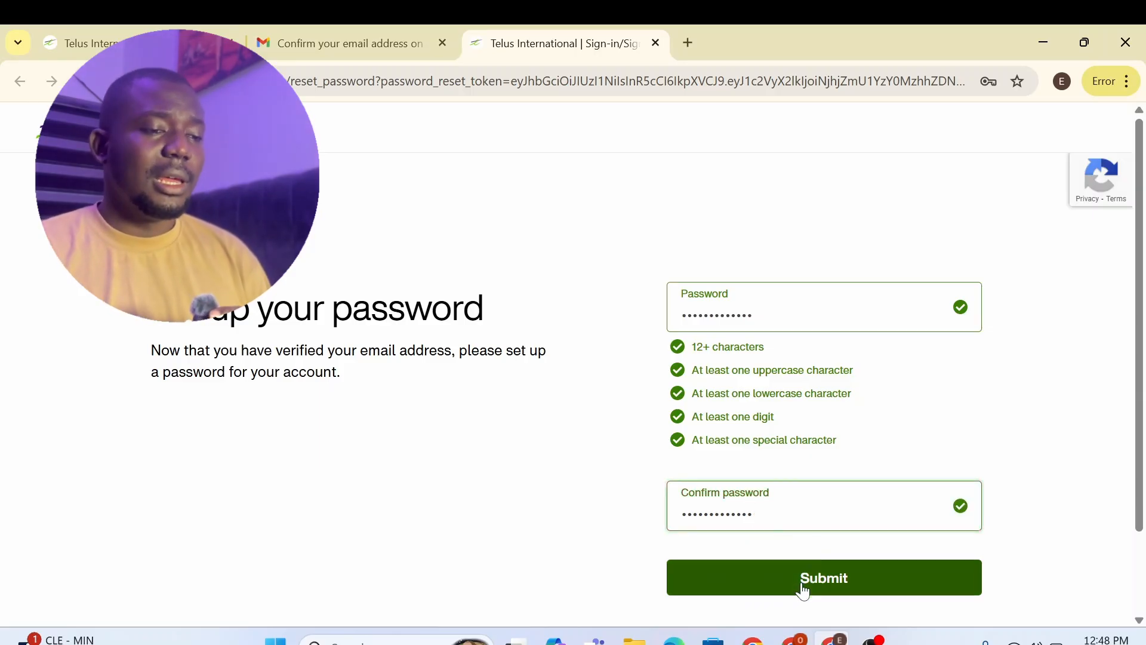
click(824, 576)
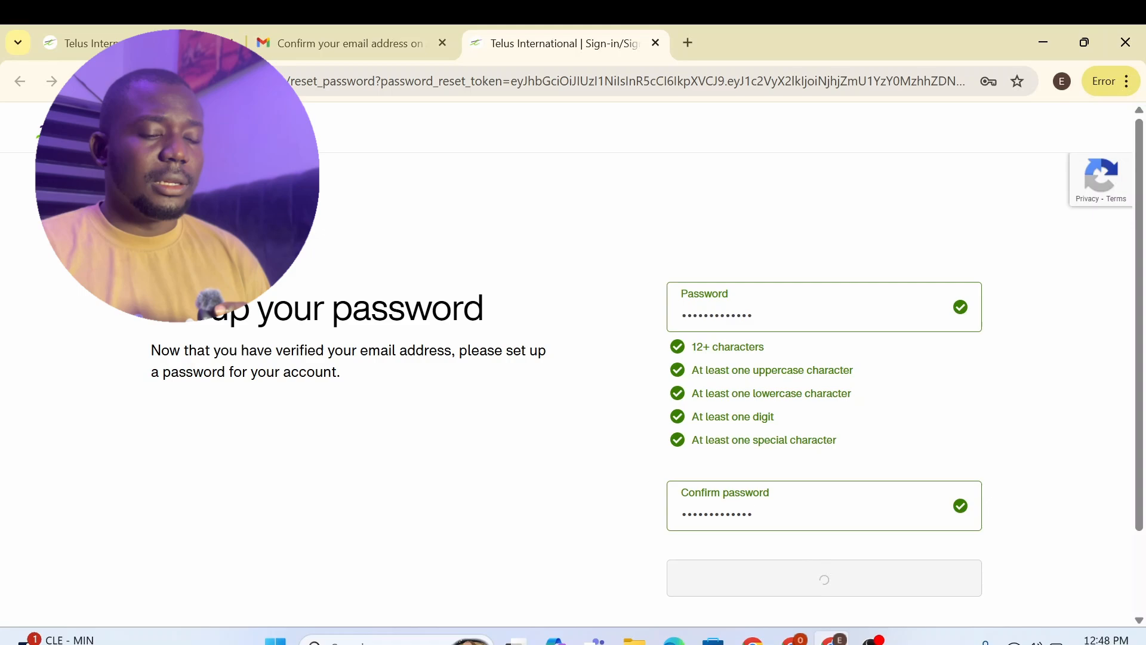
click(823, 577)
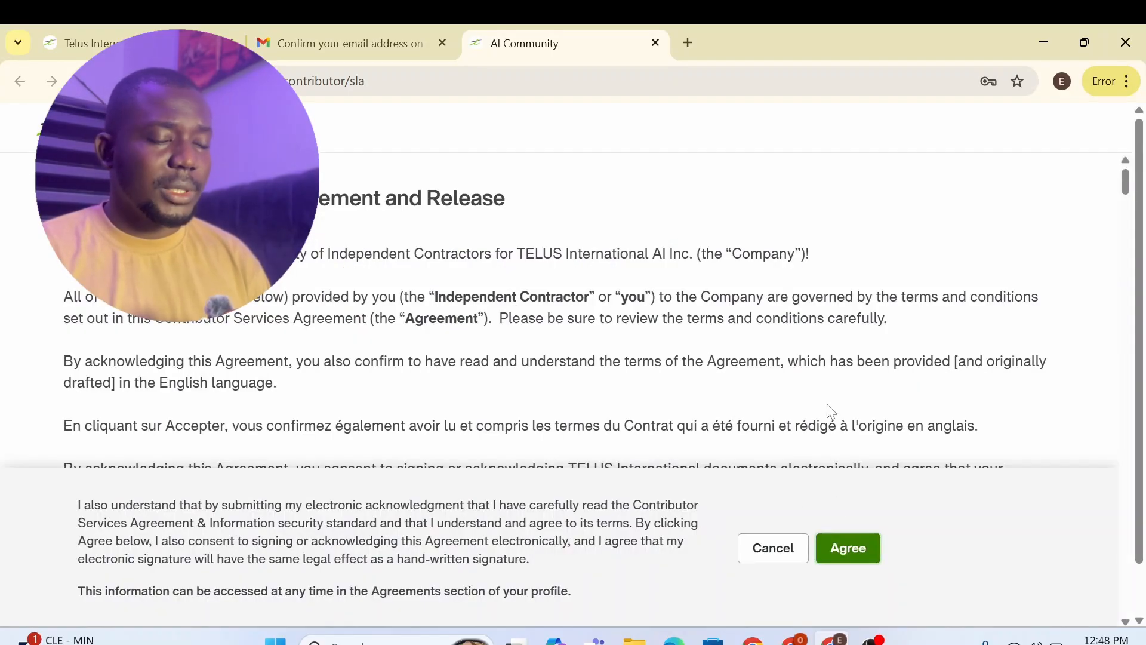
click(847, 548)
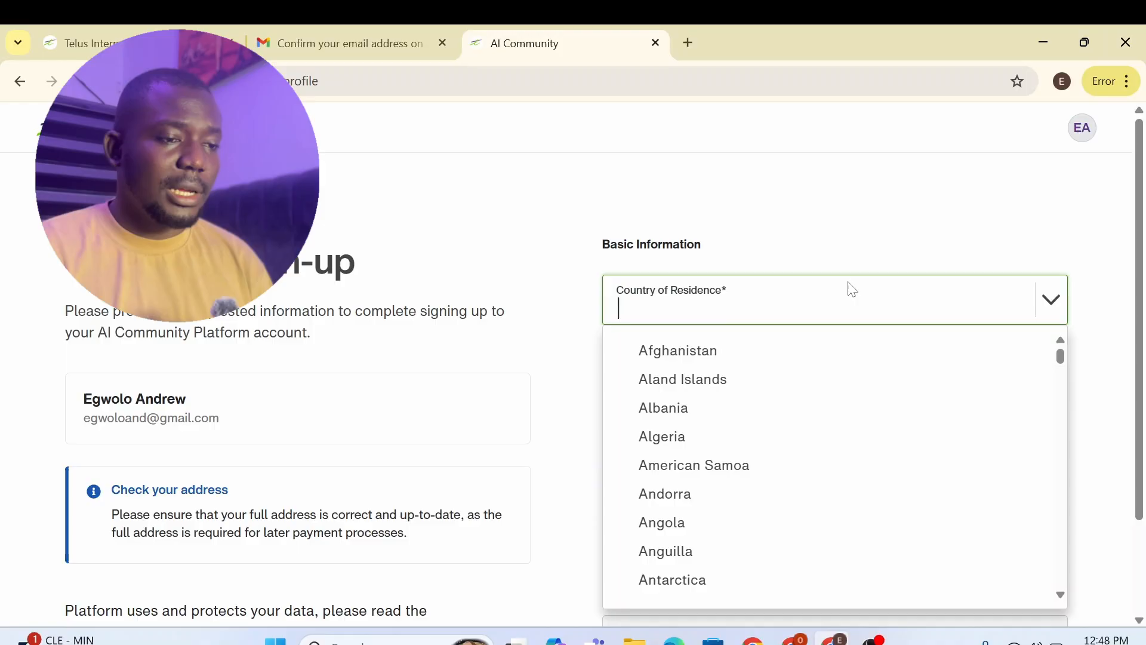
Choose Nigeria as country of residence and begin entering the city and state.
text(ni)
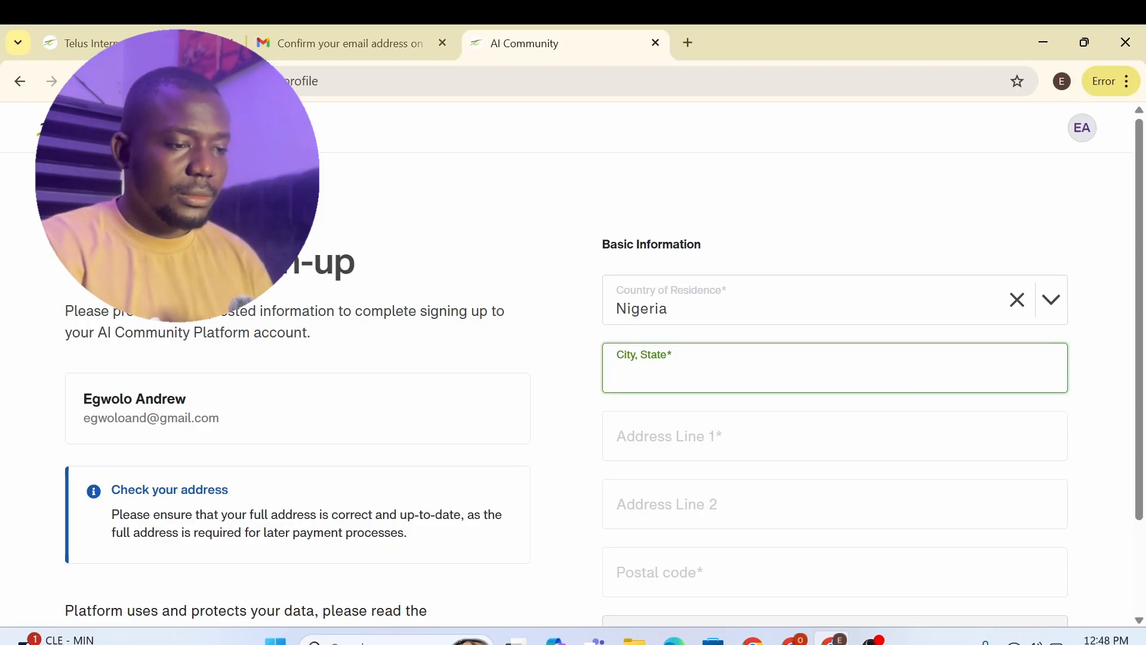
text(Ye)
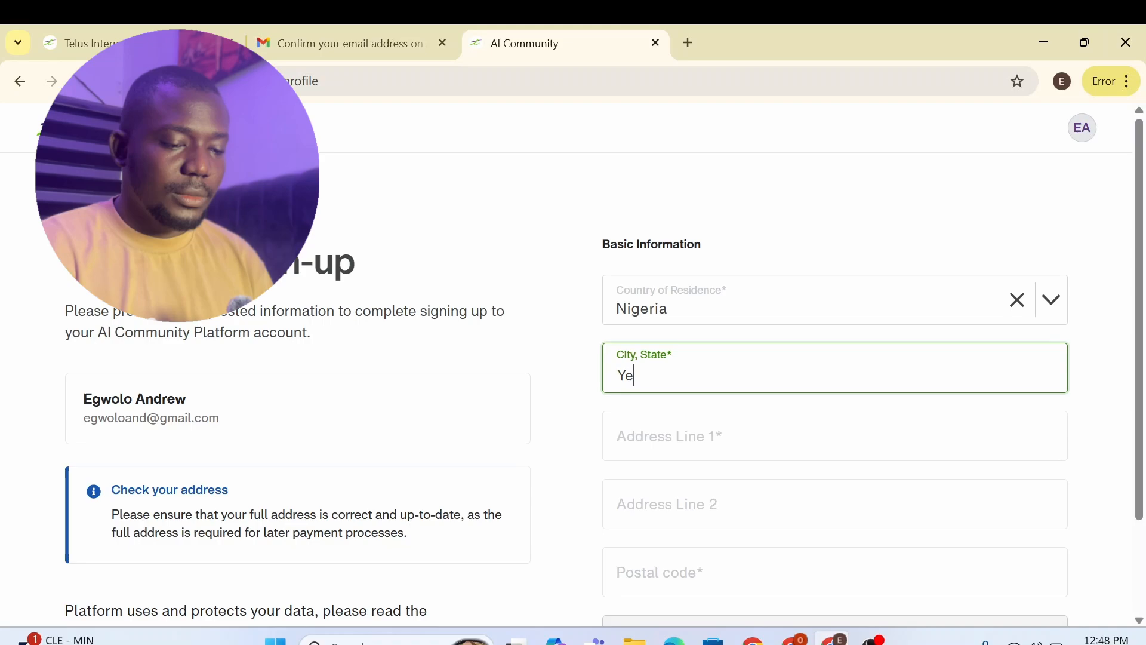
scroll(down, 3)
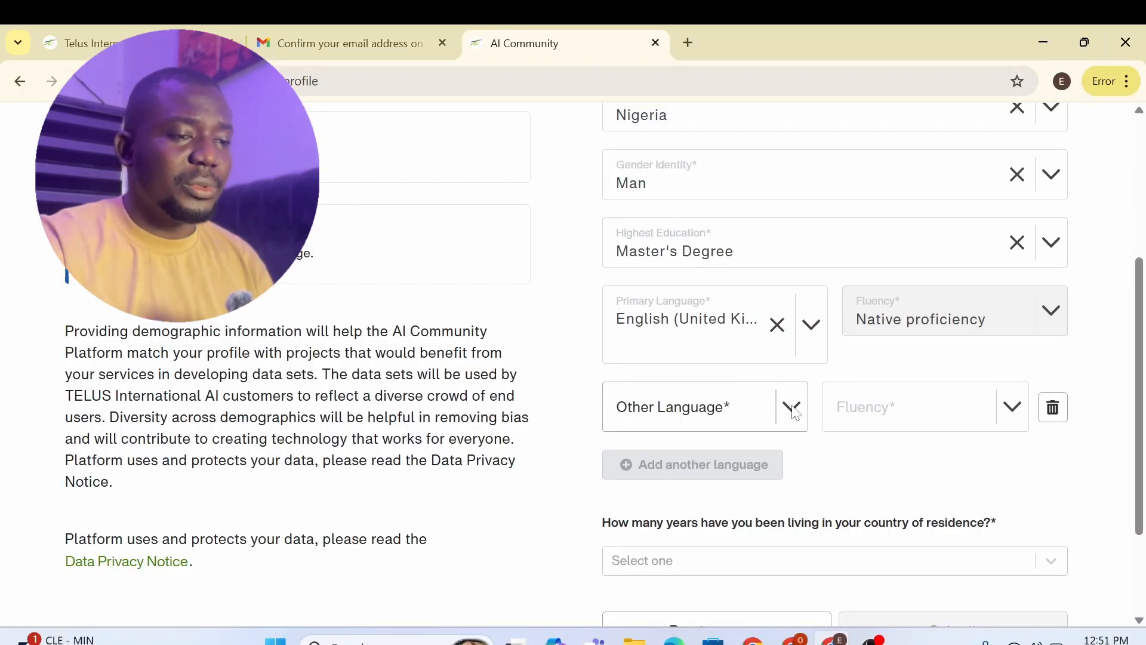
Add English as another language at Full professional proficiency.
click(790, 407)
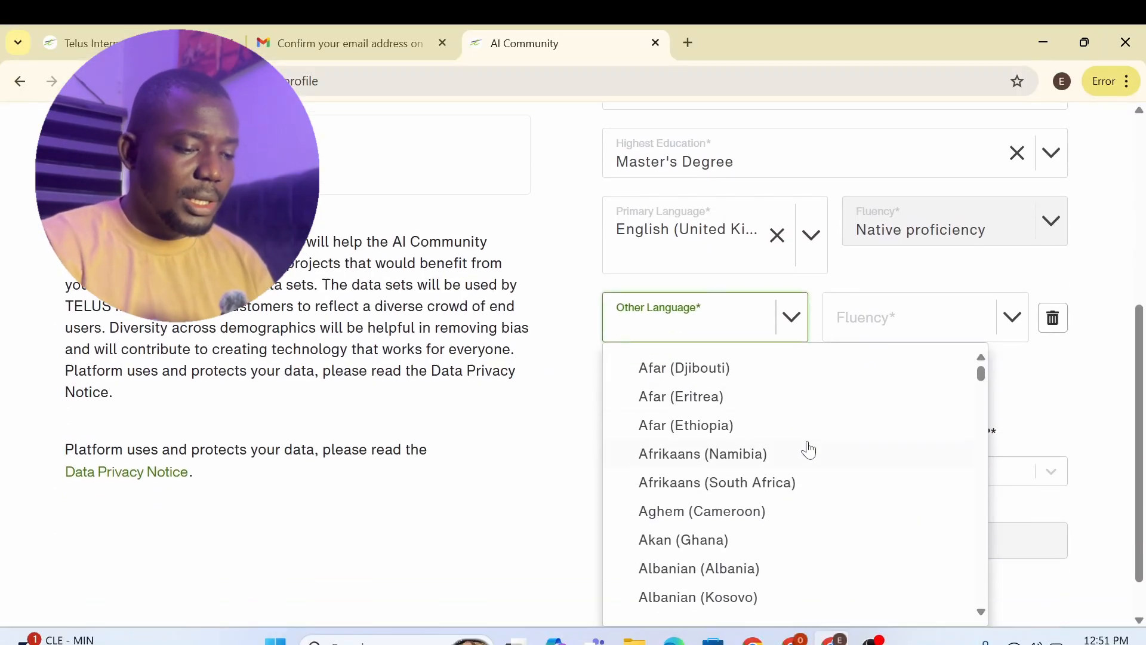
text(engl)
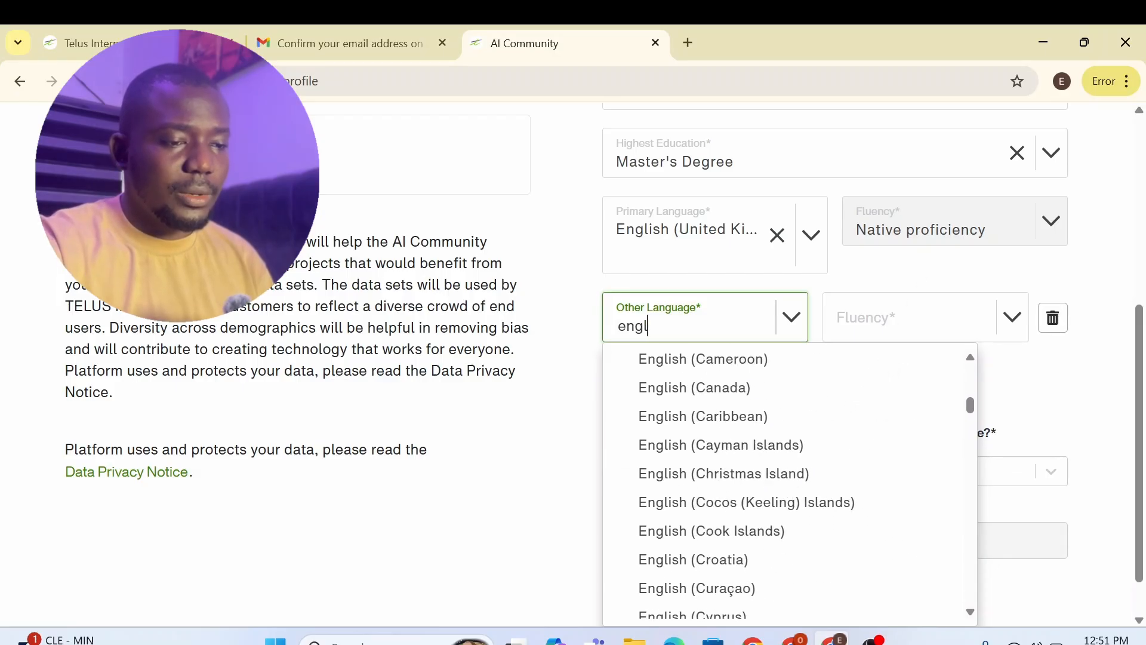
scroll(down, 3)
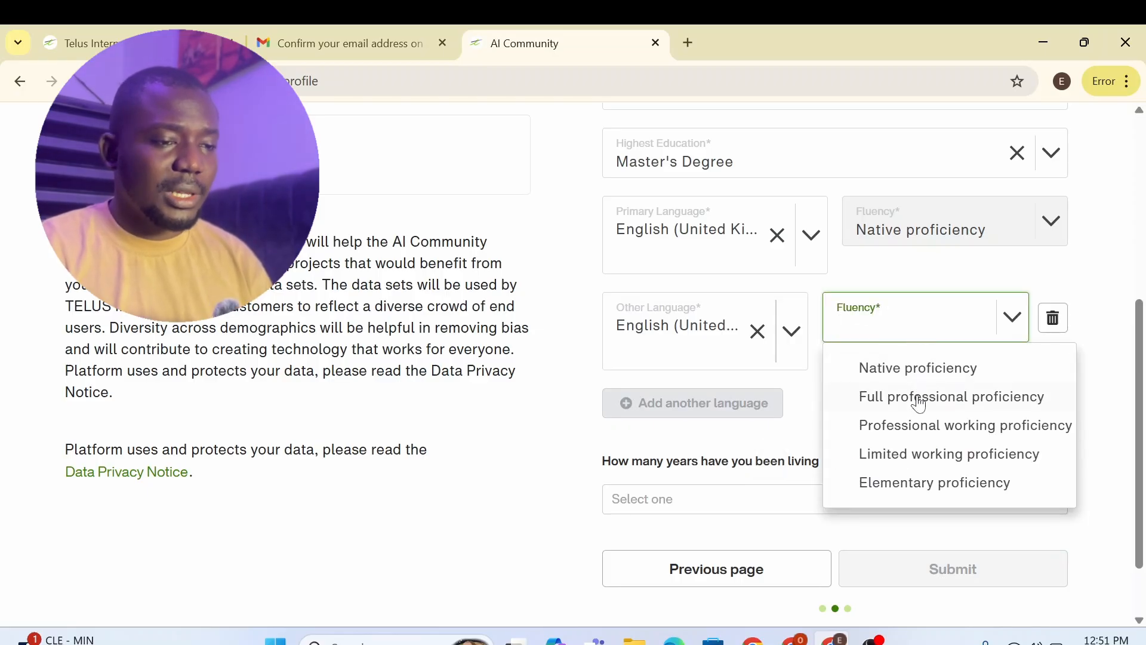
click(951, 396)
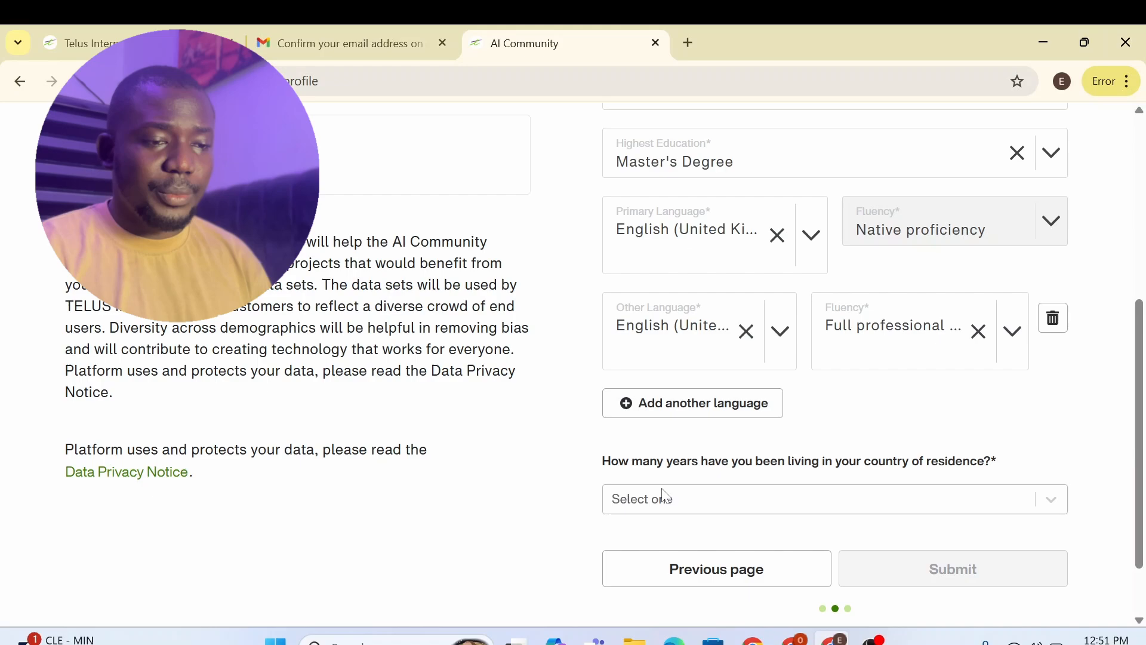
Answer 5+ years of residence and submit the profile form.
click(804, 498)
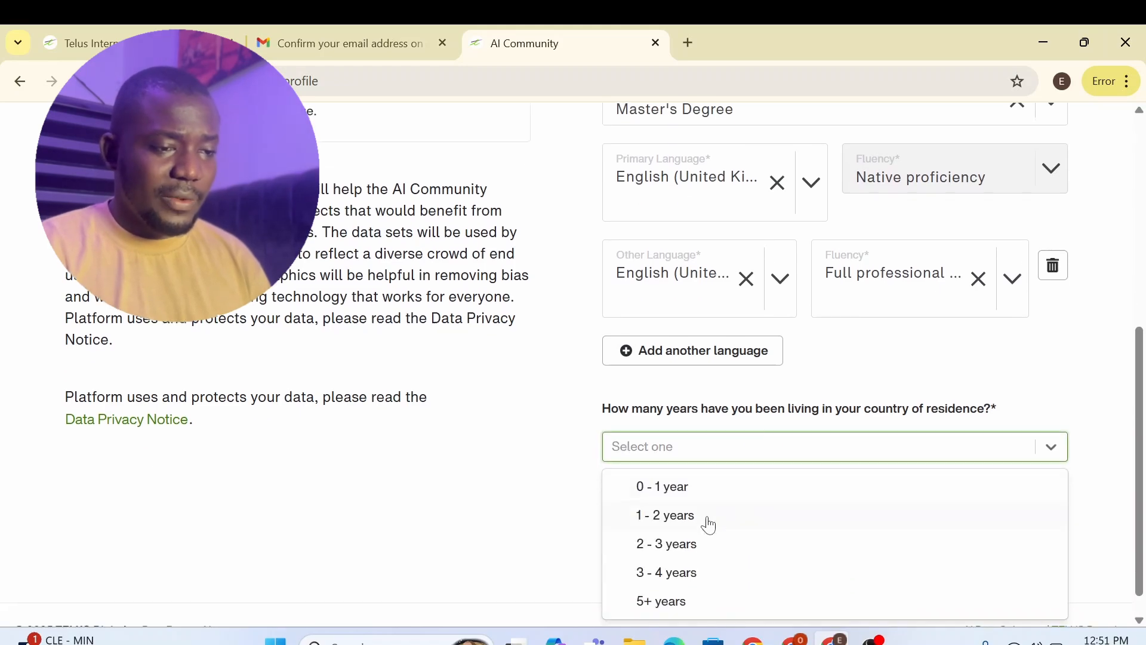
click(660, 600)
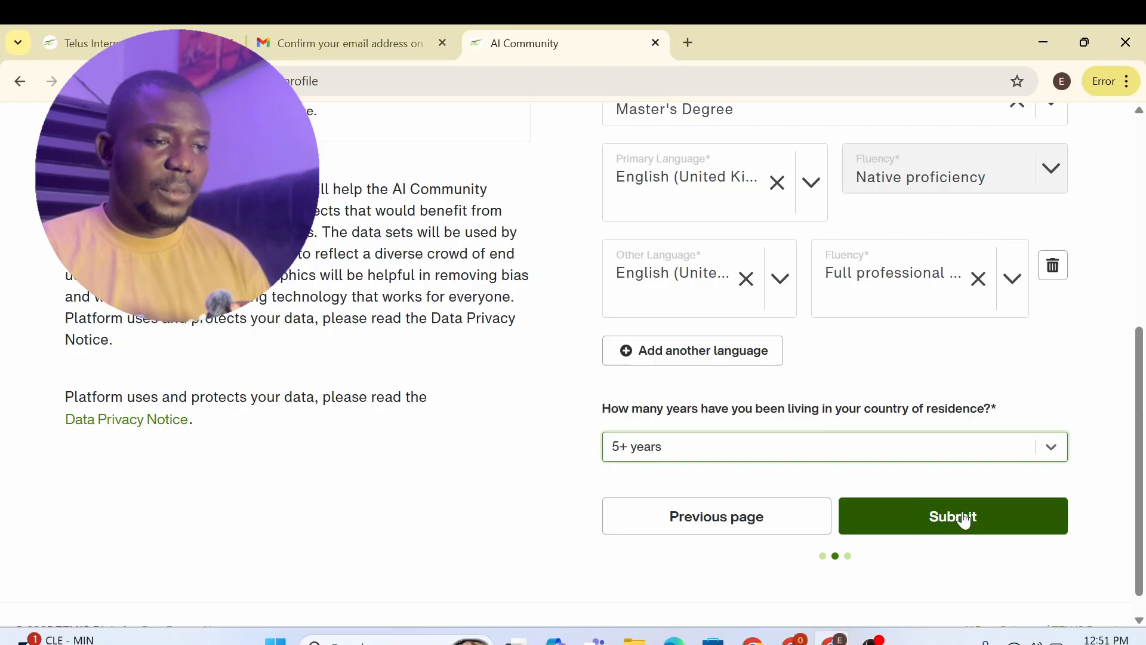
click(953, 515)
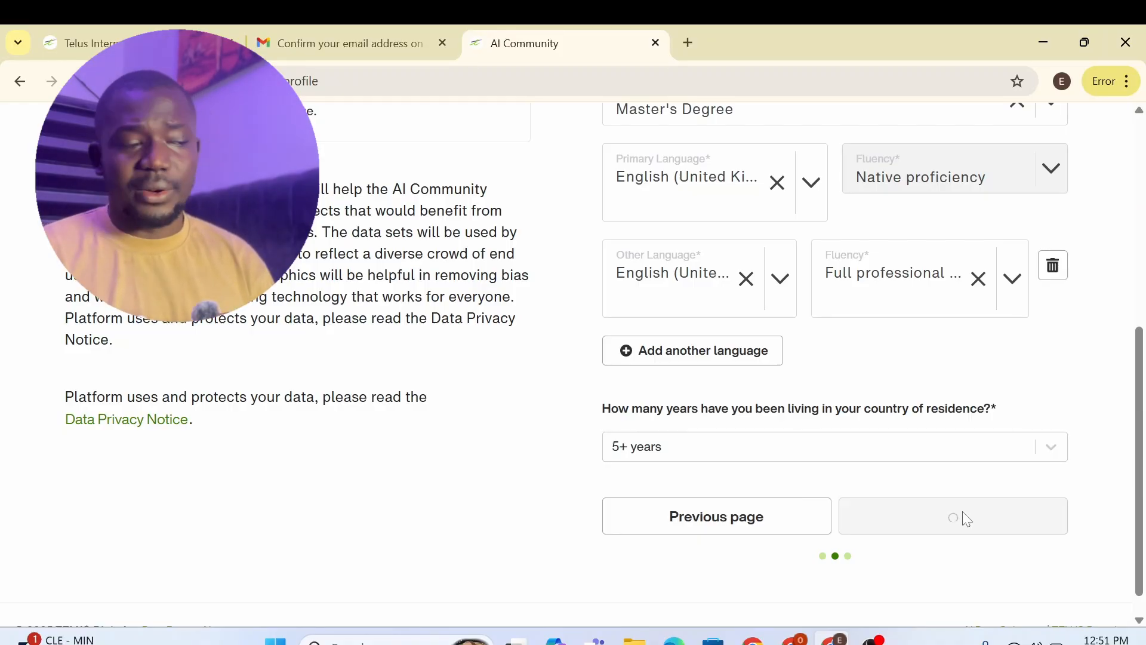
click(953, 515)
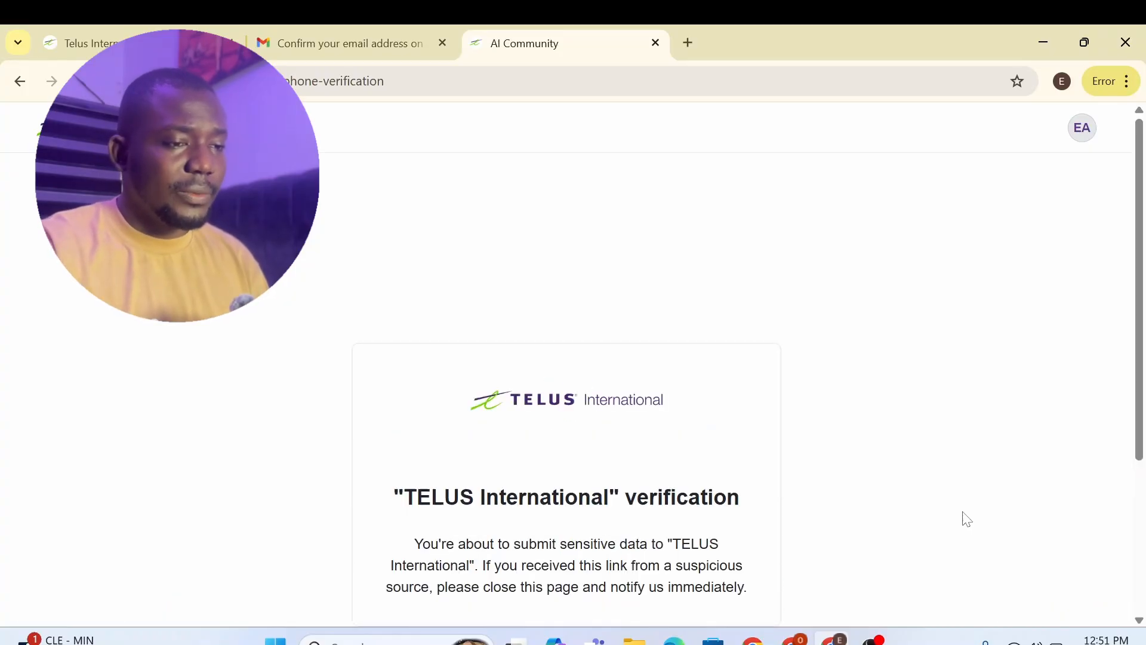
Begin TELUS verification, confirm All countries except USA, and continue through phone verification.
scroll(down, 3)
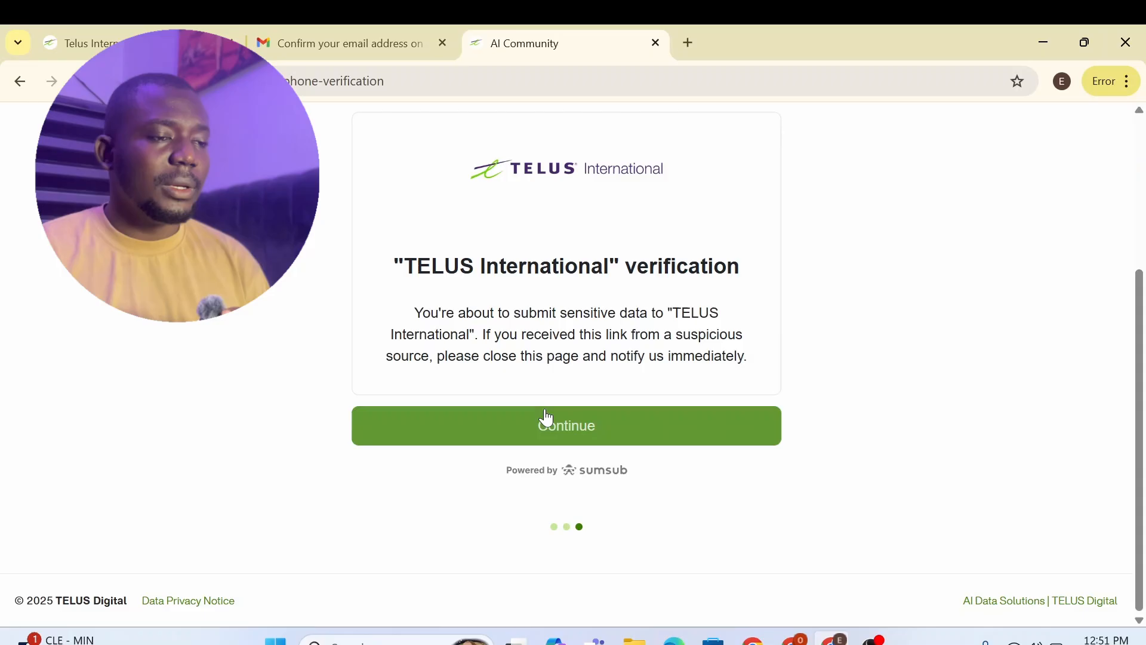
click(565, 425)
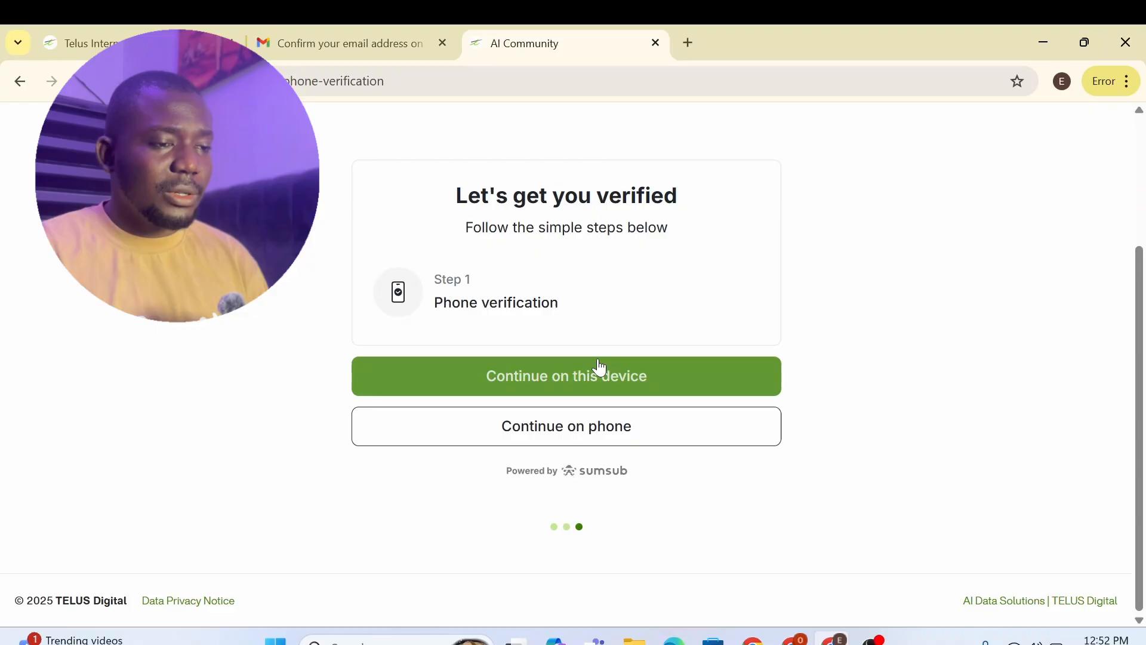
mouse_move(658, 371)
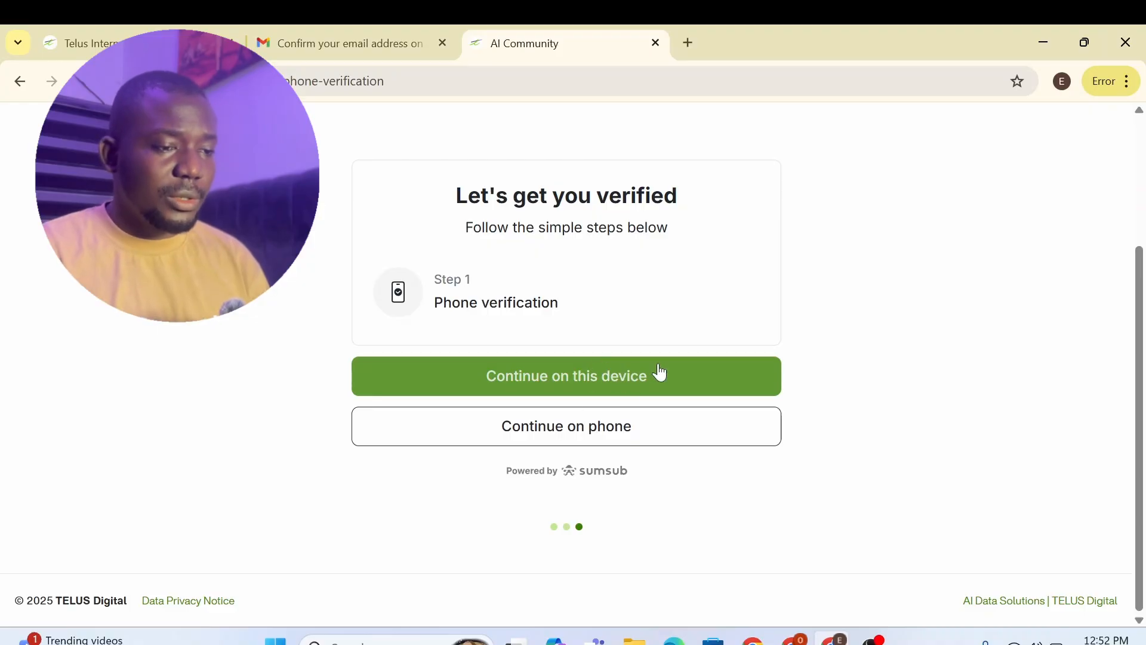
mouse_move(603, 440)
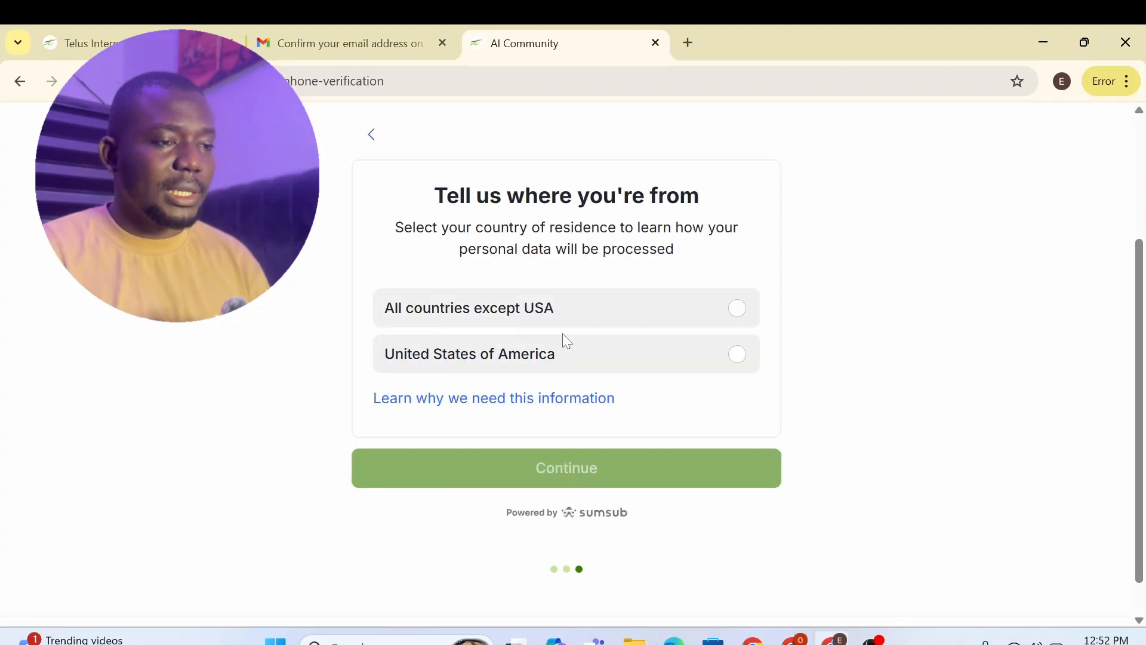
mouse_move(578, 311)
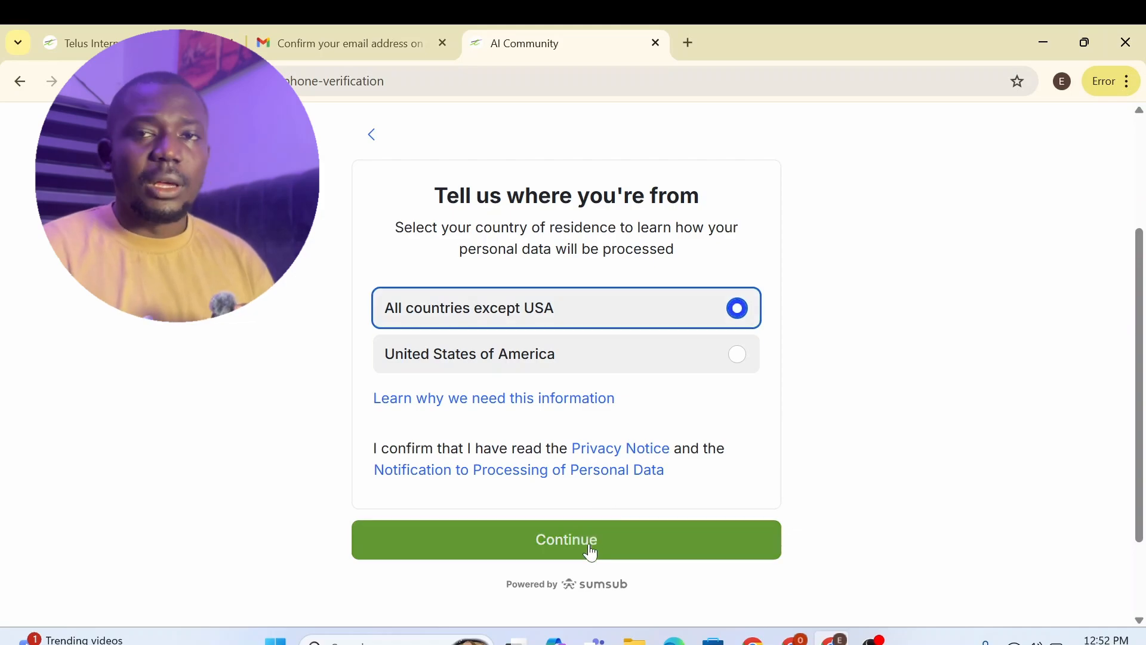
click(565, 540)
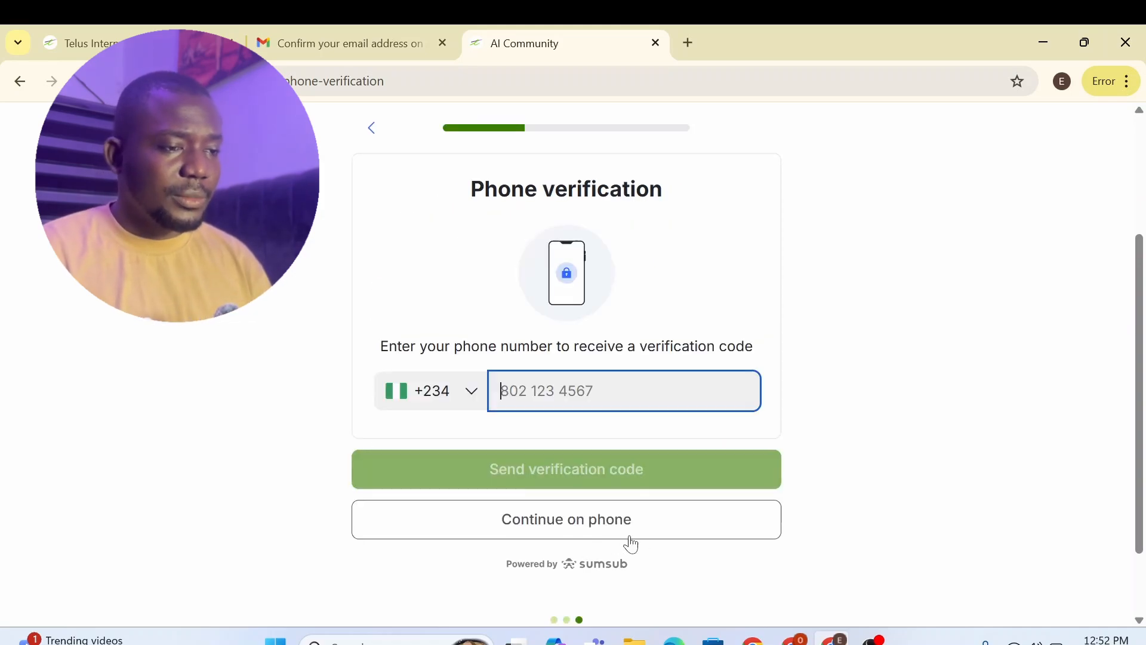
click(566, 469)
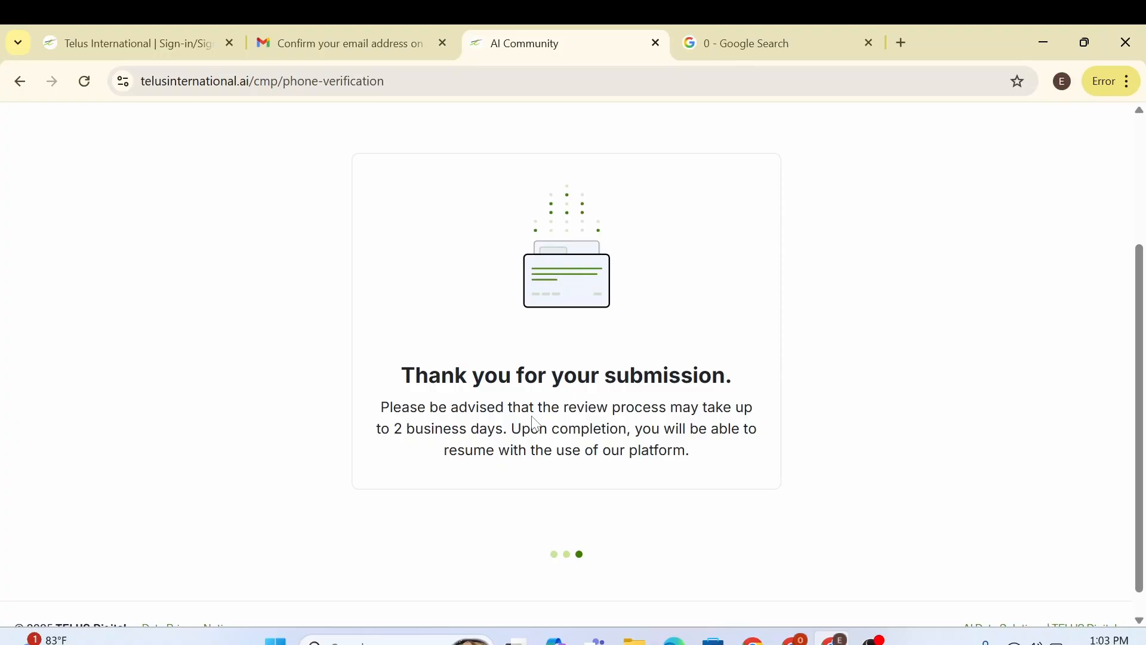
click(1081, 176)
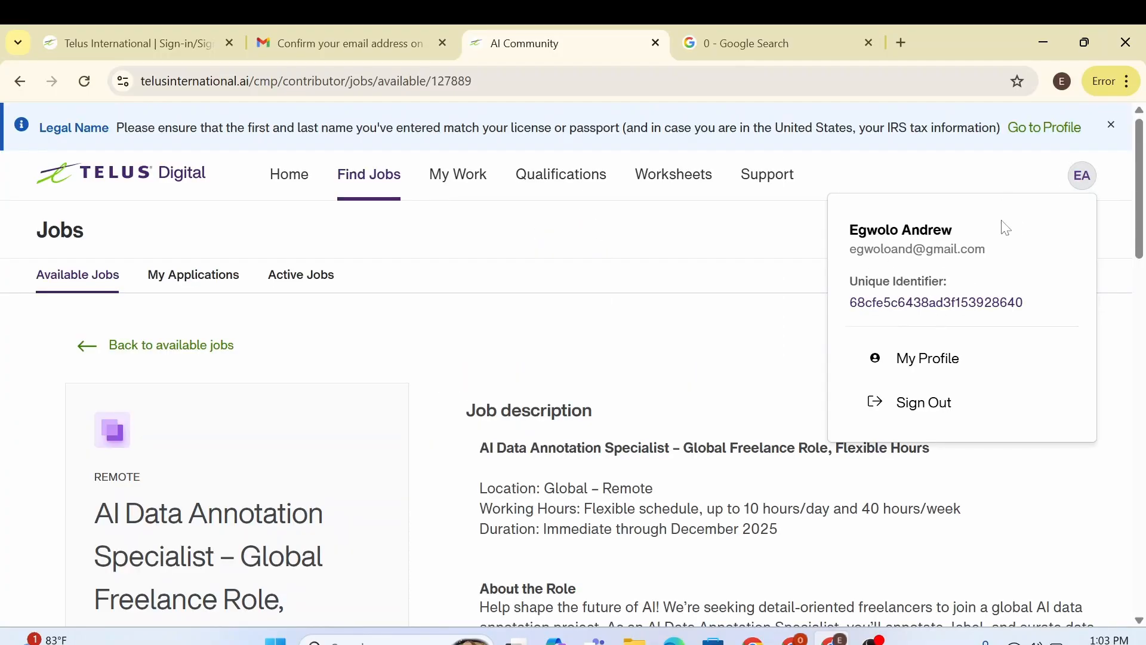
mouse_move(1084, 176)
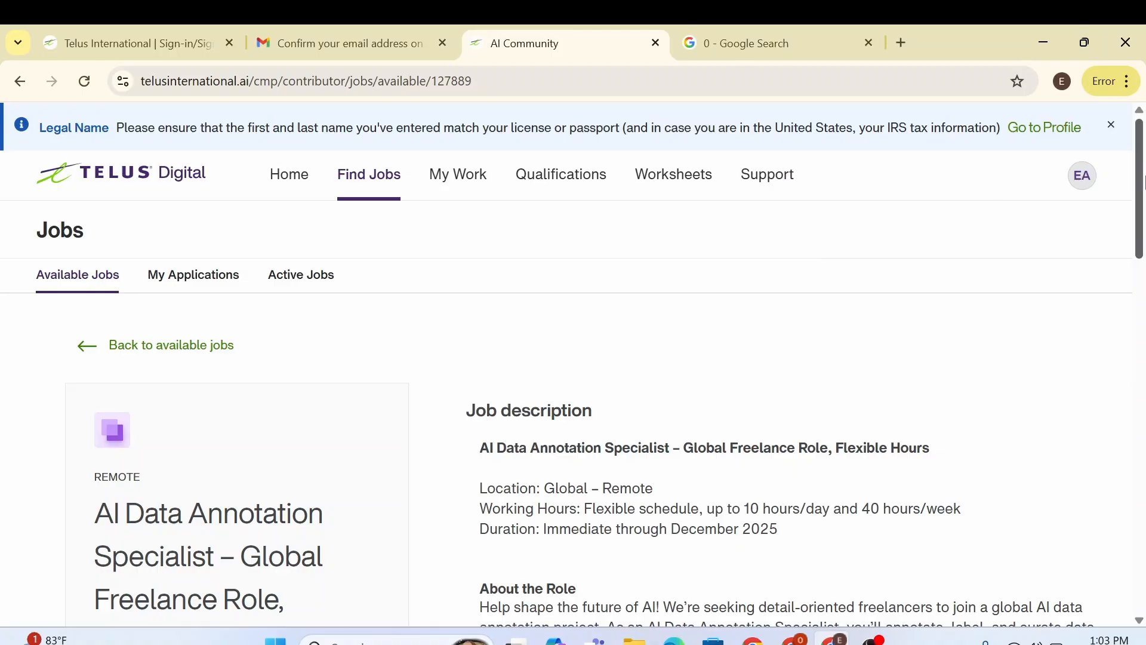
scroll(down, 3)
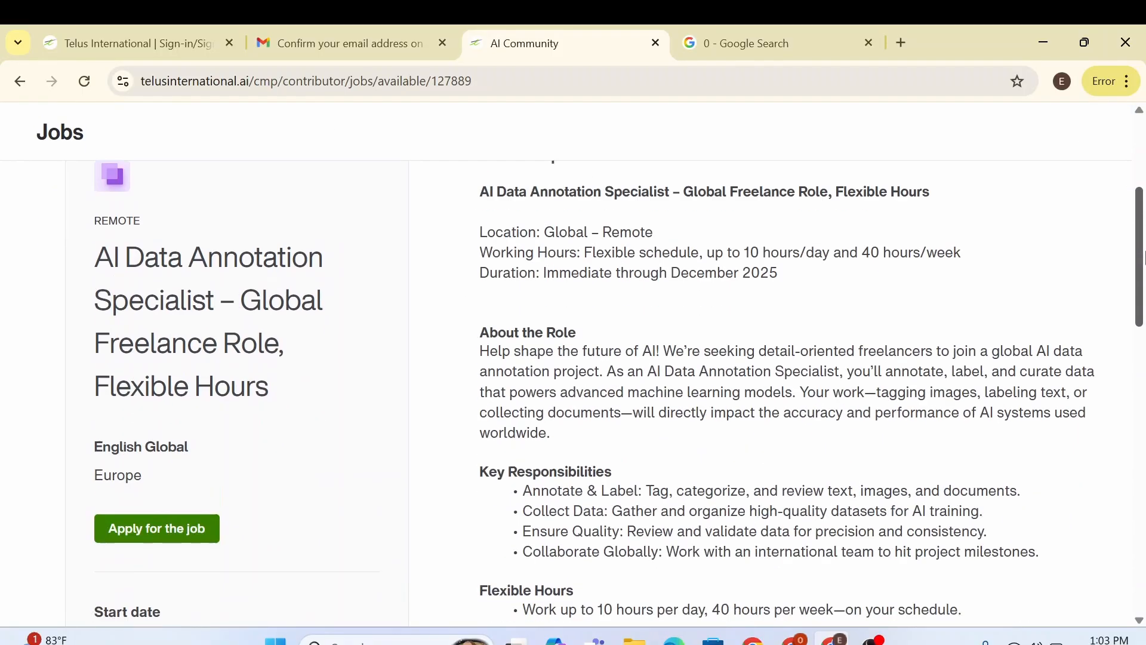
scroll(up, 3)
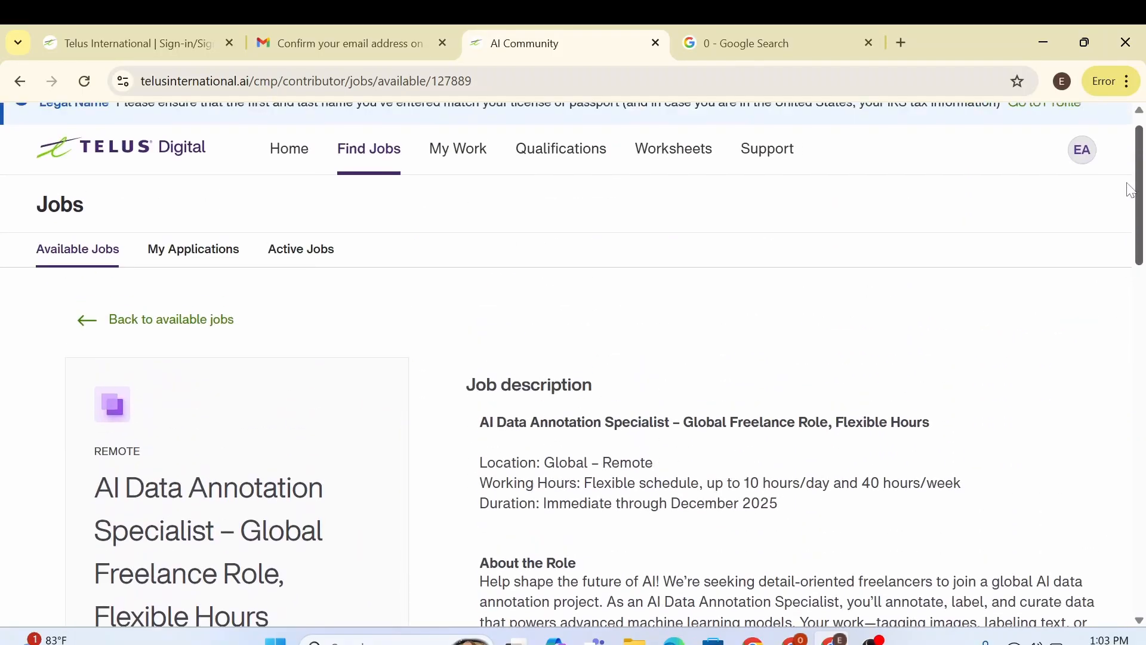
scroll(down, 3)
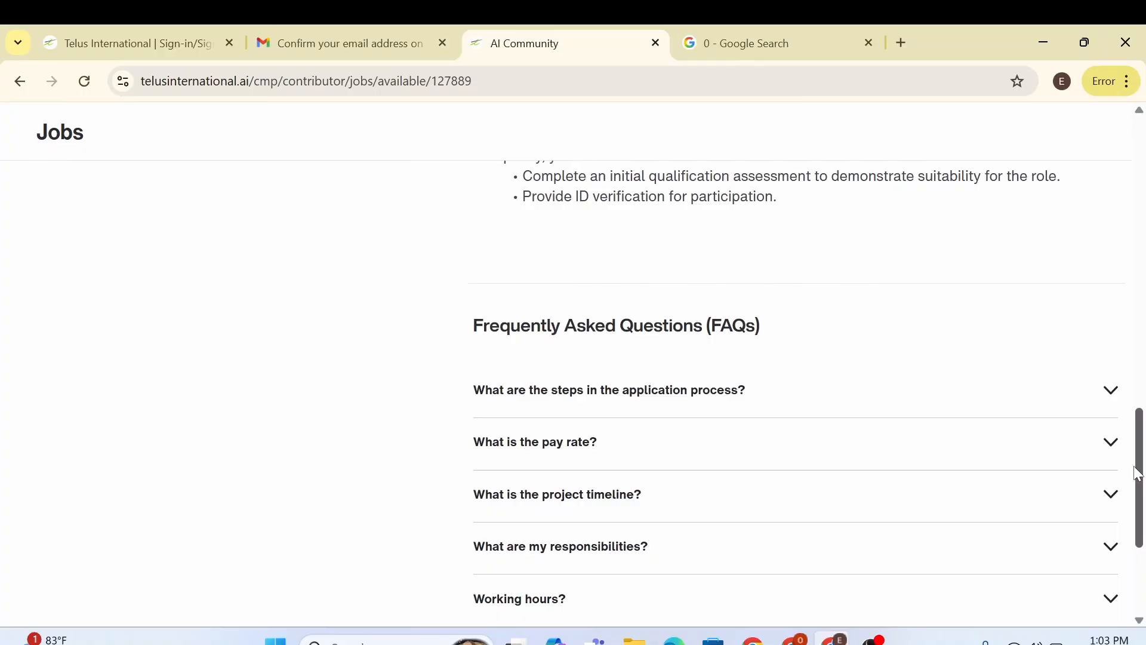
scroll(up, 3)
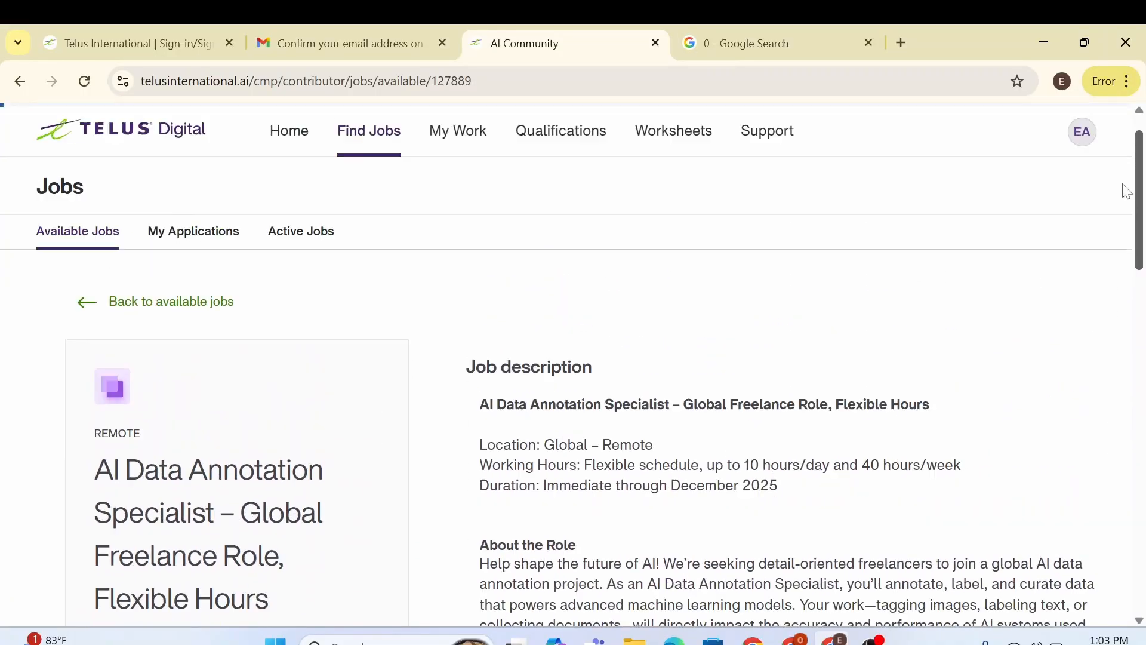
scroll(down, 3)
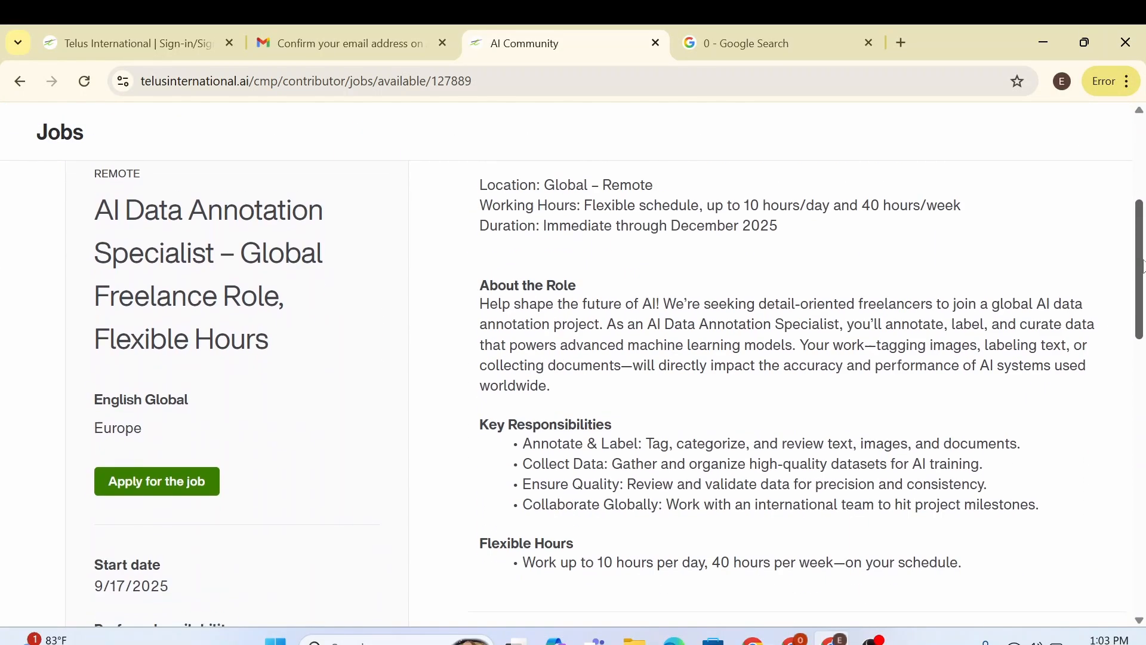
scroll(down, 3)
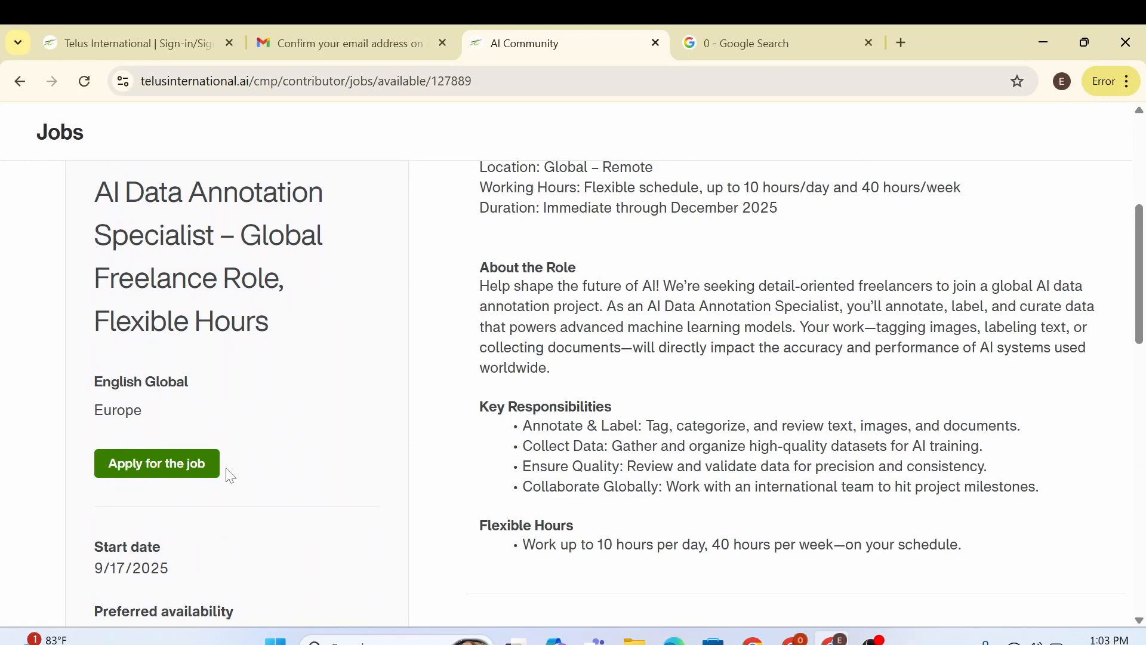
mouse_move(243, 473)
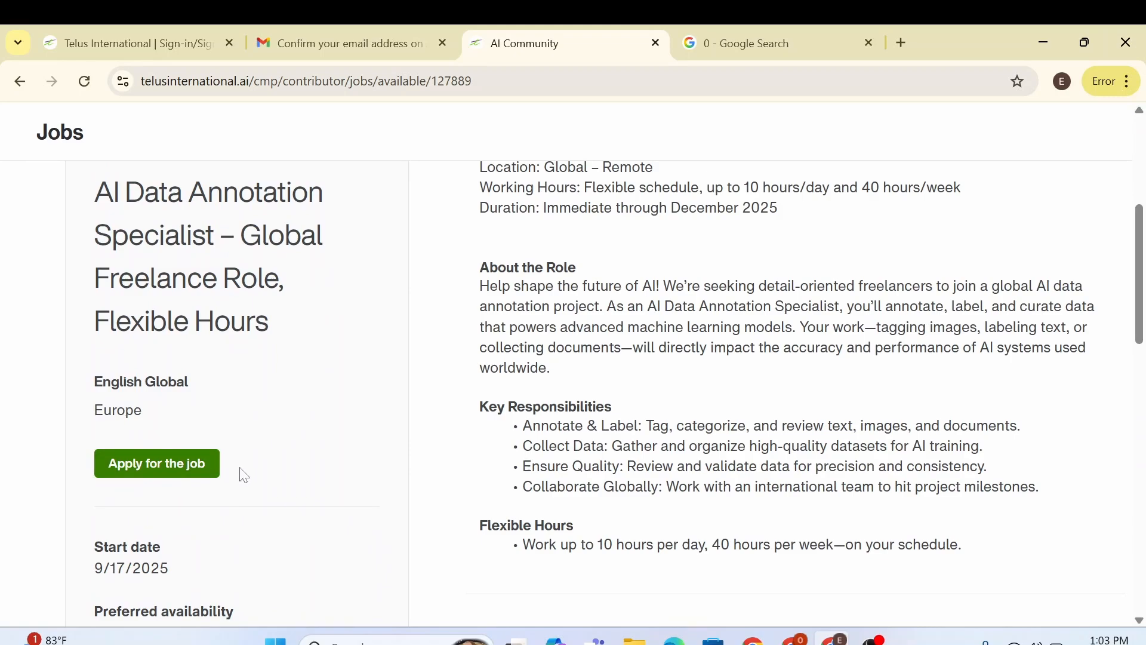
mouse_move(229, 471)
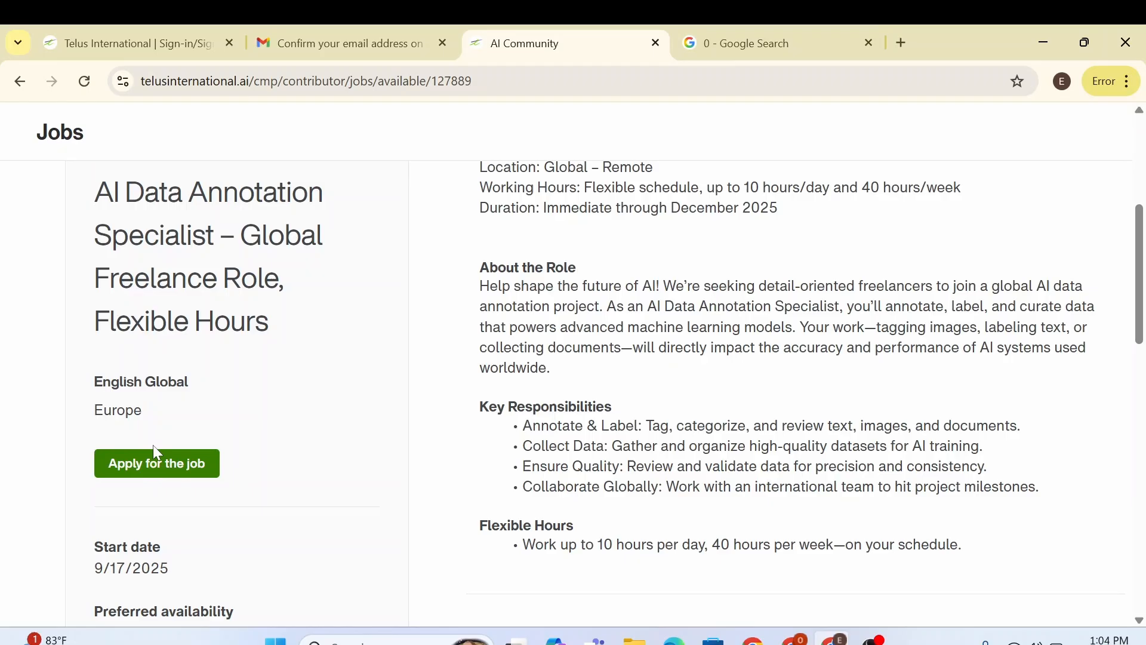
Apply for the job, confirm the Profile step with Next, and continue to T&C.
click(156, 463)
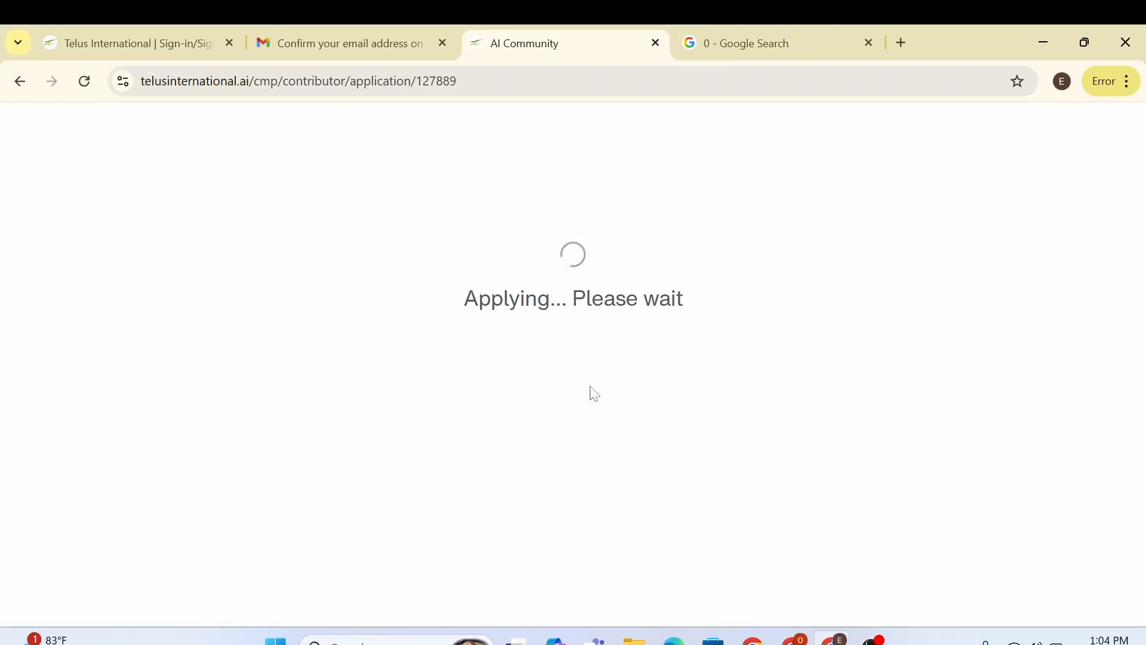
mouse_move(713, 316)
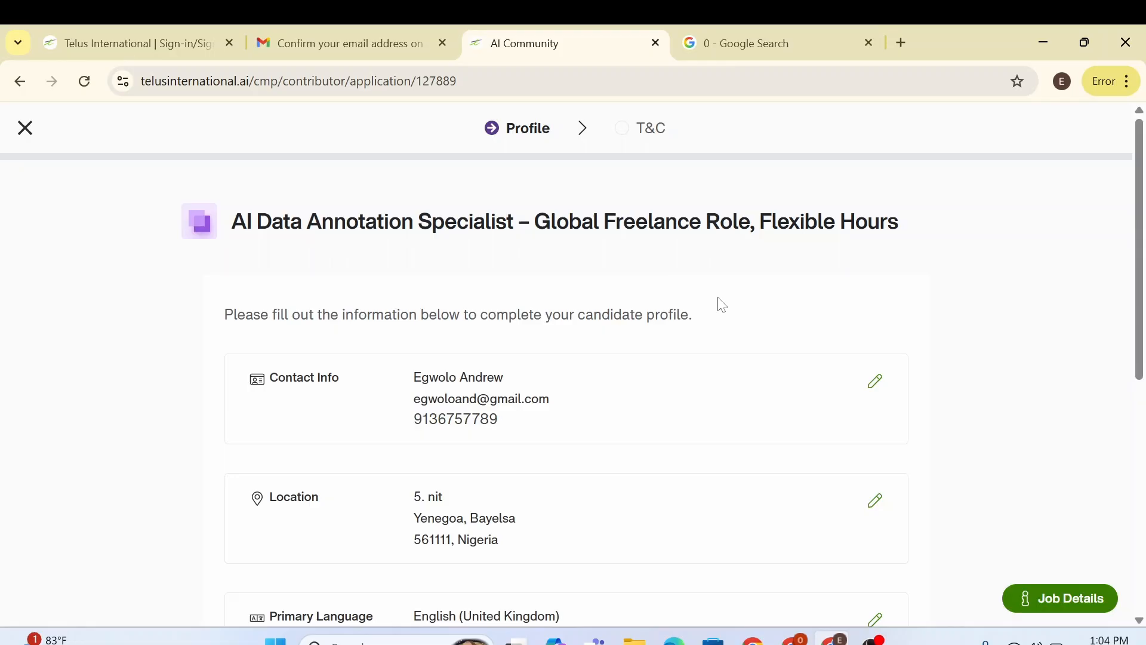
scroll(down, 3)
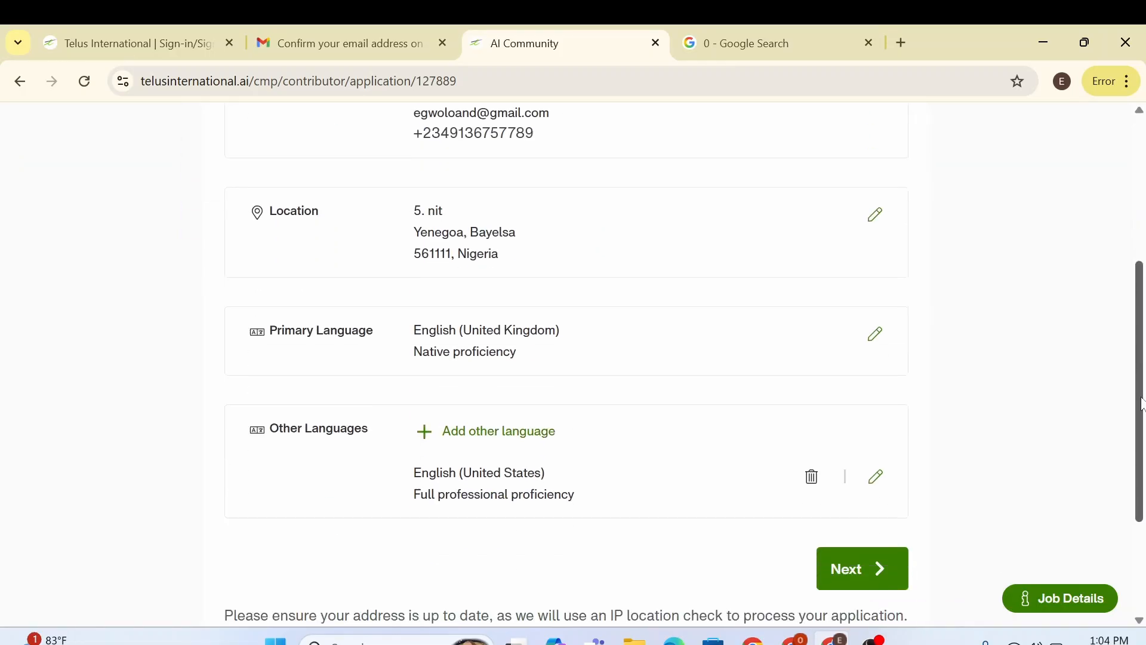
scroll(down, 3)
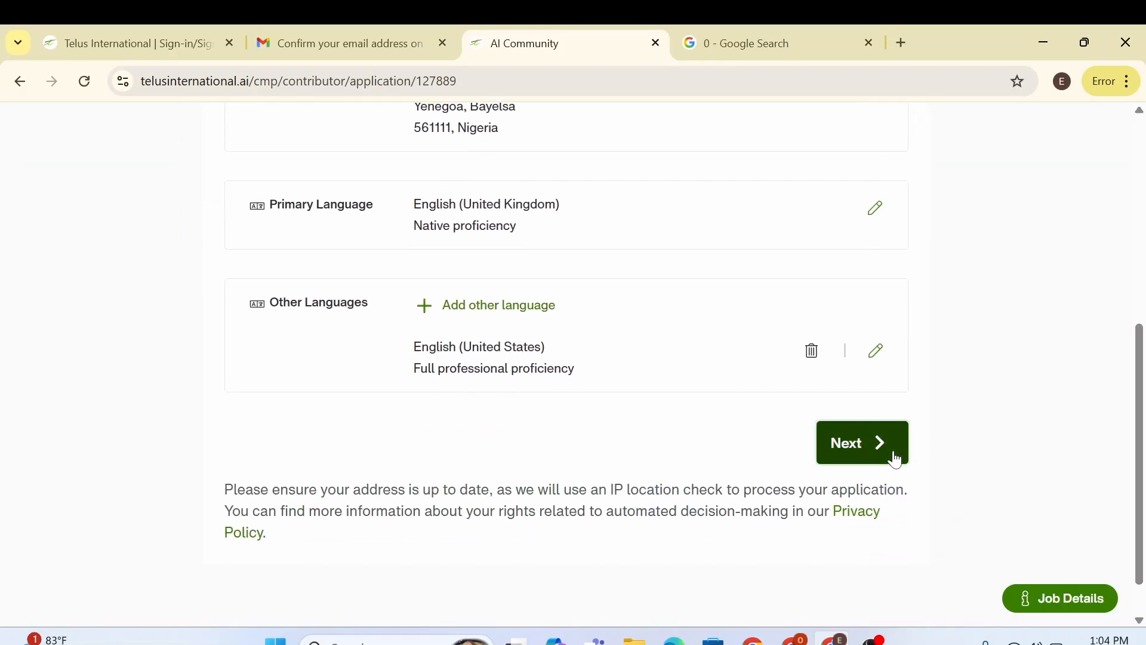
click(860, 443)
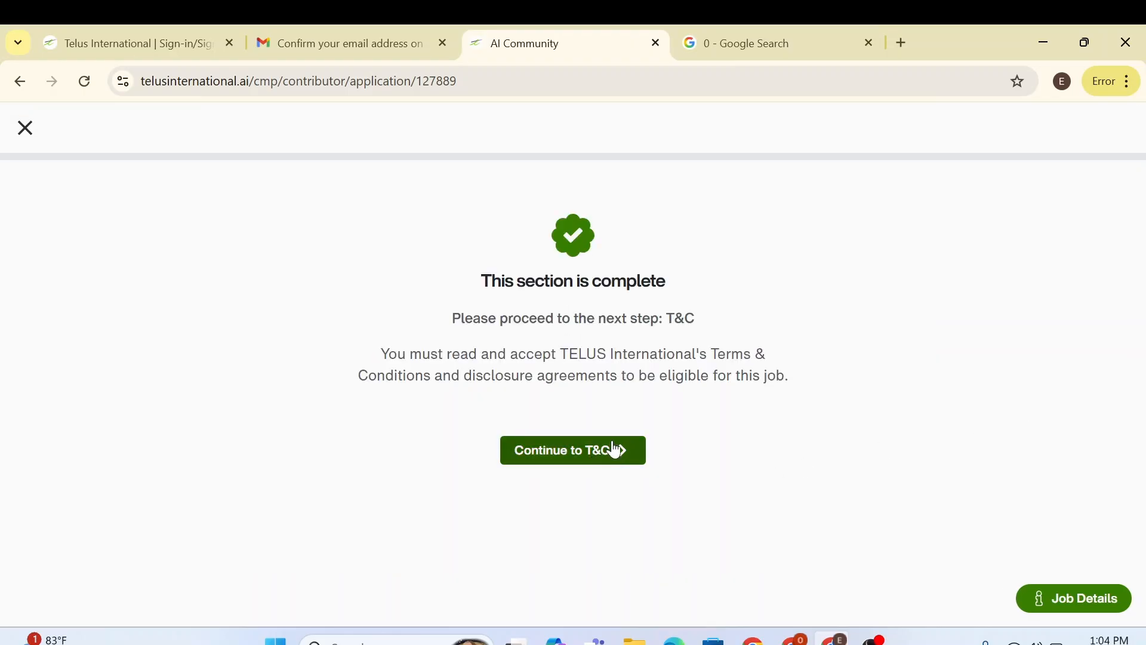
click(572, 449)
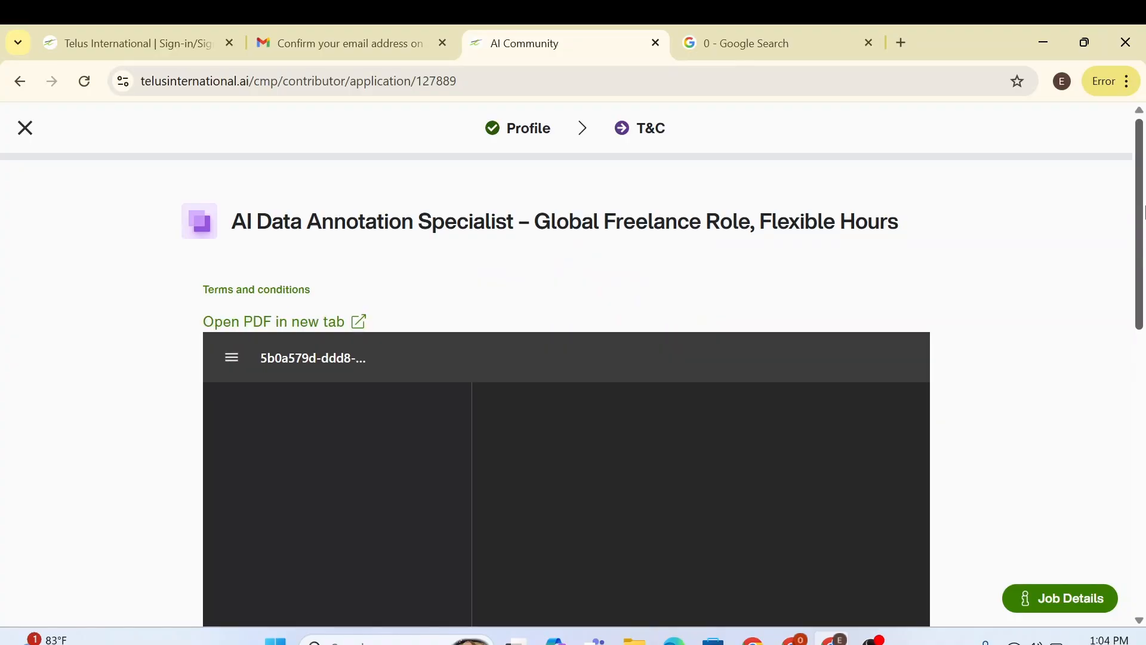
scroll(down, 3)
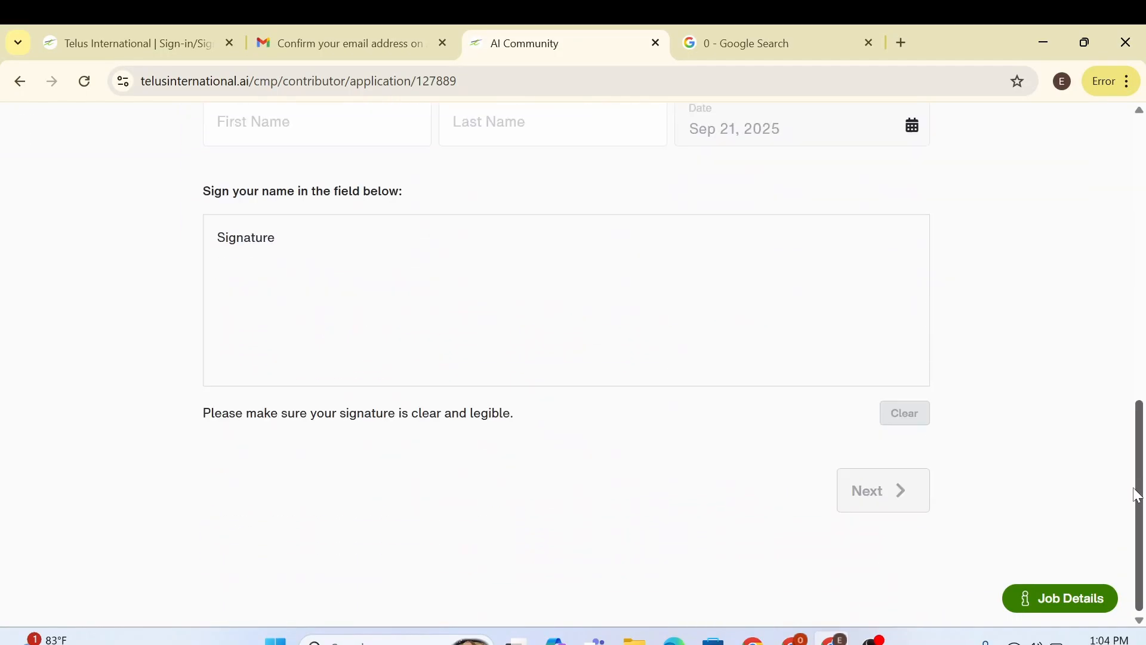
scroll(up, 3)
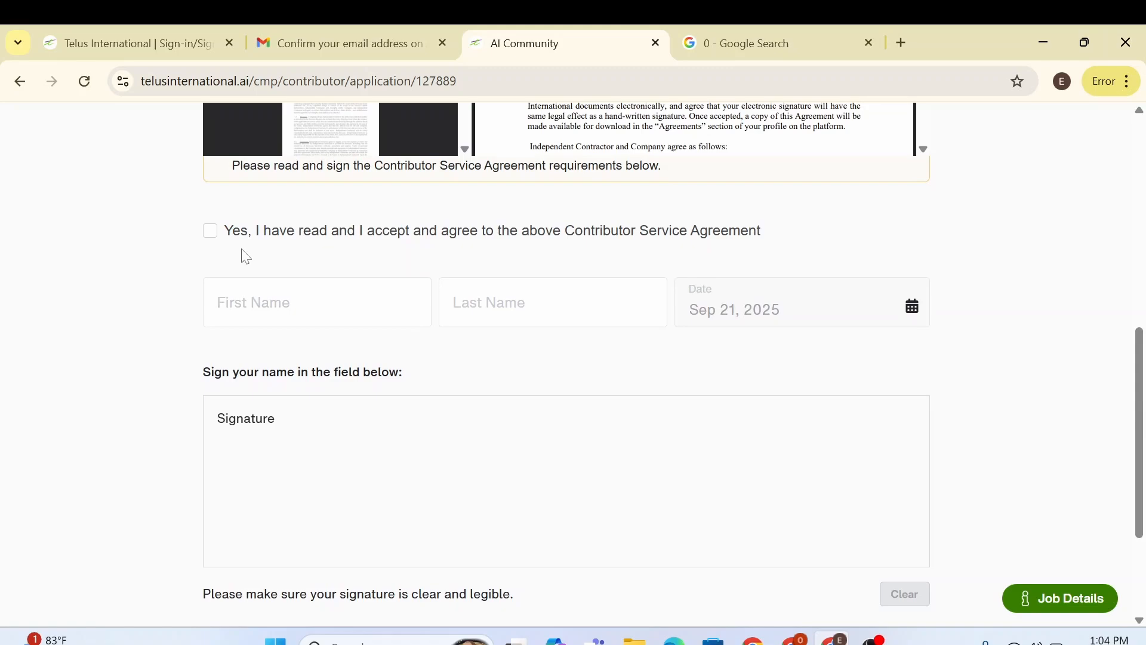
click(210, 230)
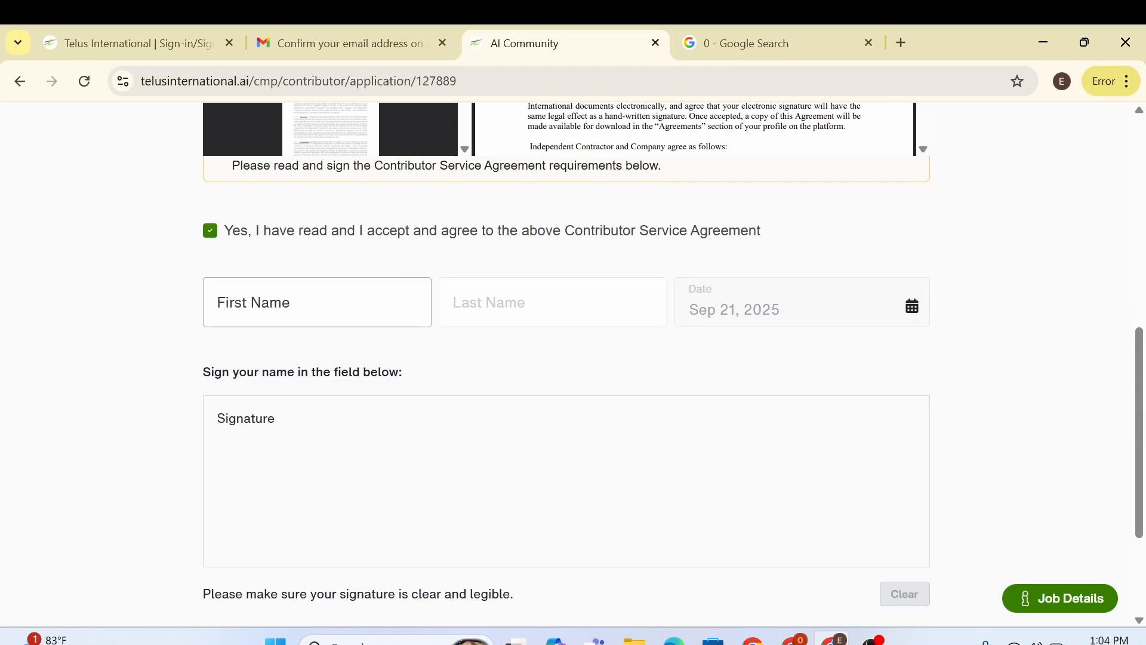
text(E)
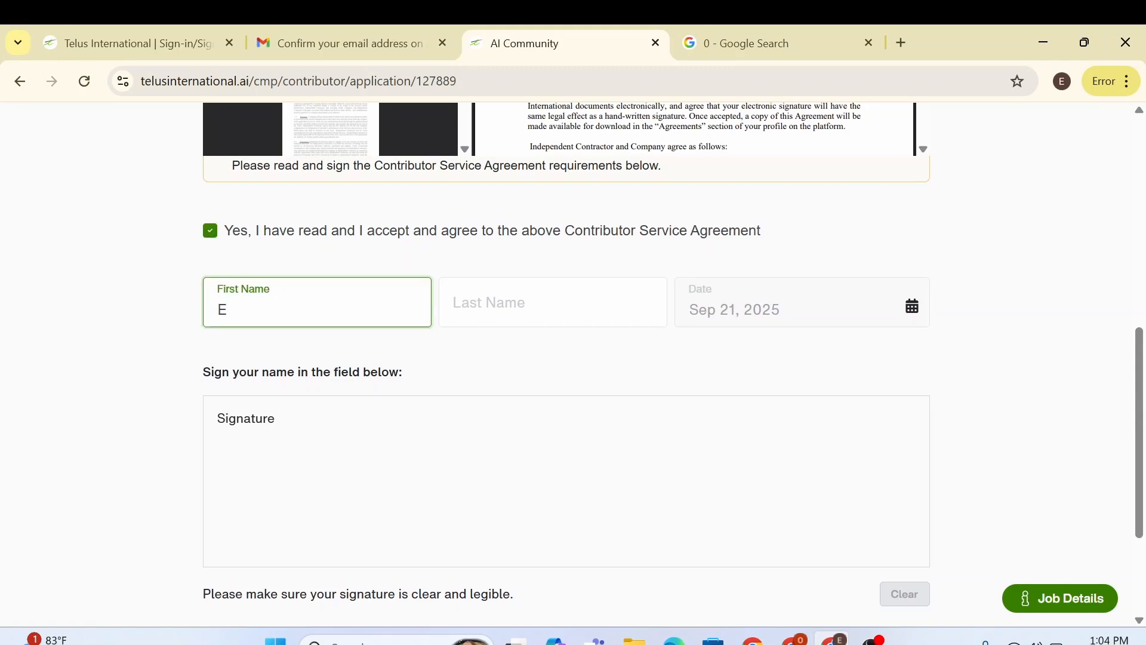
text(gwoli)
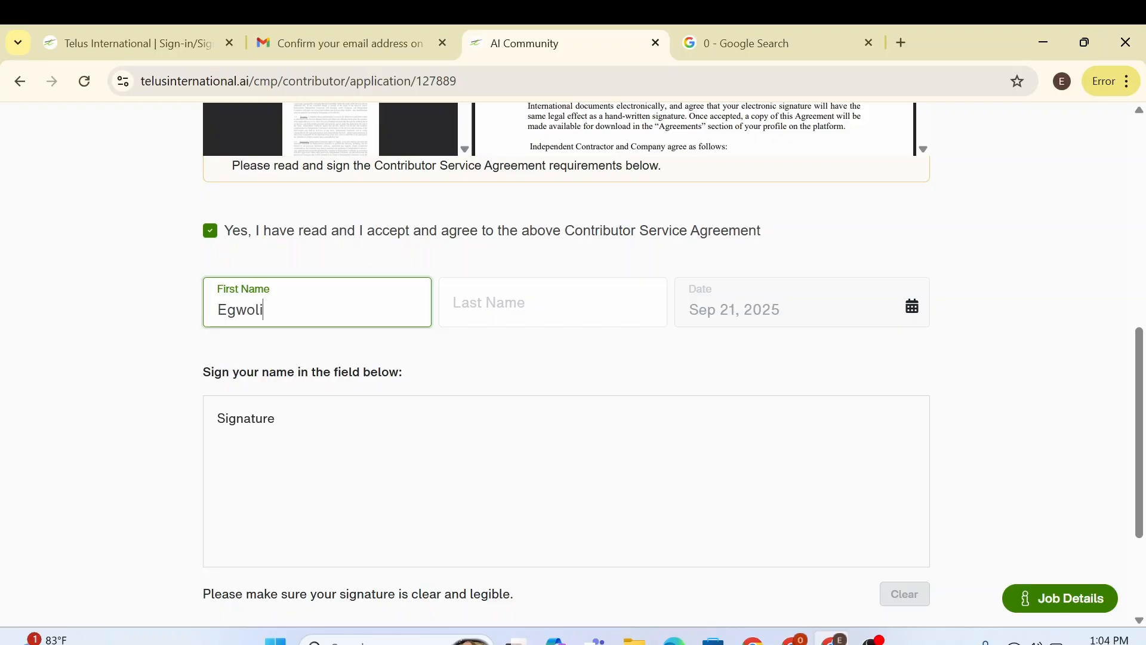
text(A)
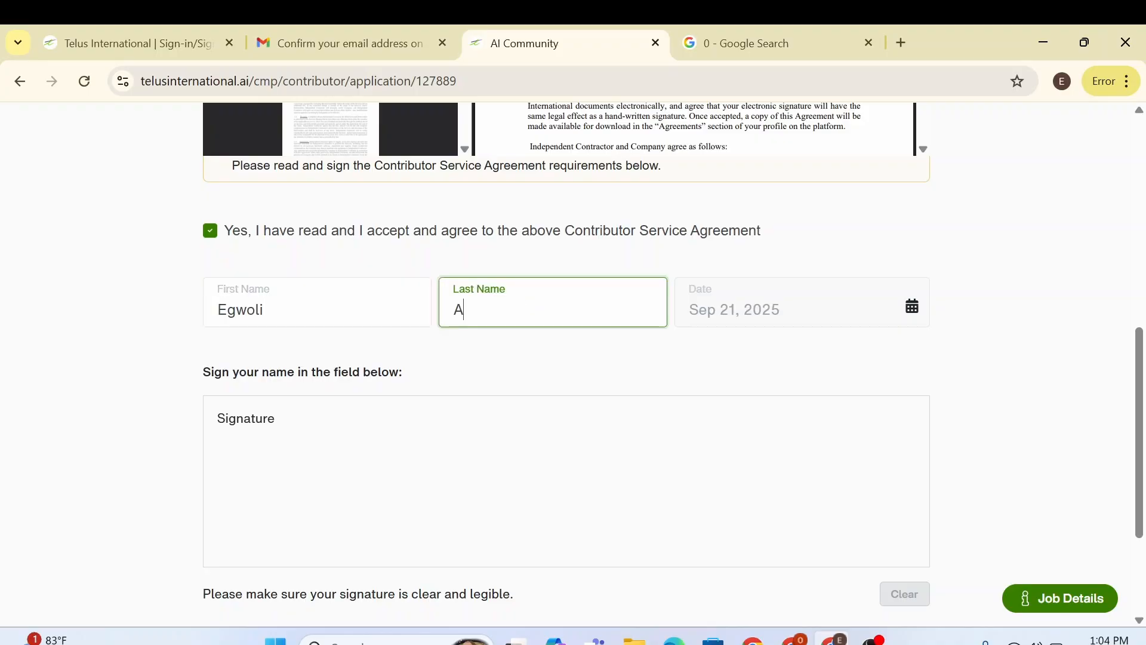
text(ndrew)
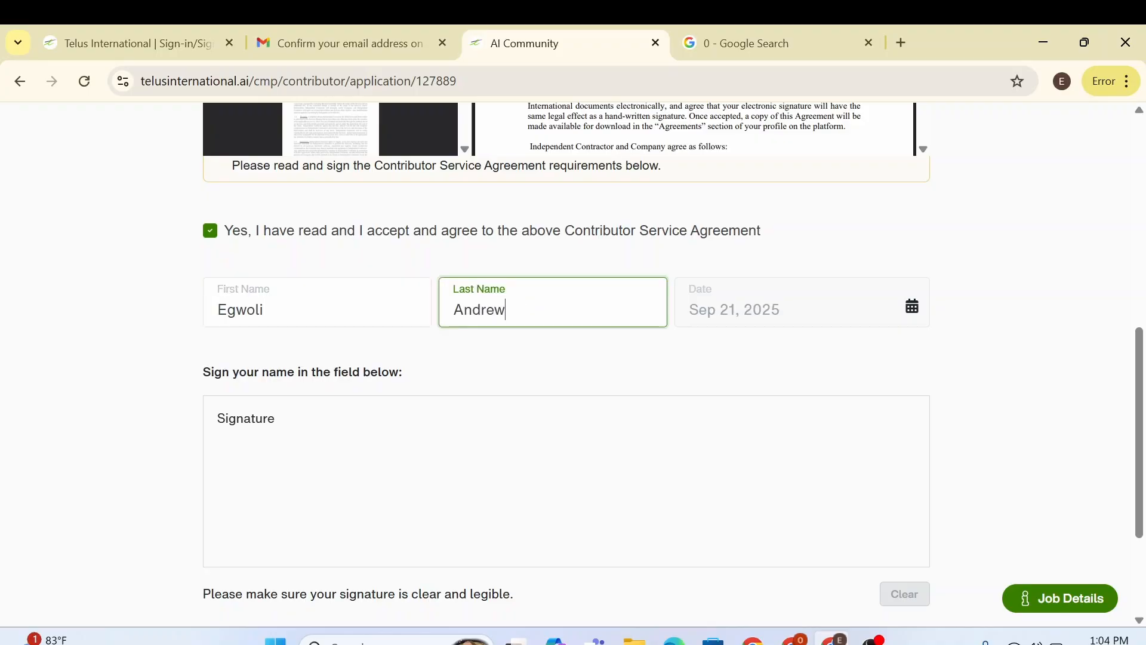
Draw a signature in the Signature box and submit the signed agreement.
click(388, 429)
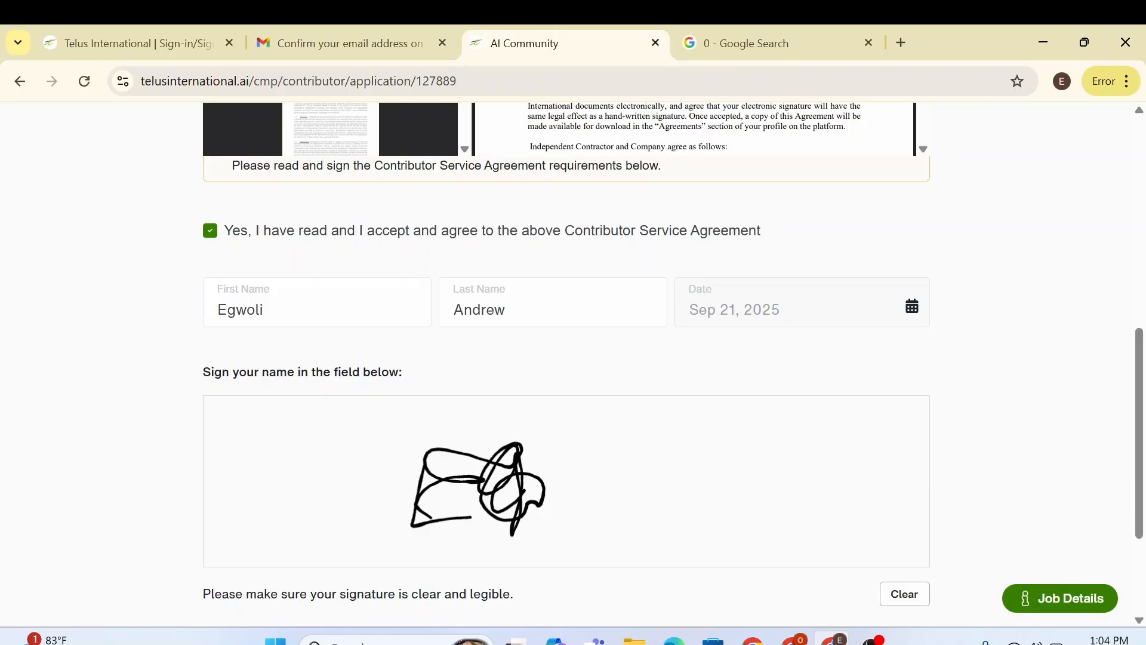
scroll(down, 3)
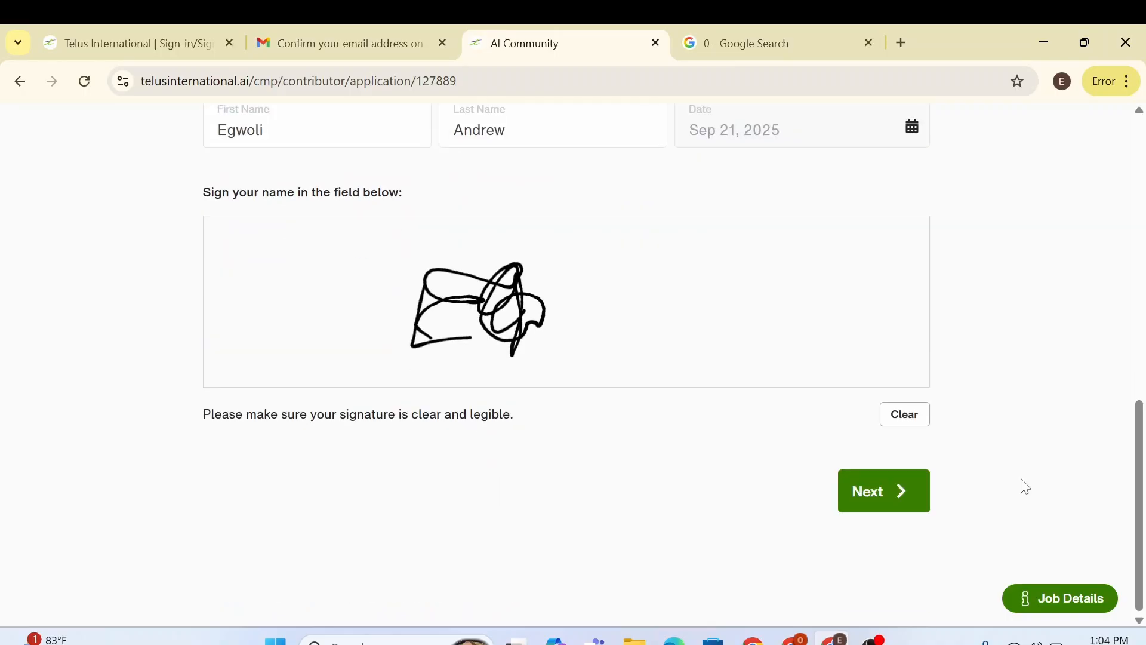
click(882, 490)
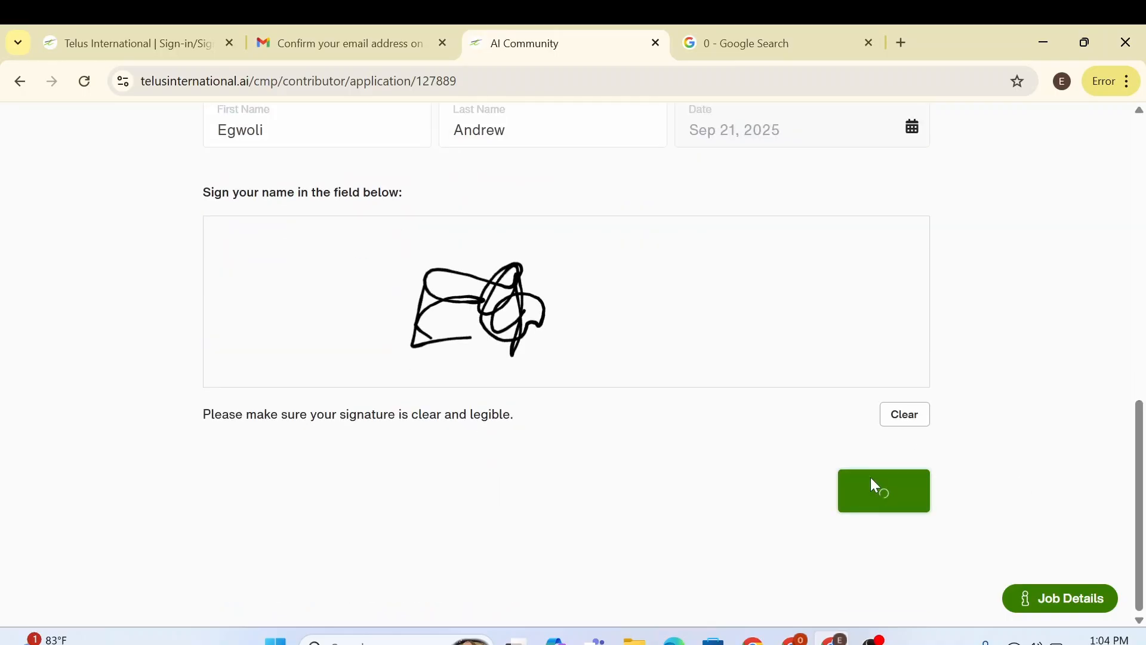
click(882, 491)
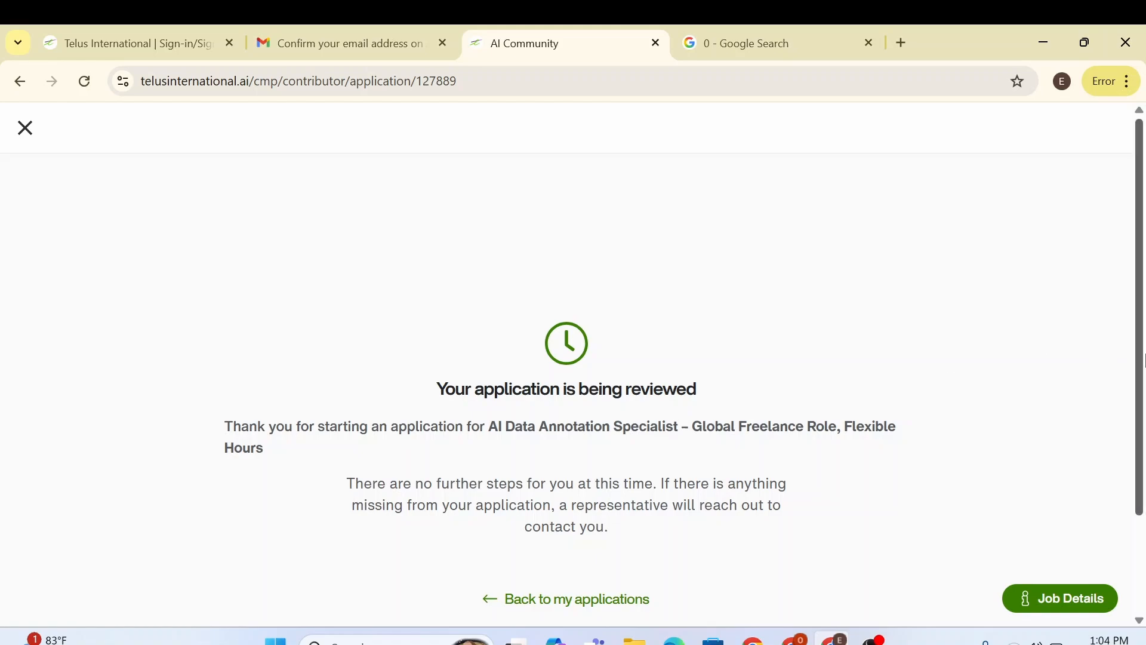
Go back to My Applications and confirm AI Data Annotation Specialist shows In Review.
scroll(down, 3)
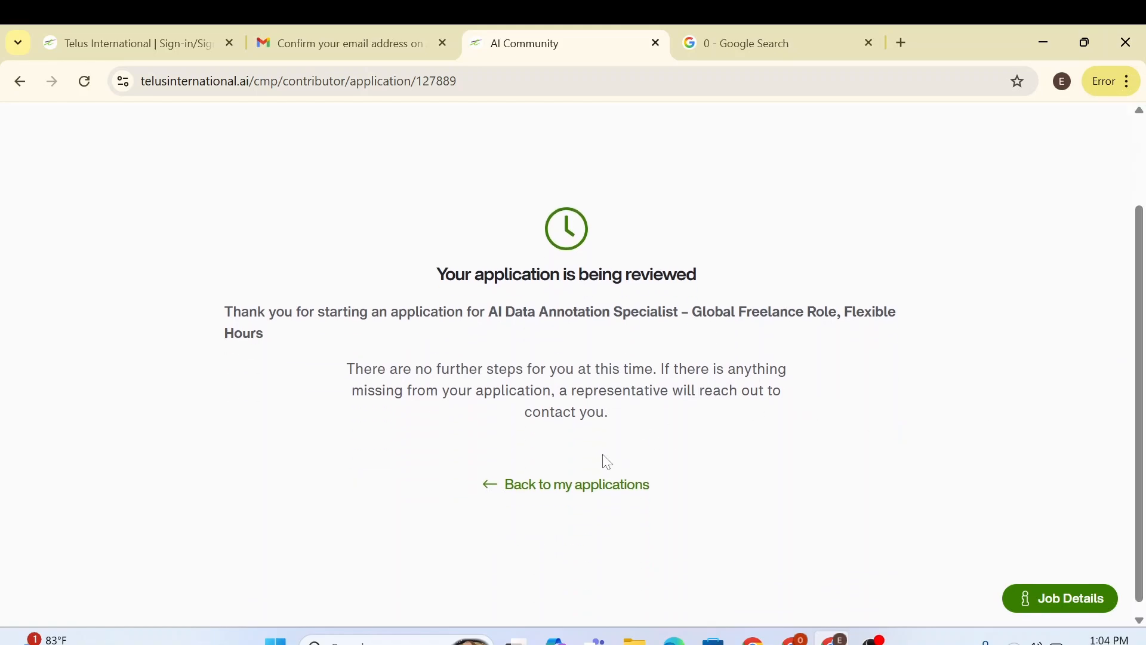
click(576, 484)
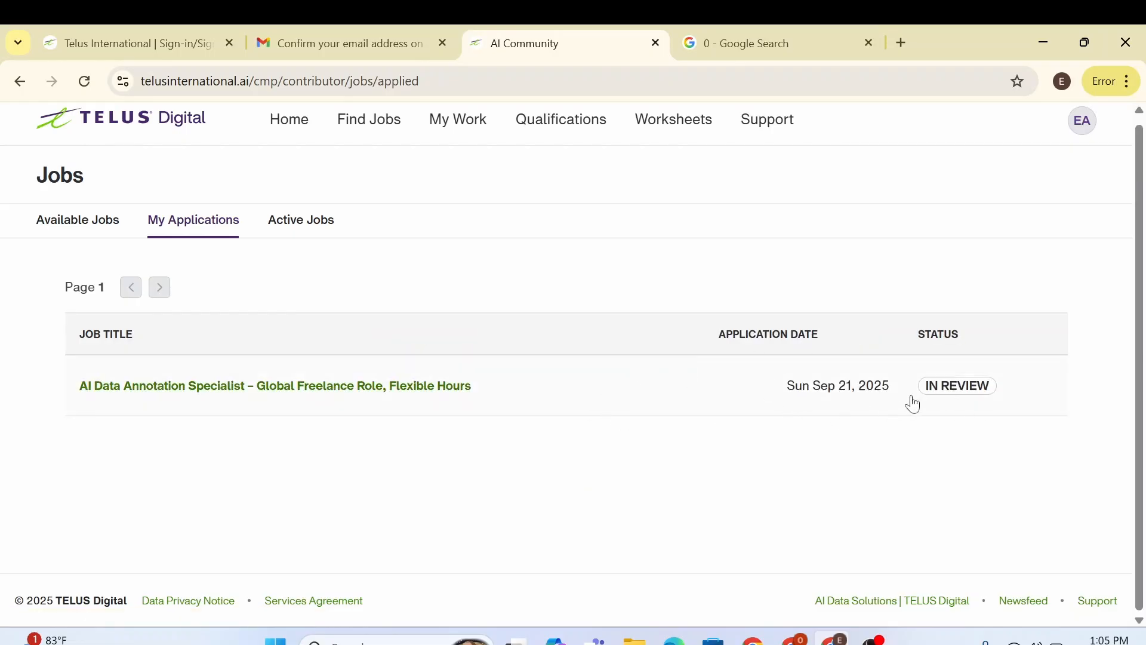
mouse_move(928, 395)
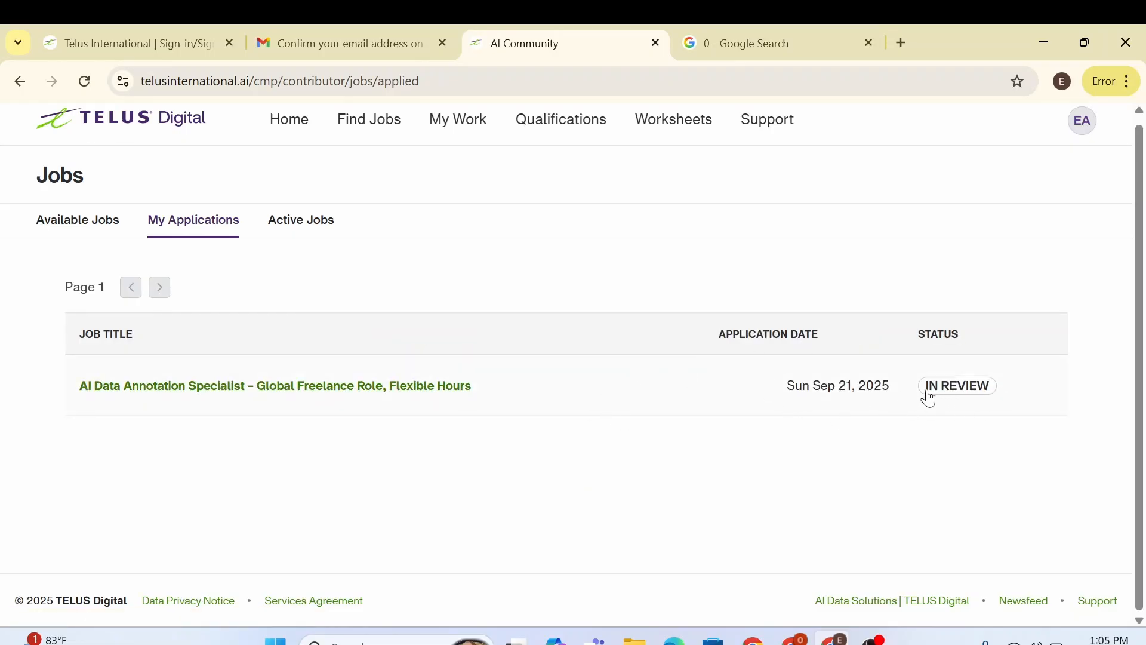
mouse_move(1051, 137)
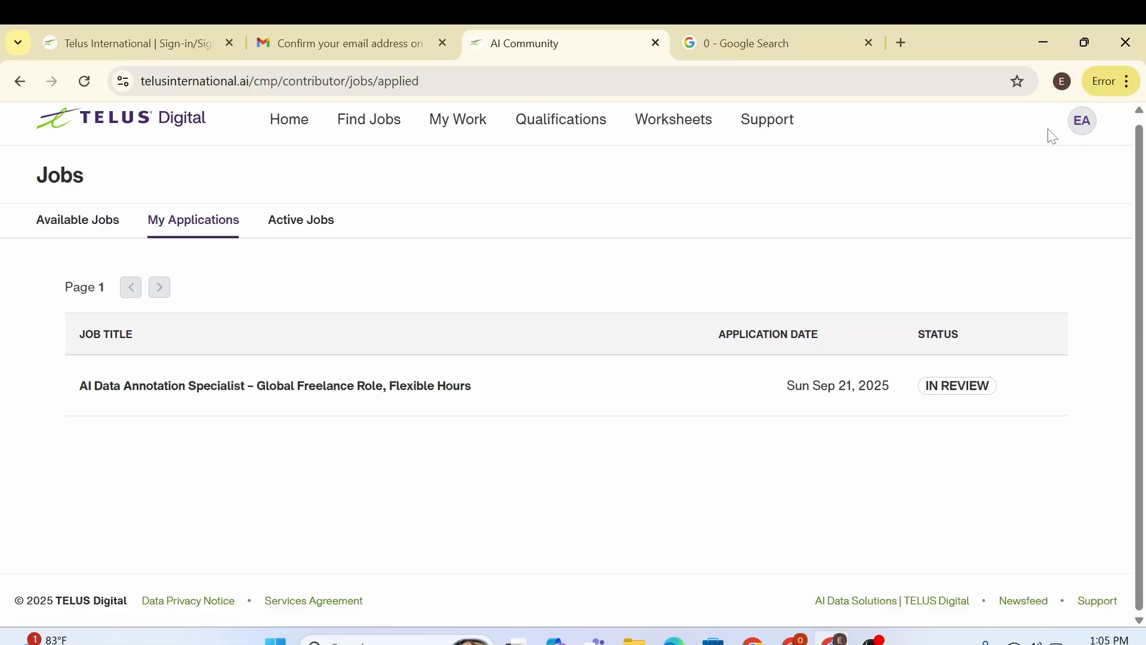